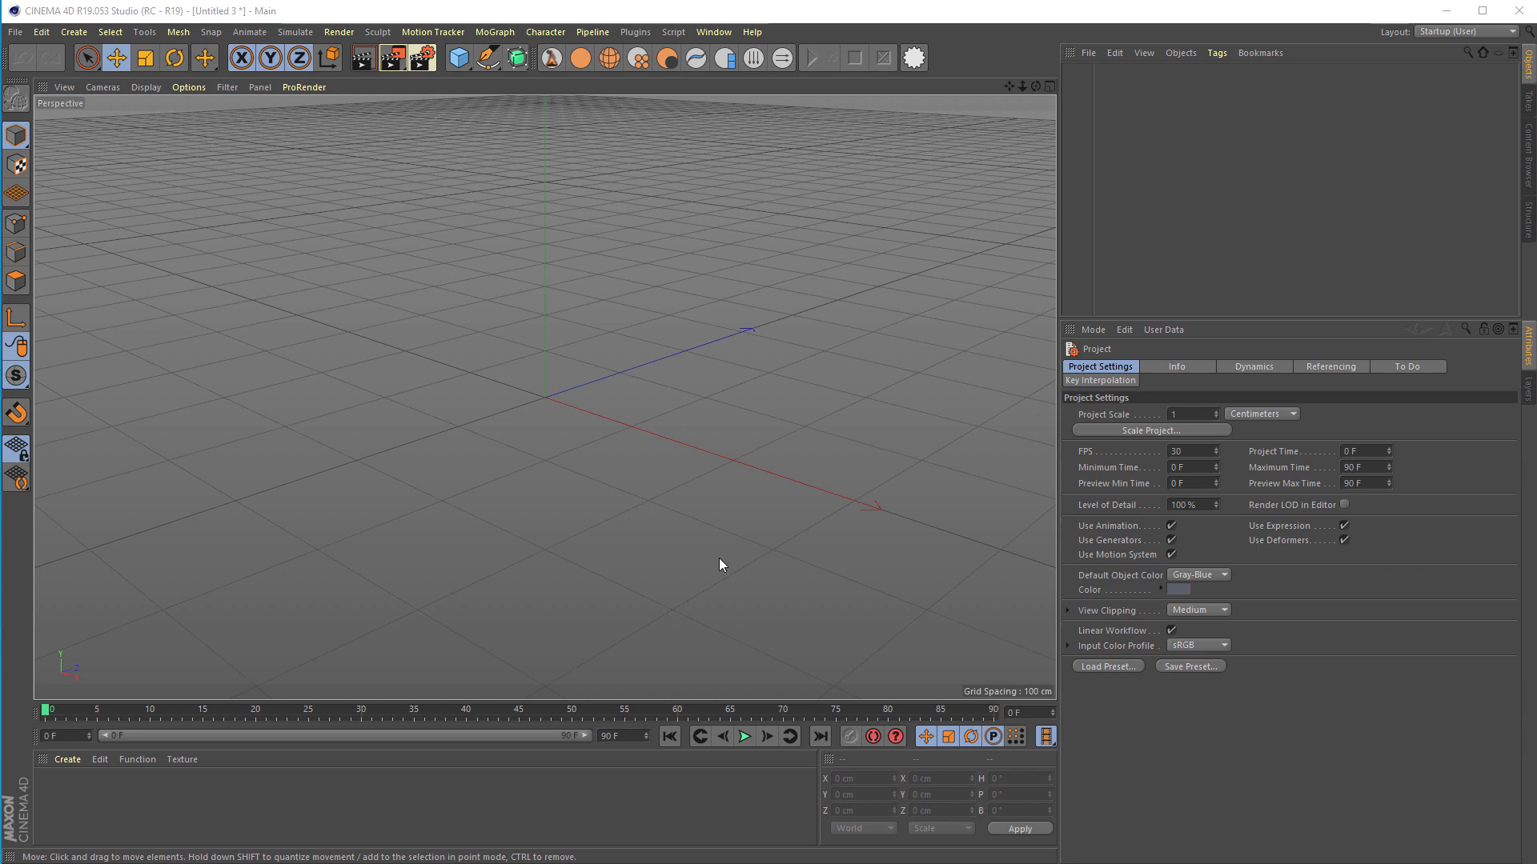
mouse_move(738, 586)
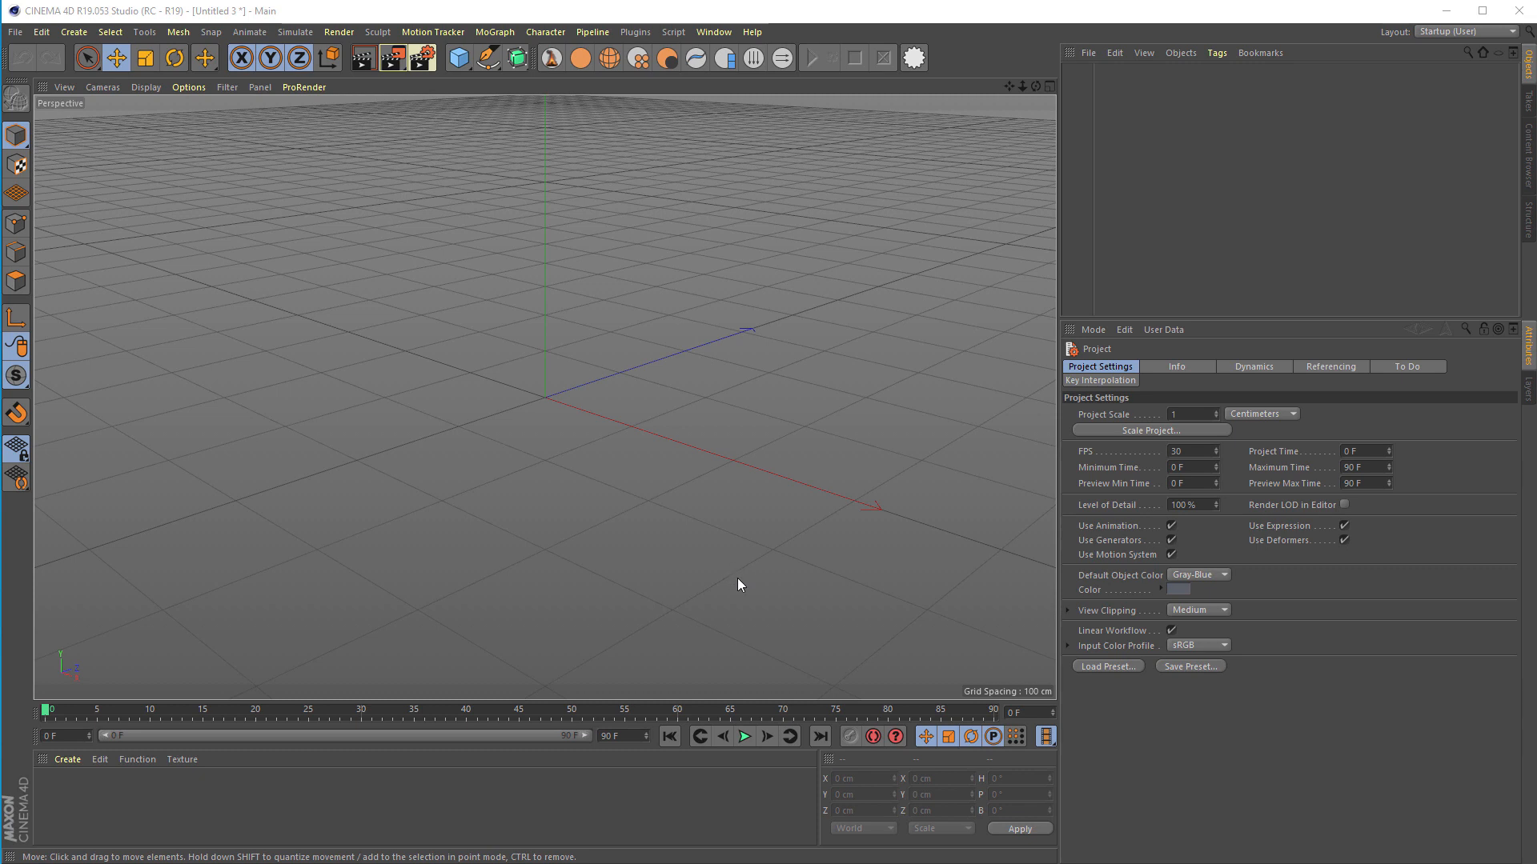
mouse_move(737, 595)
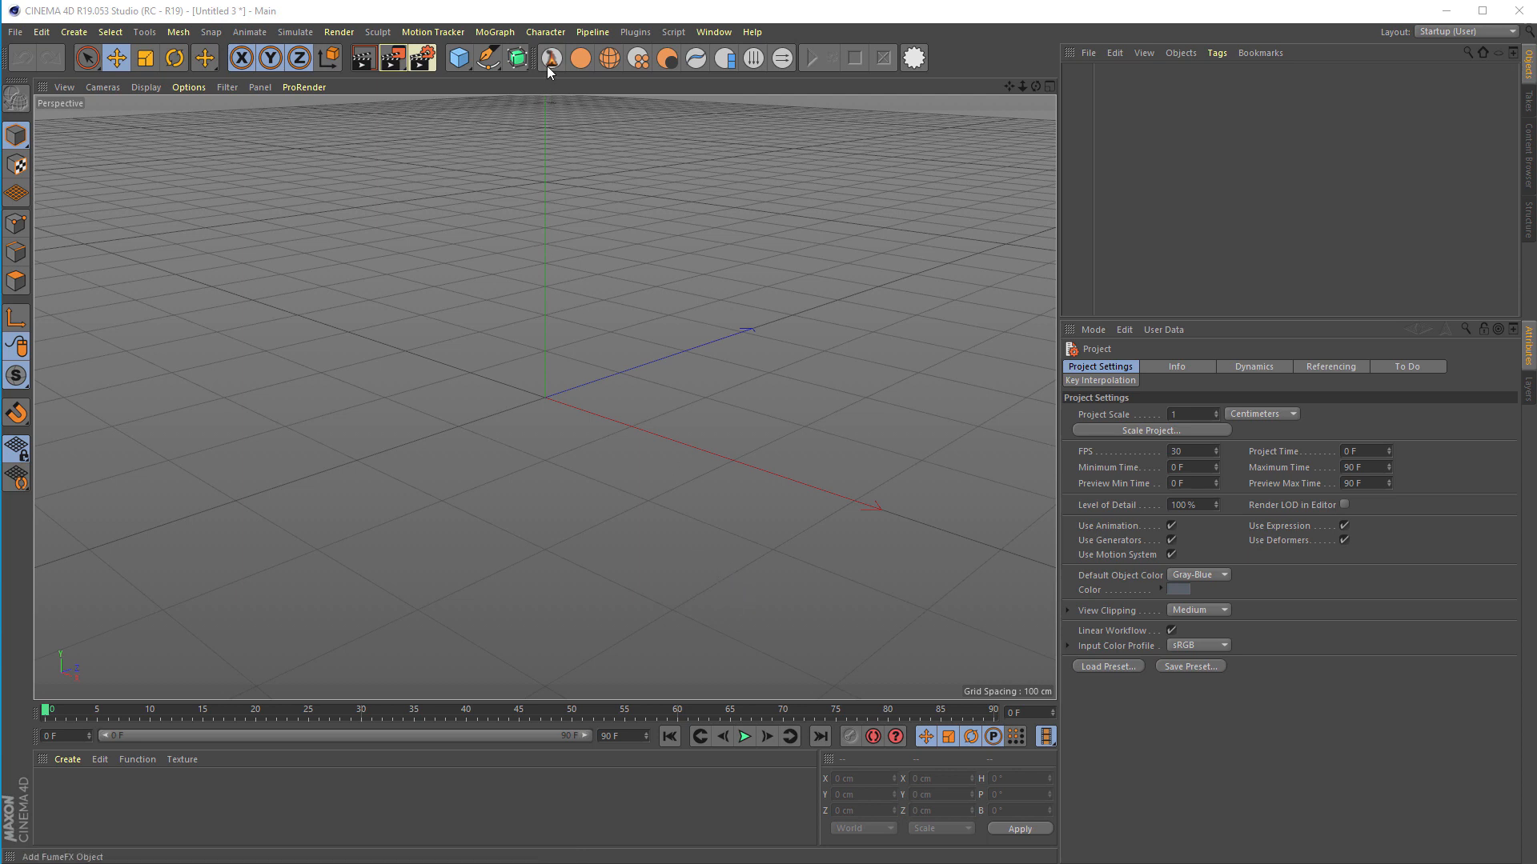
Add a FumeFX container and a segmented cube primitive to the empty scene.
left_click(458, 57)
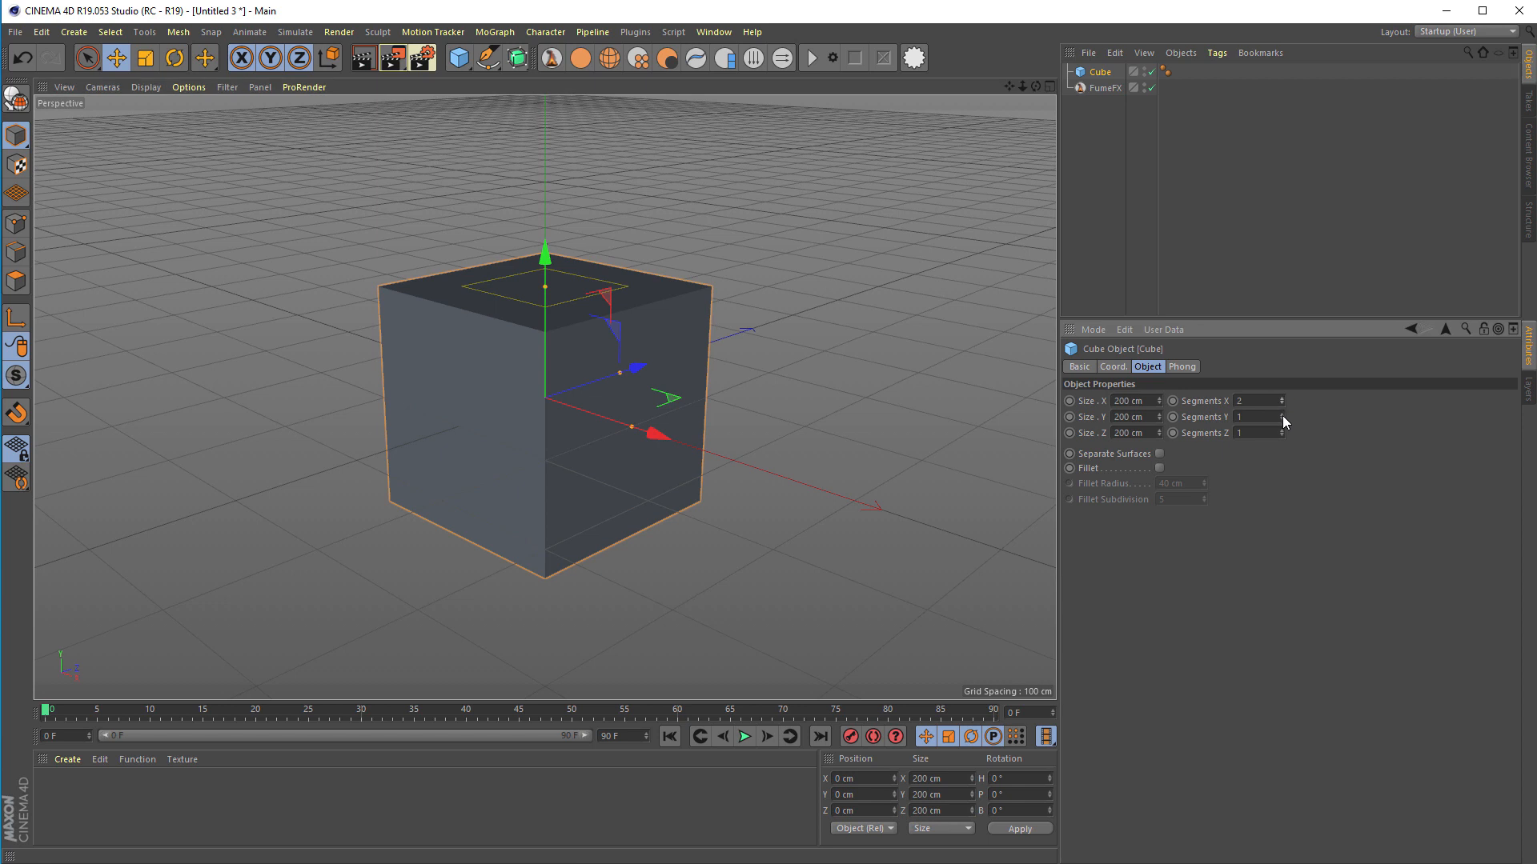
left_click(1283, 413)
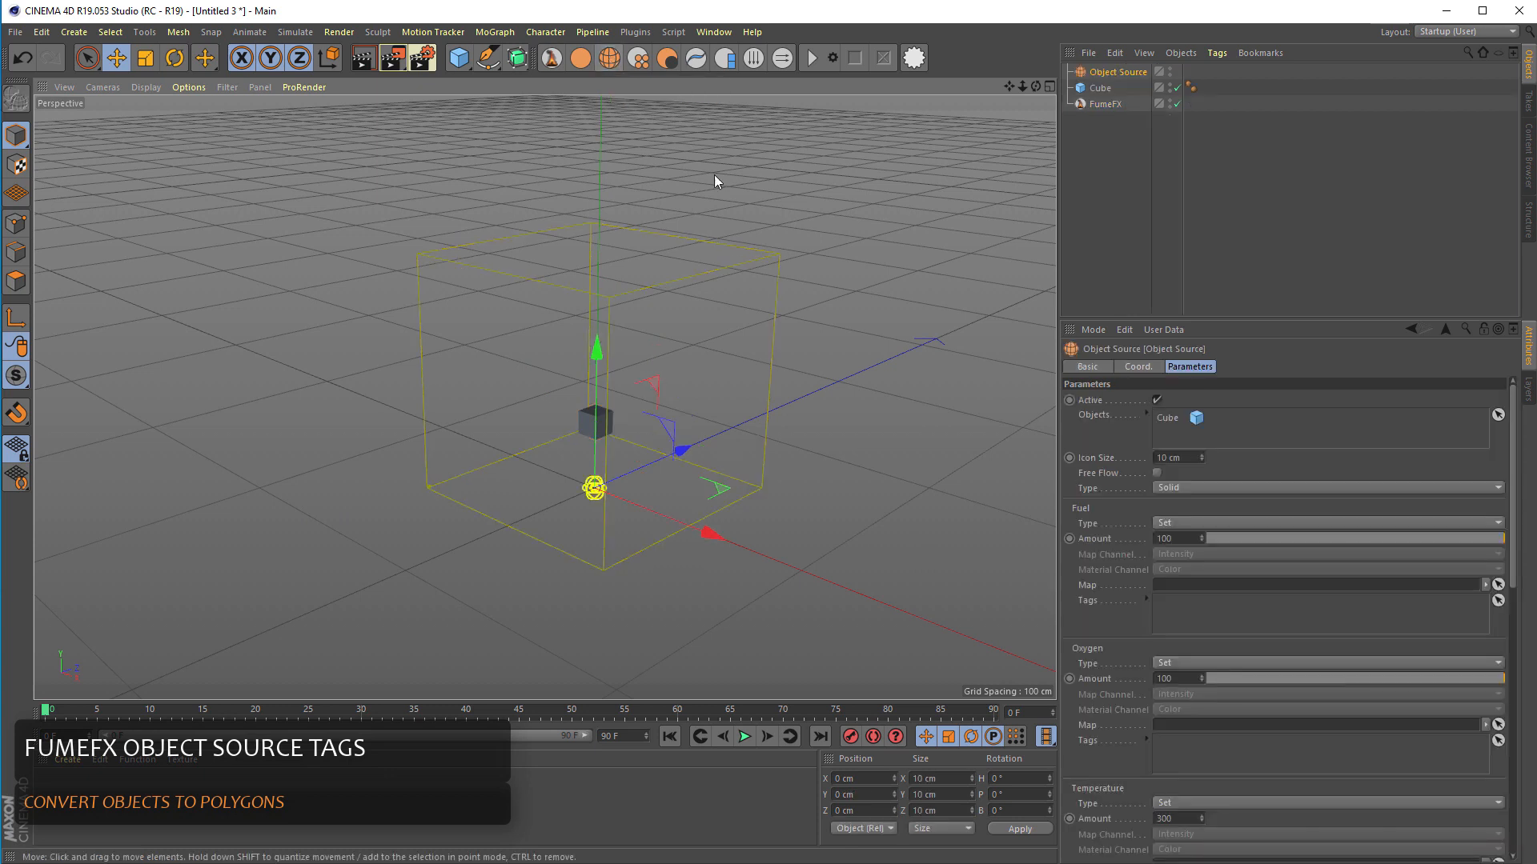
mouse_move(1167, 426)
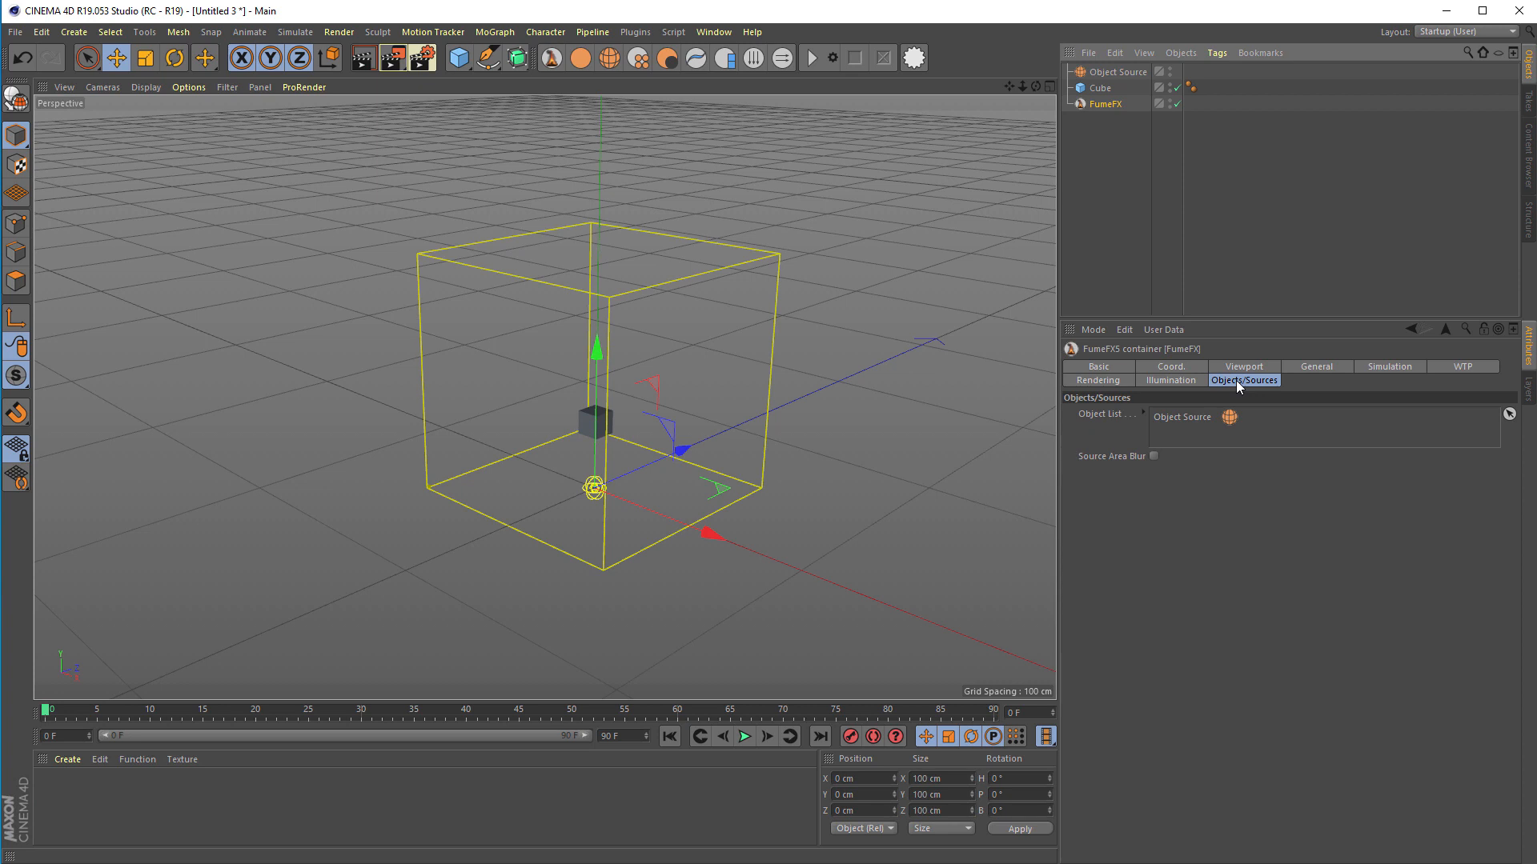
Select the Object Source to edit its emission, with the cube feeding it and fuel disabled.
left_click(1116, 72)
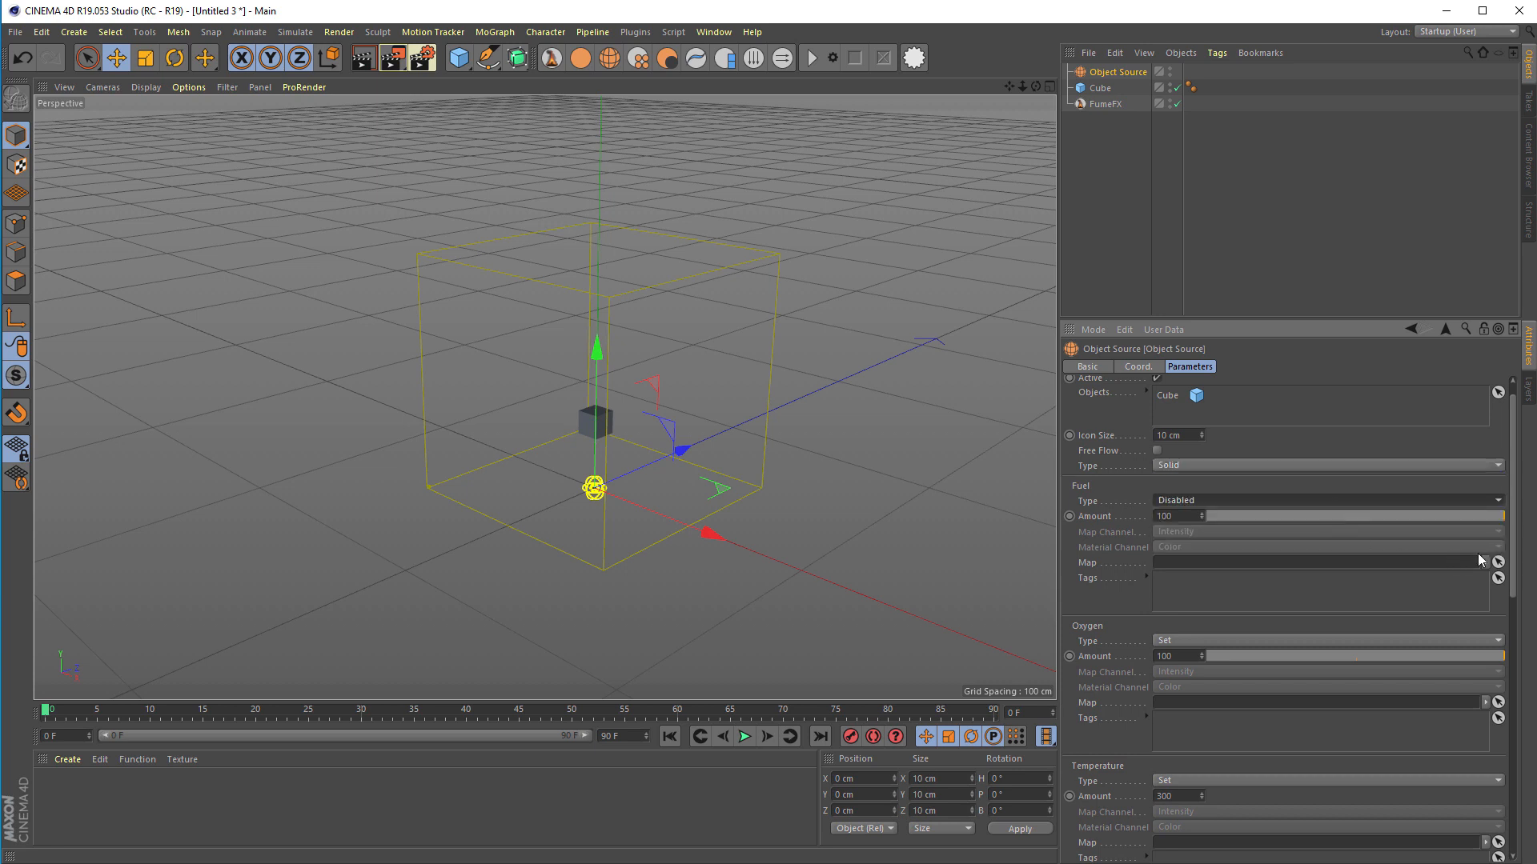
Set the Object Source's Oxygen Type to Disabled and Color Type to Set (white), then select the cube.
scroll("down", 3)
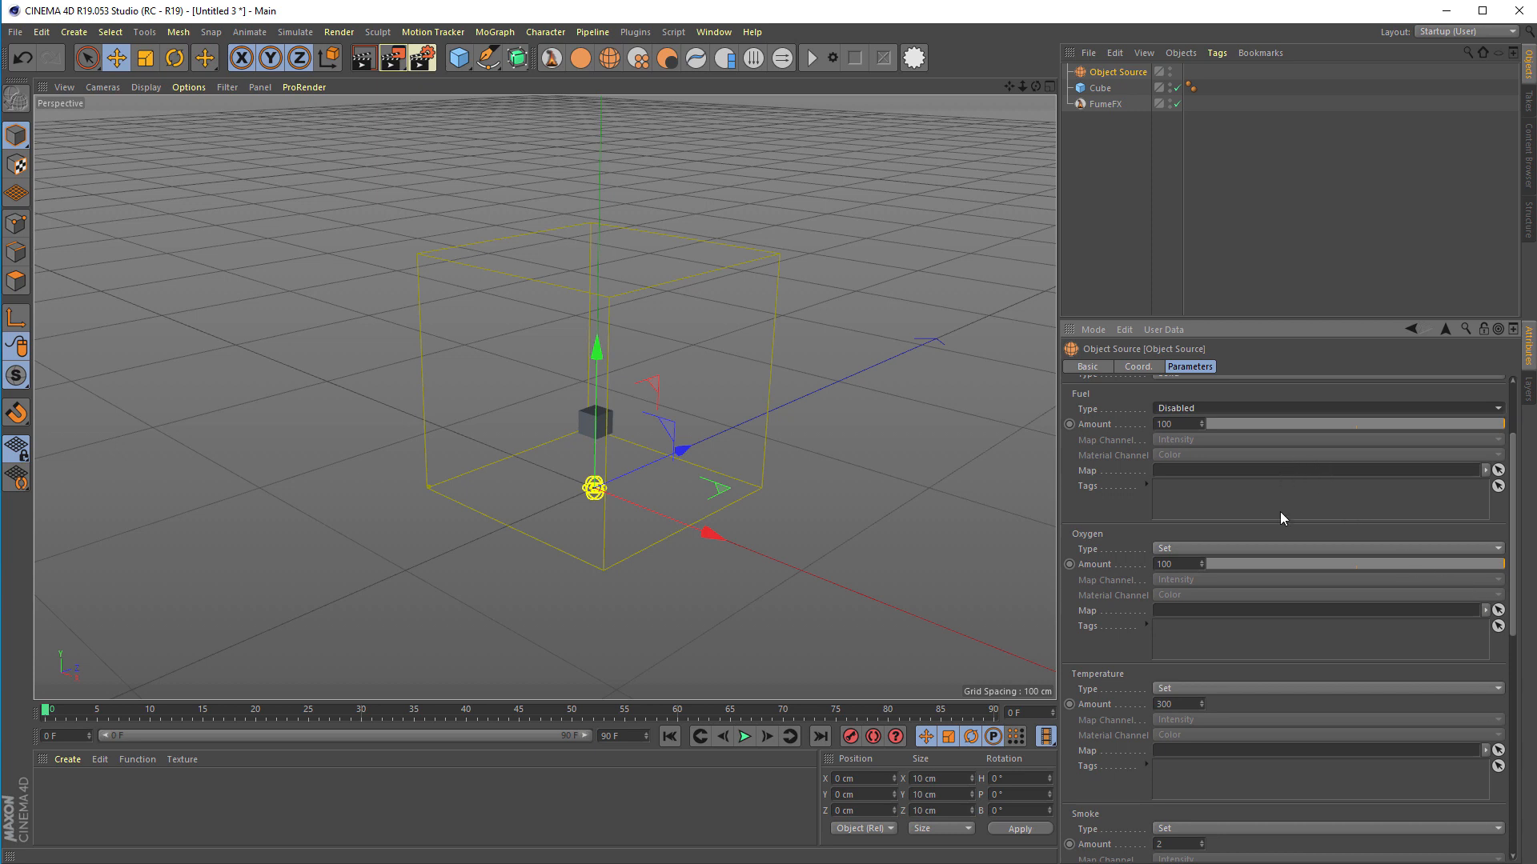
left_click(1327, 548)
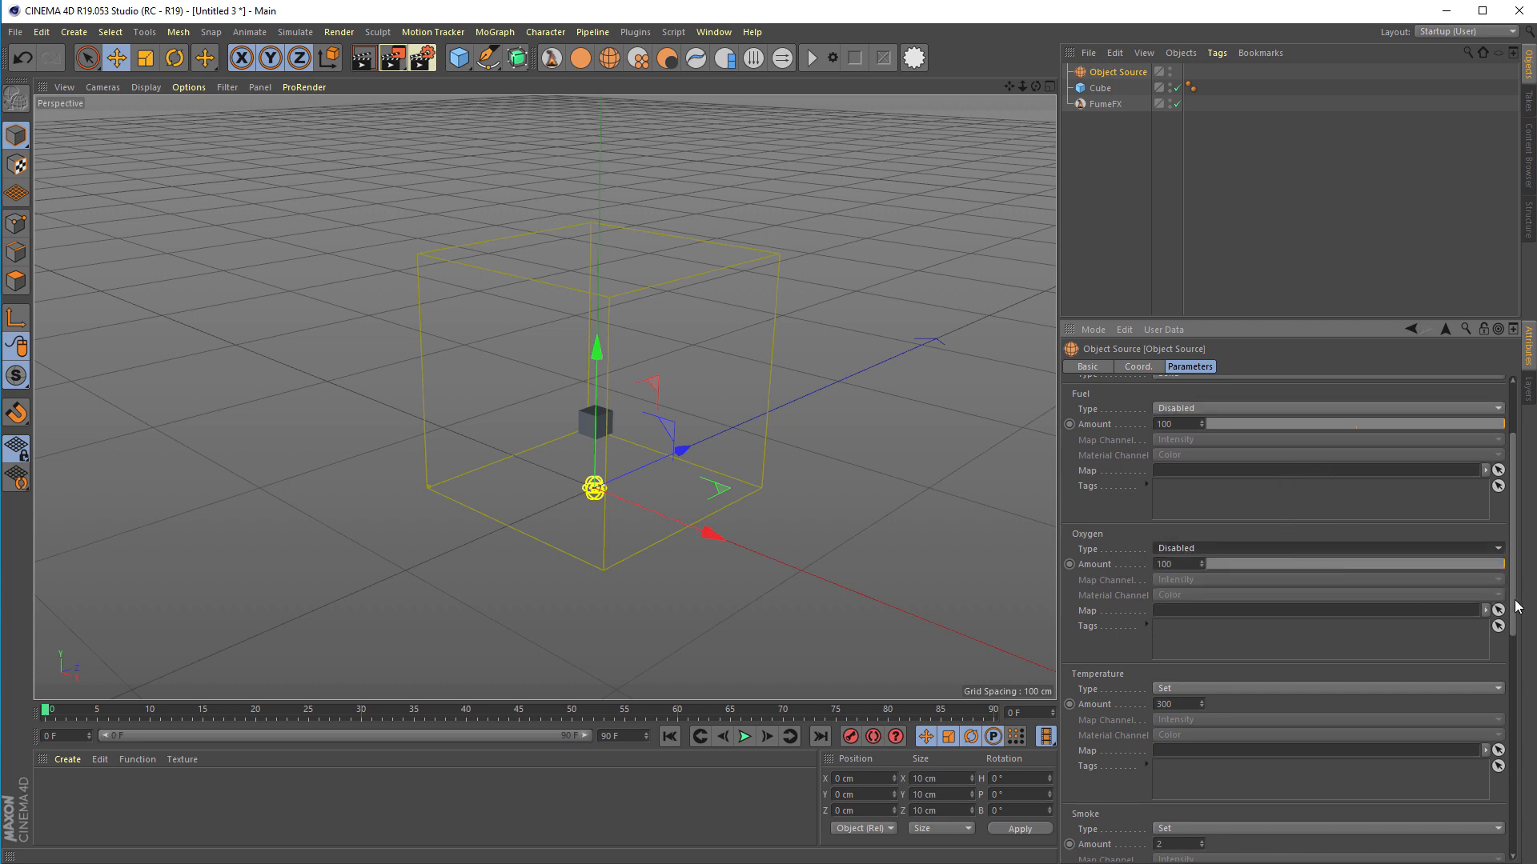
scroll("down", 3)
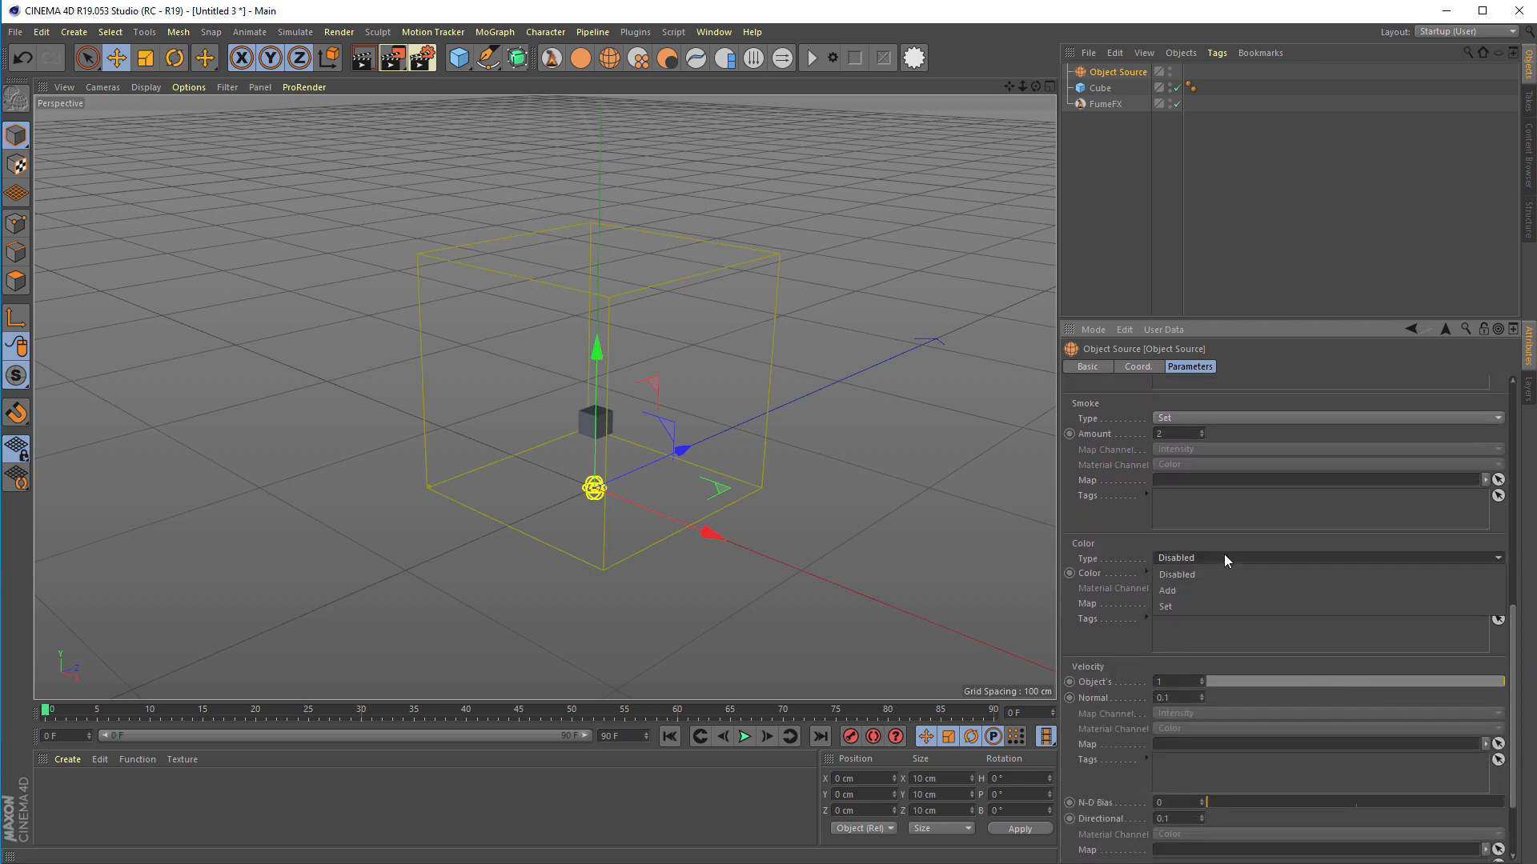
mouse_move(1183, 591)
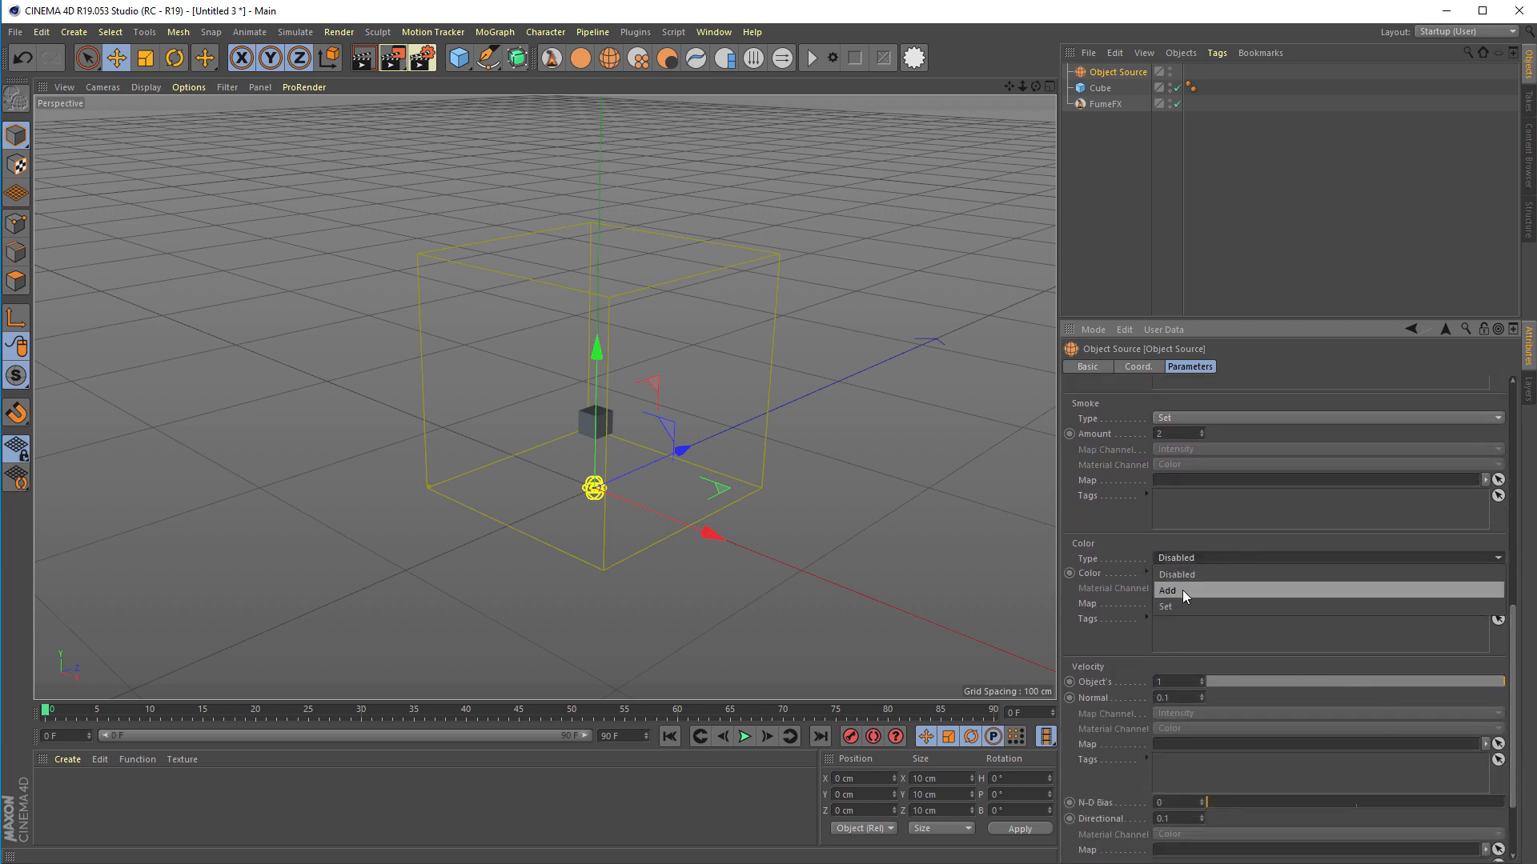
left_click(1165, 606)
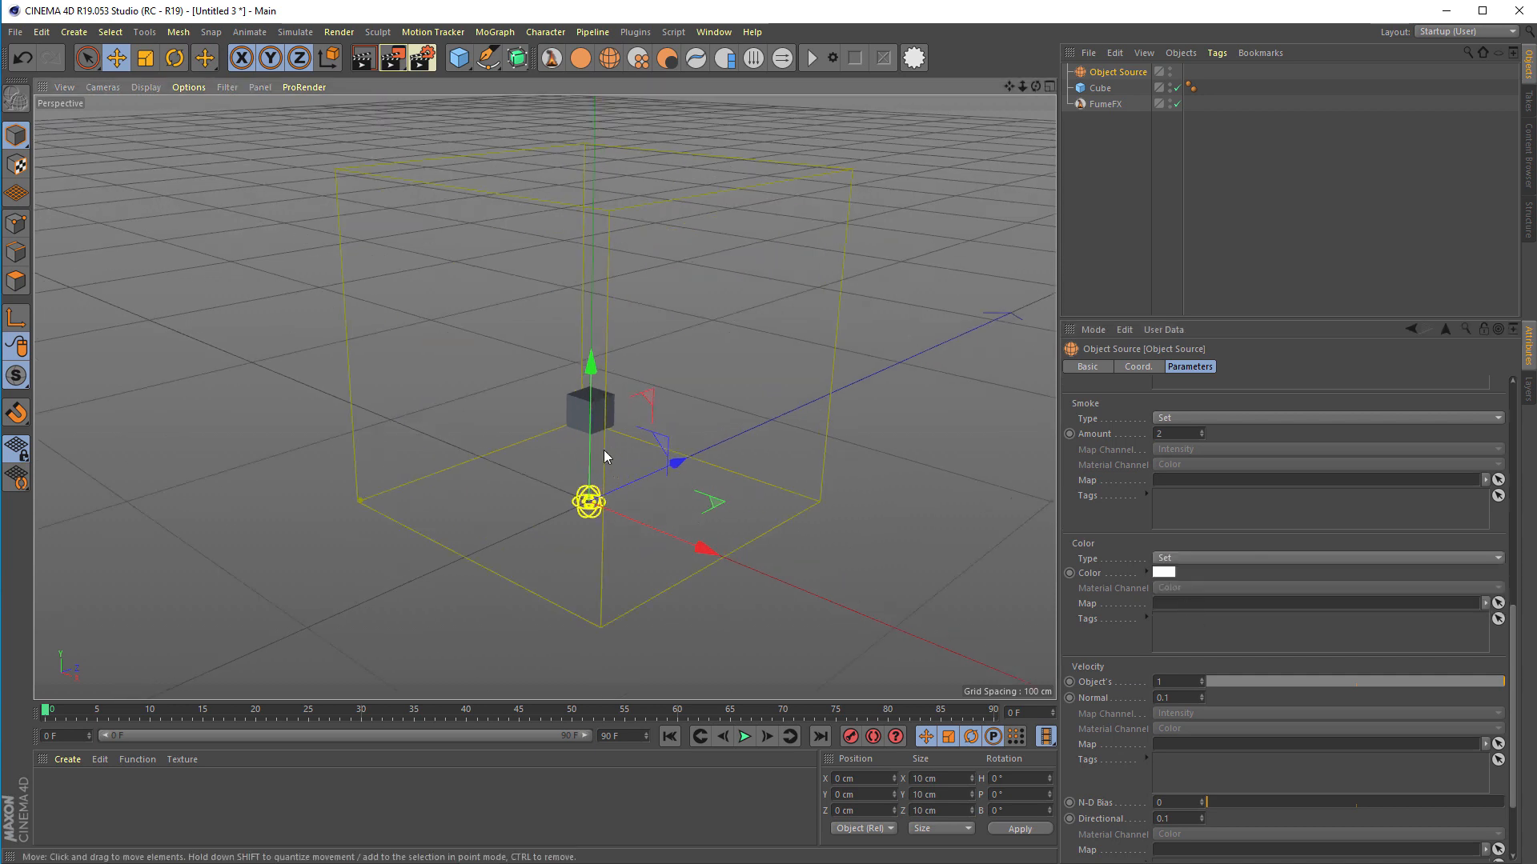
left_click(1102, 86)
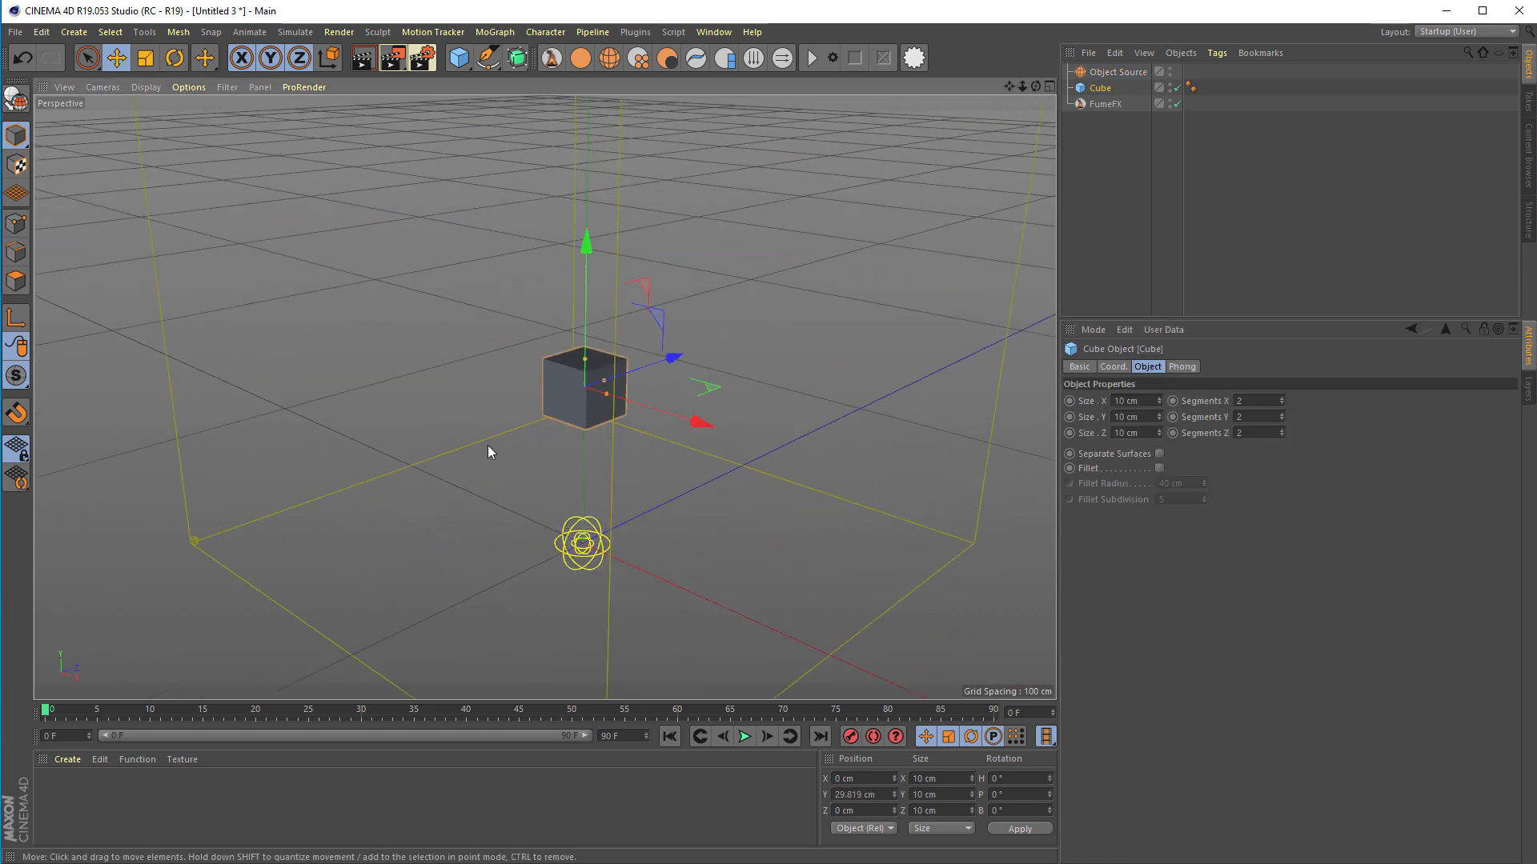
mouse_move(583, 416)
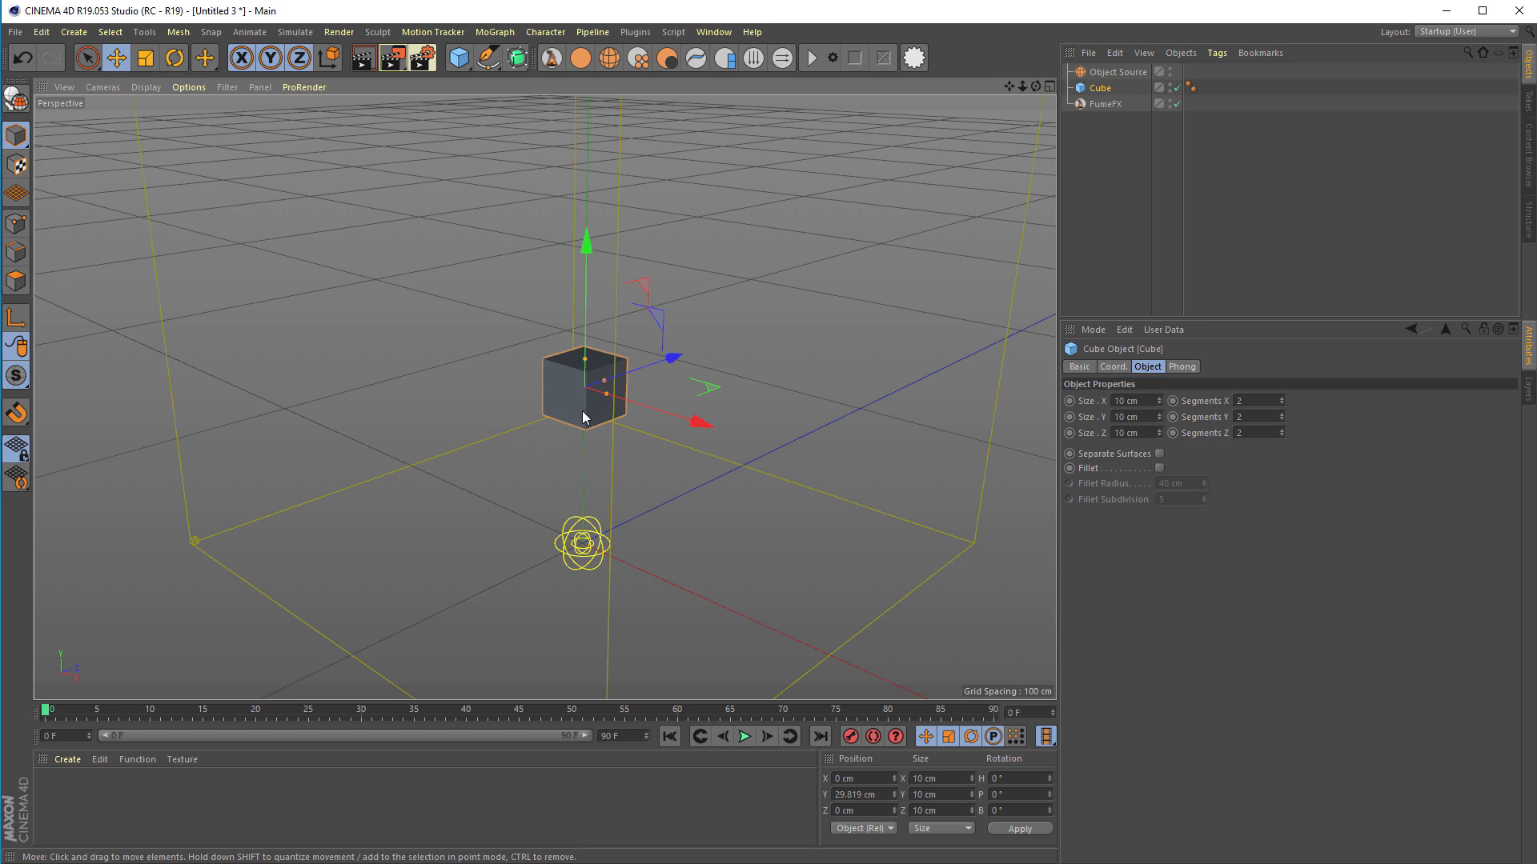
Rotate the cube to a tilted angle and make it an editable polygon object.
left_click(173, 58)
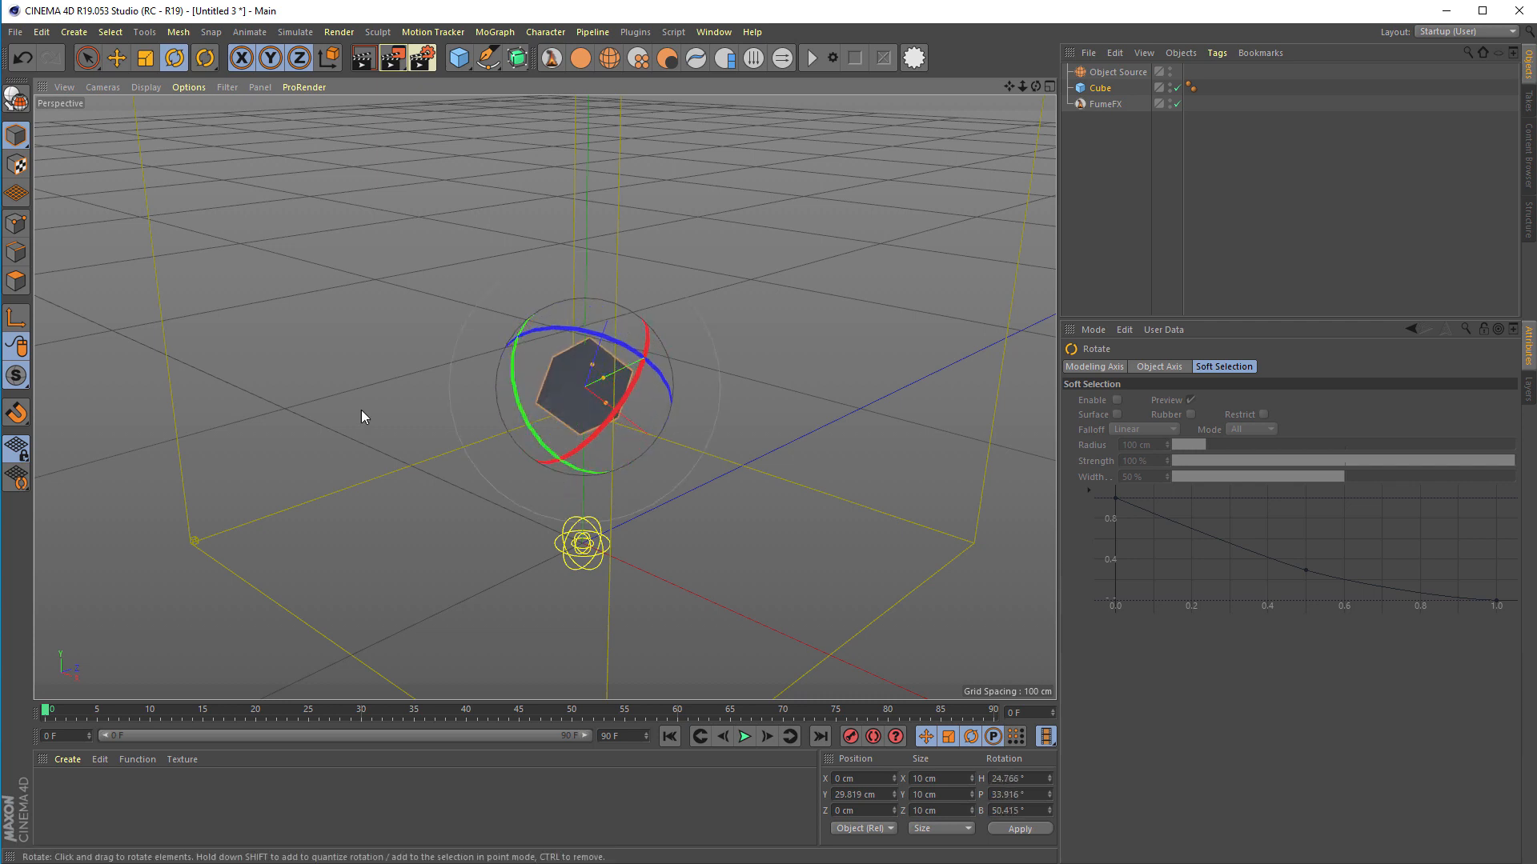
mouse_move(18, 98)
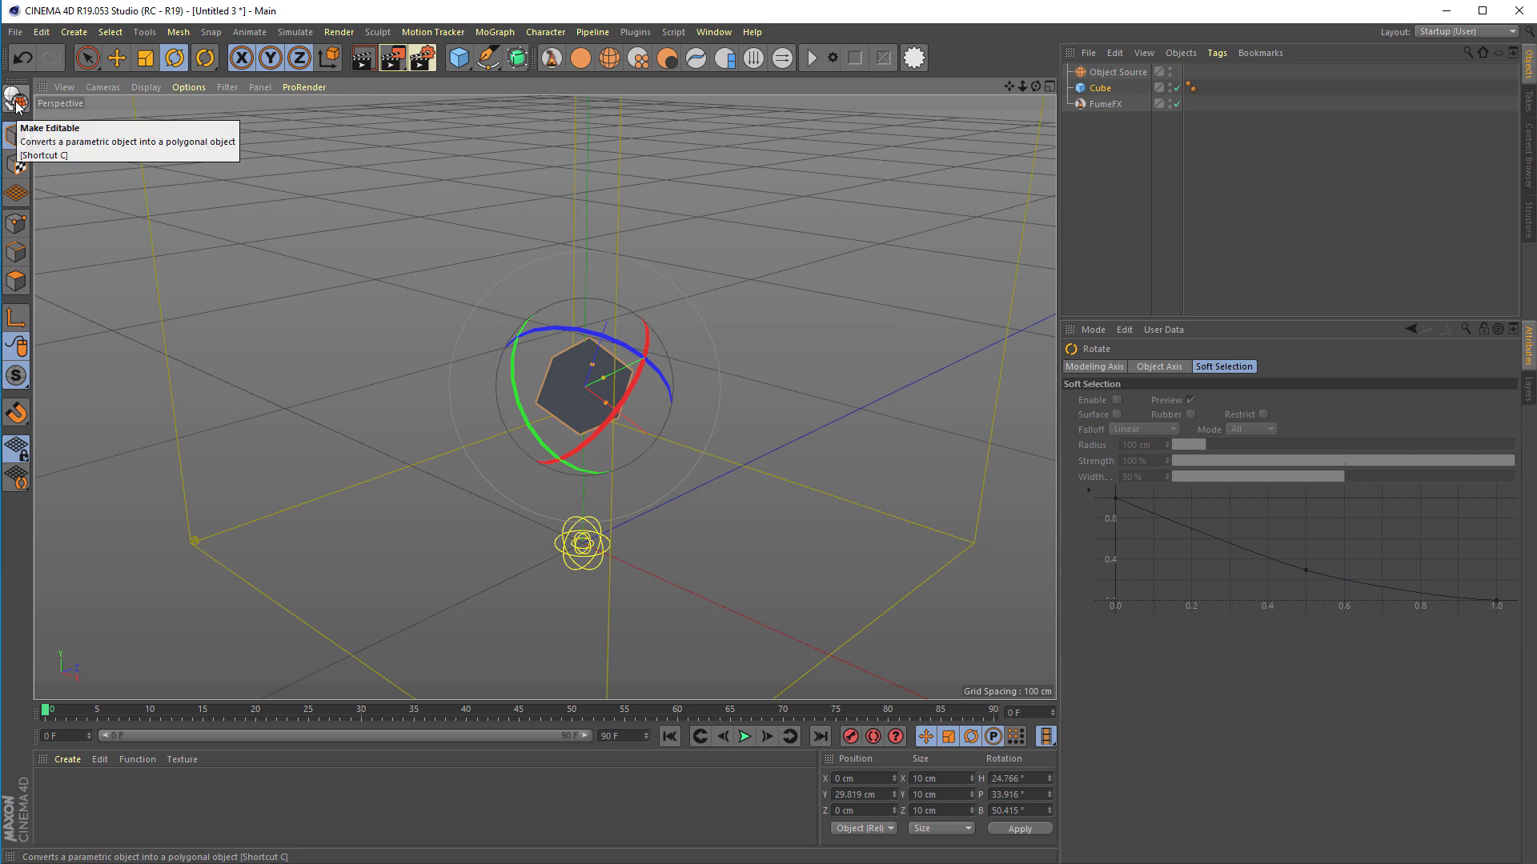
left_click(16, 97)
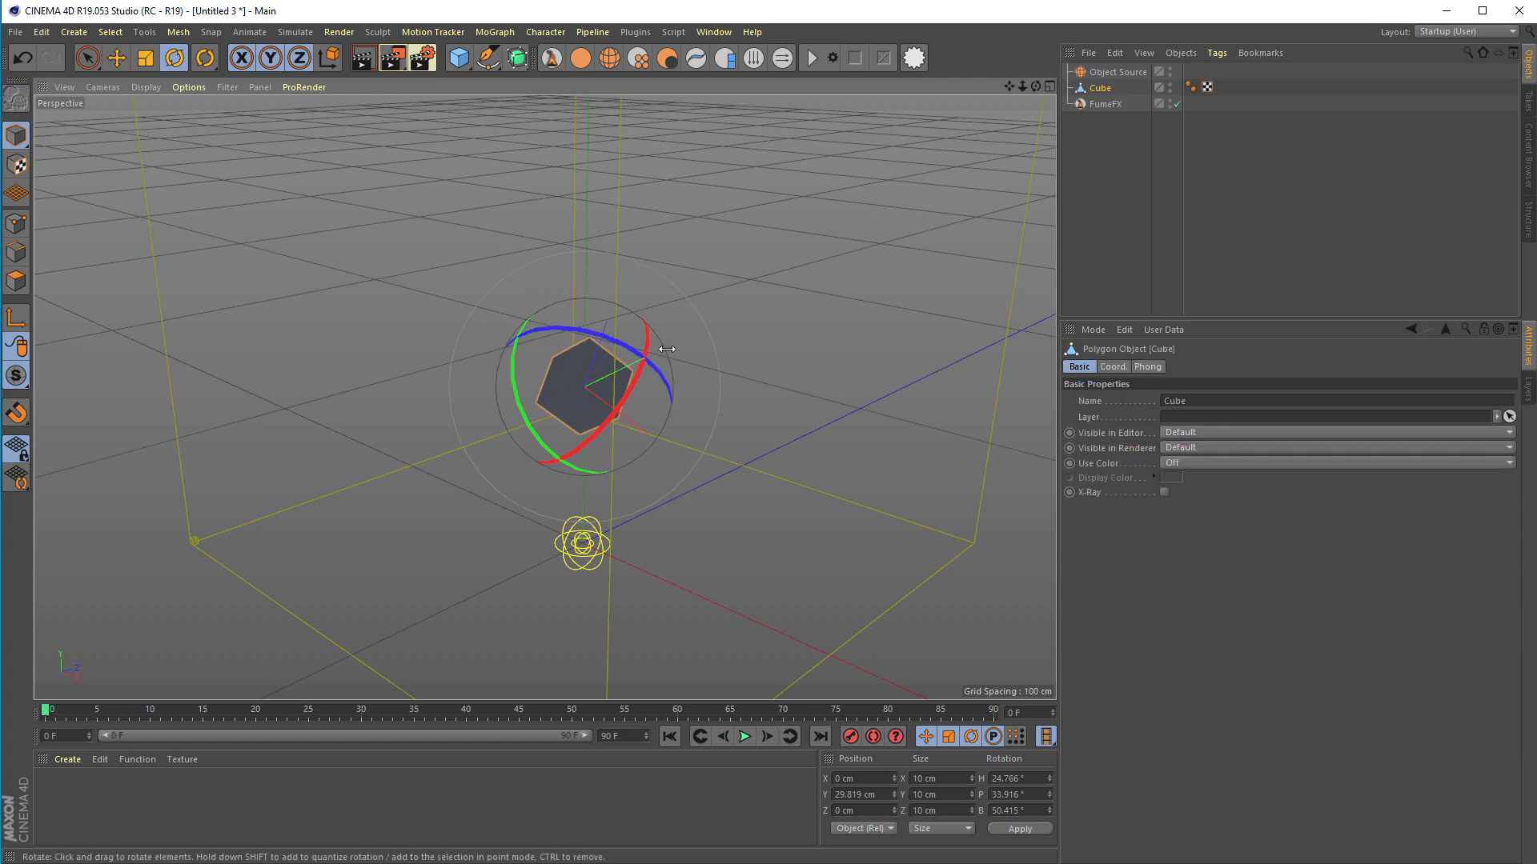
mouse_move(619, 381)
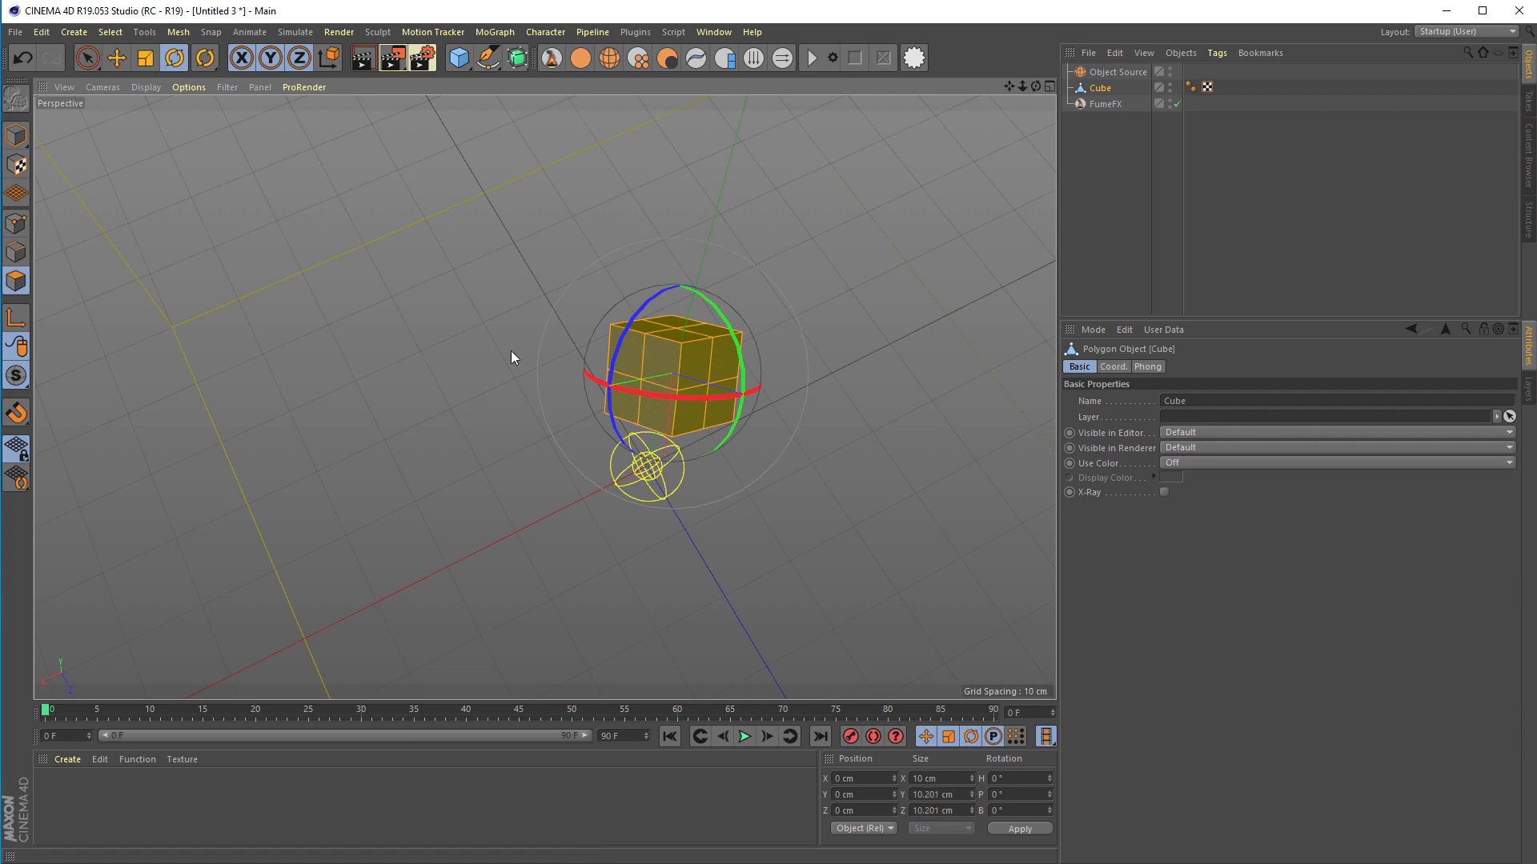
Store all the cube's polygons as a Polygon Selection tag via Select > Set Selection.
left_click(111, 32)
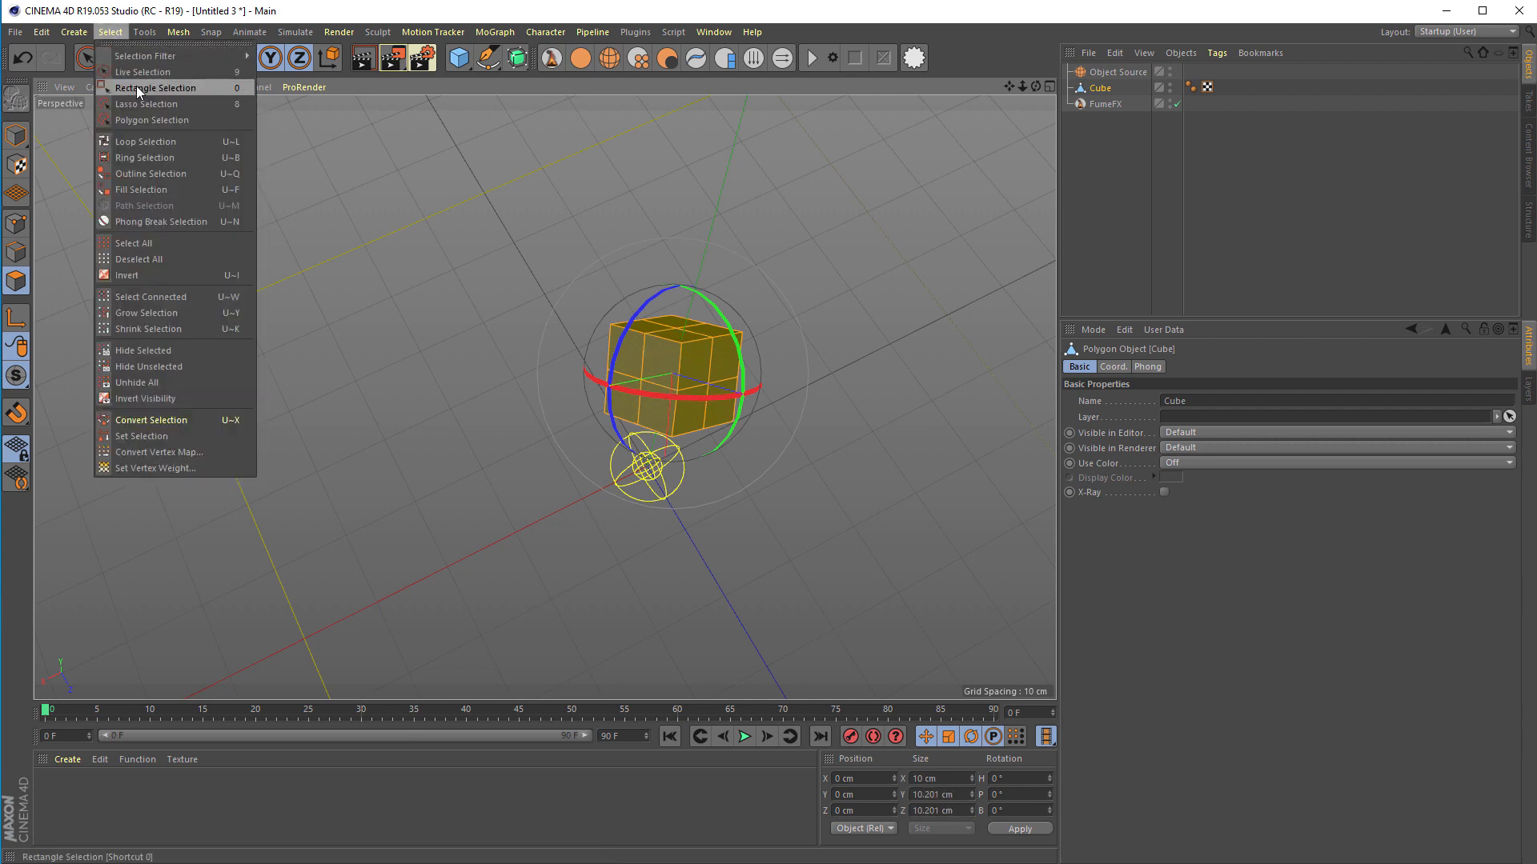
mouse_move(143, 435)
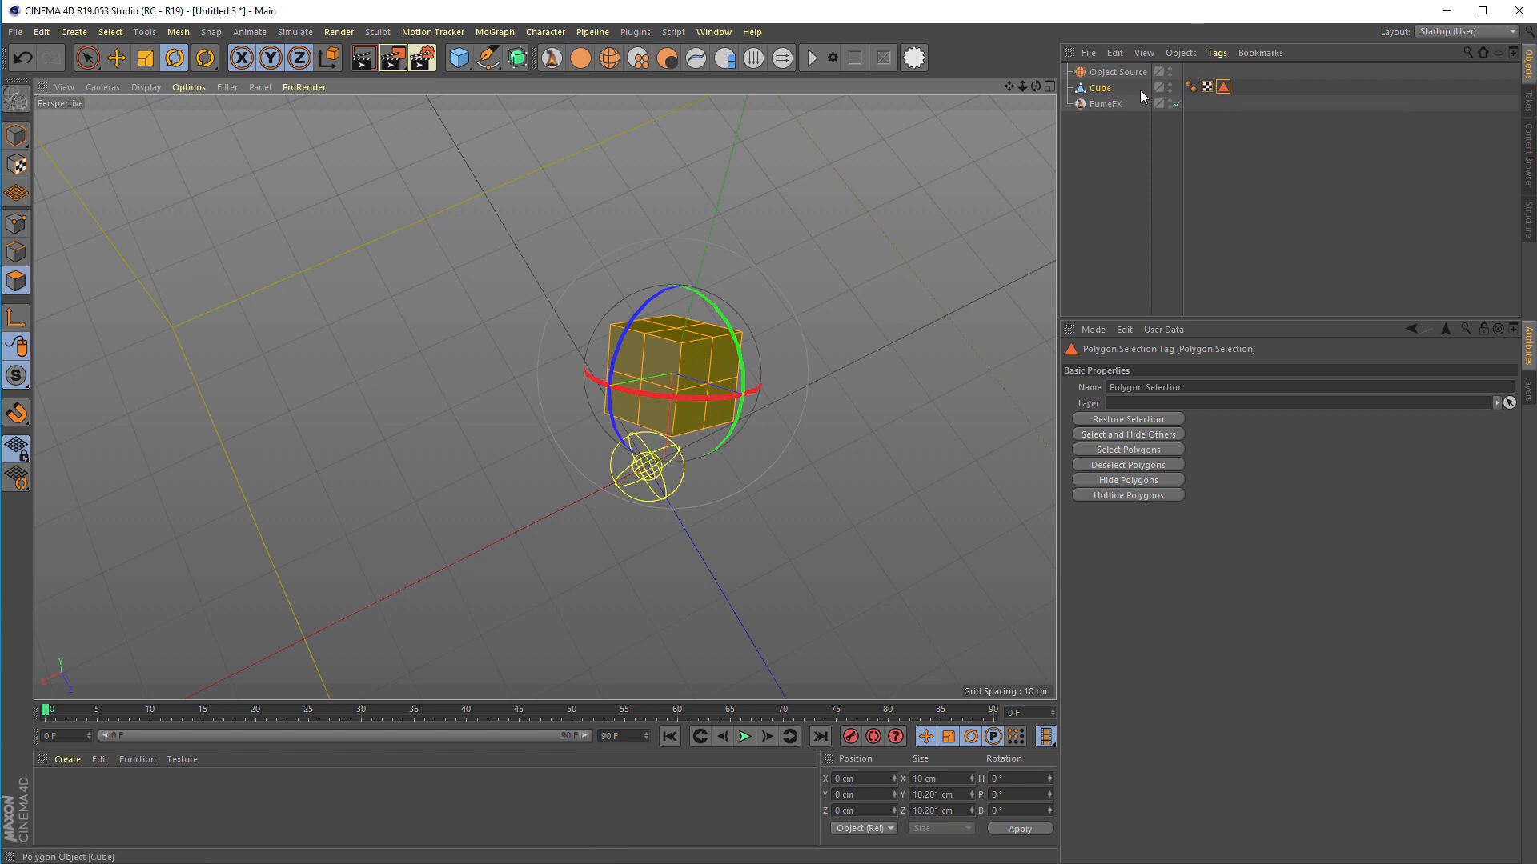
Link the cube's Polygon Selection tag to the source's temperature, smoke, colour and velocity Tags fields.
left_click(1116, 72)
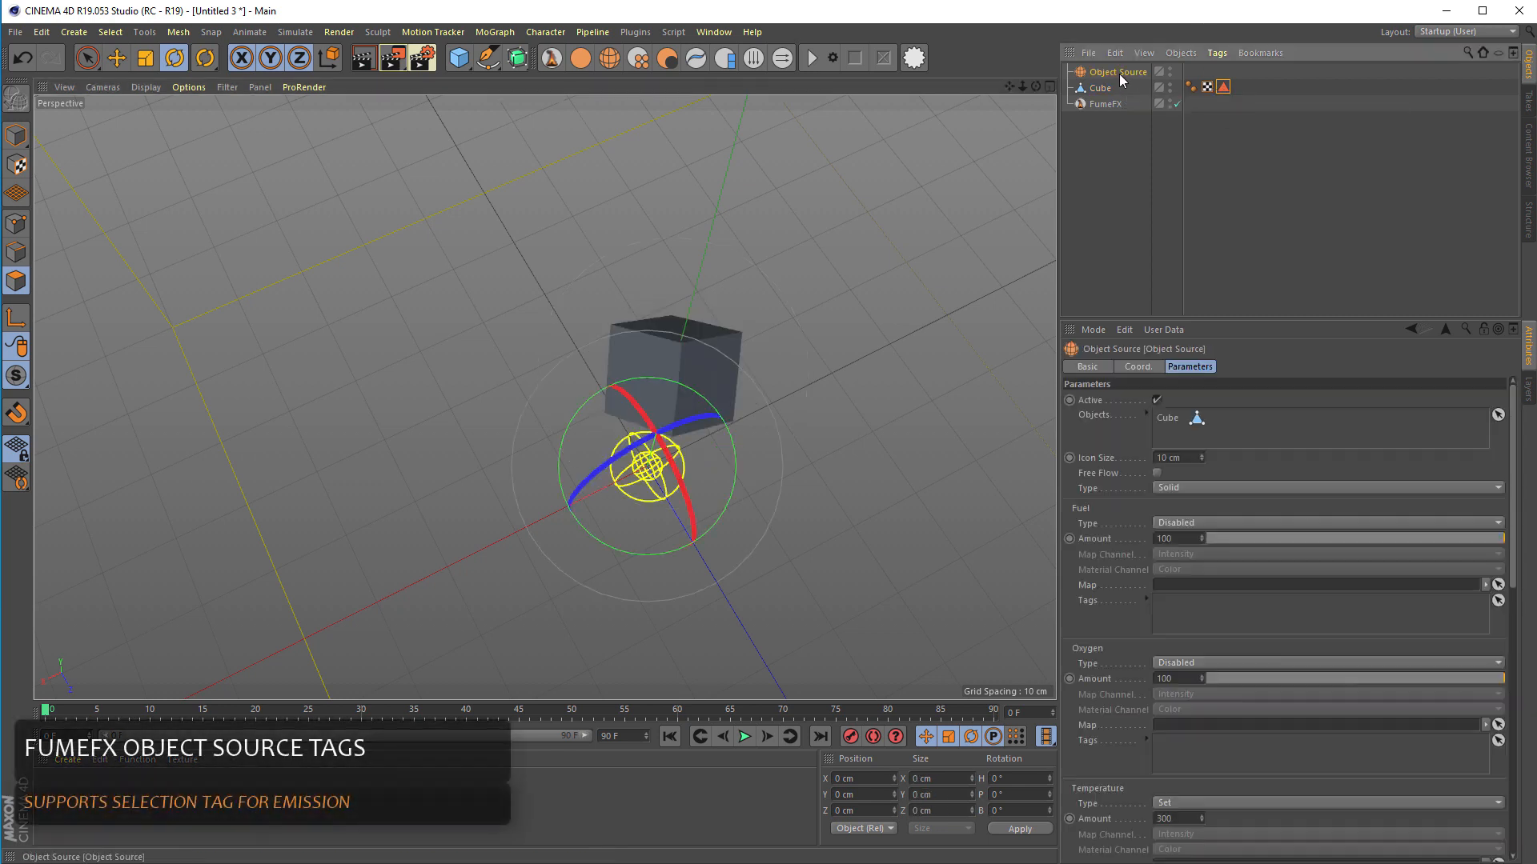
scroll("down", 3)
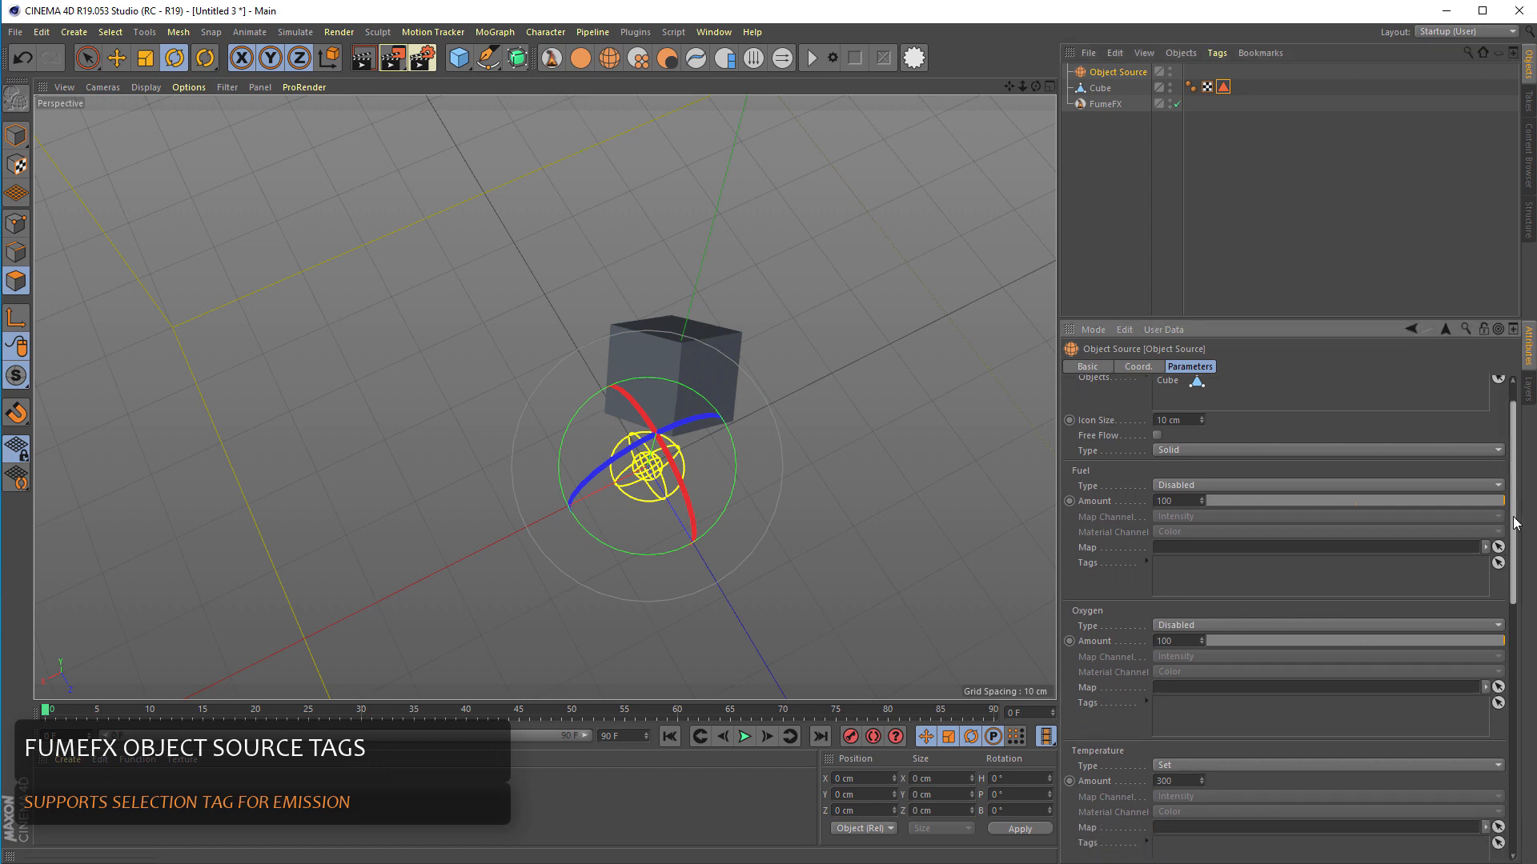
scroll("down", 3)
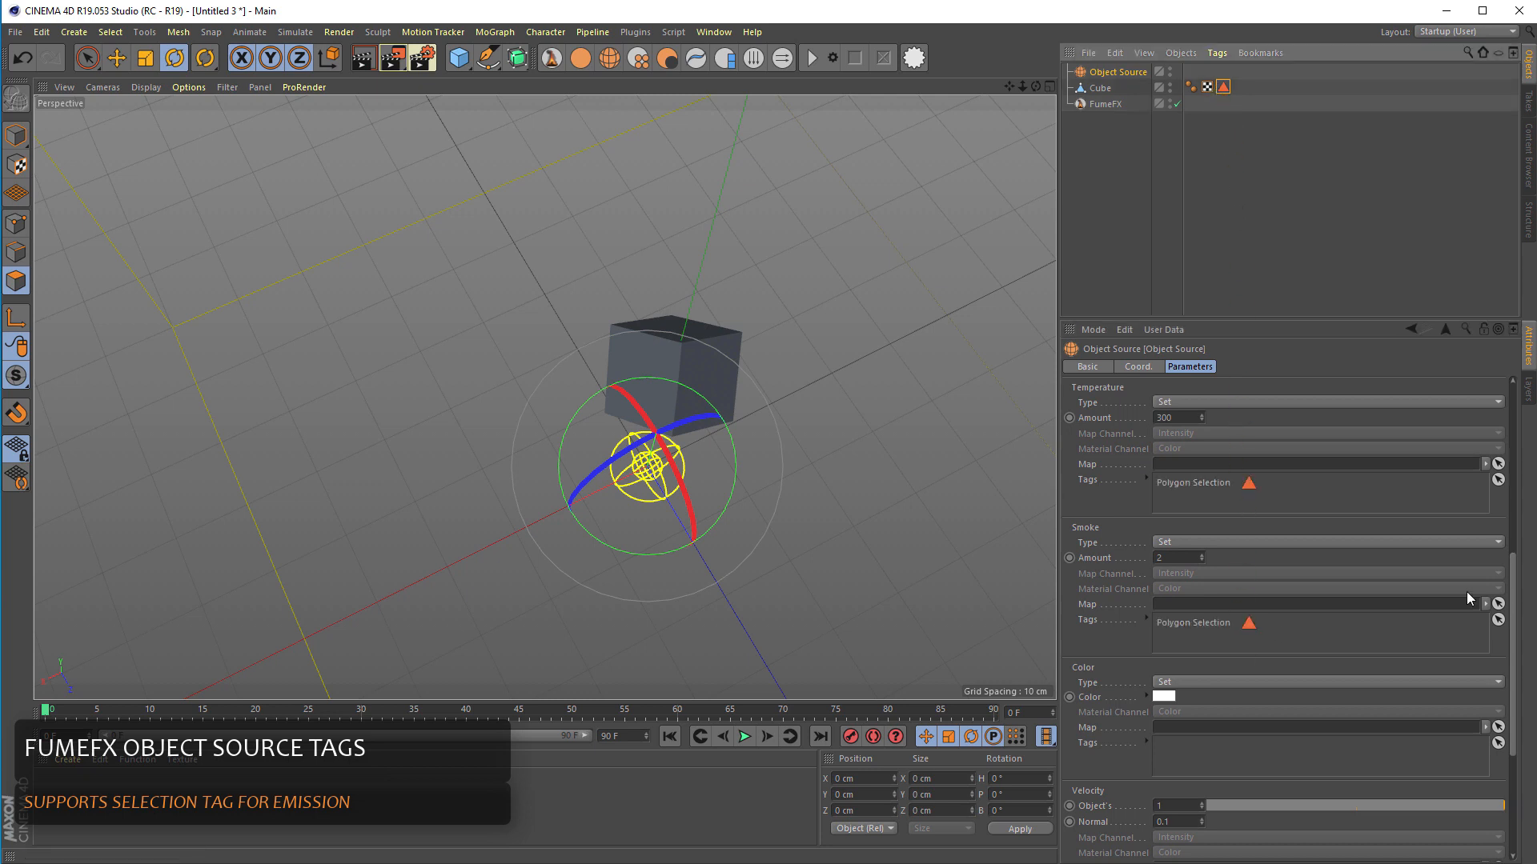
scroll("down", 3)
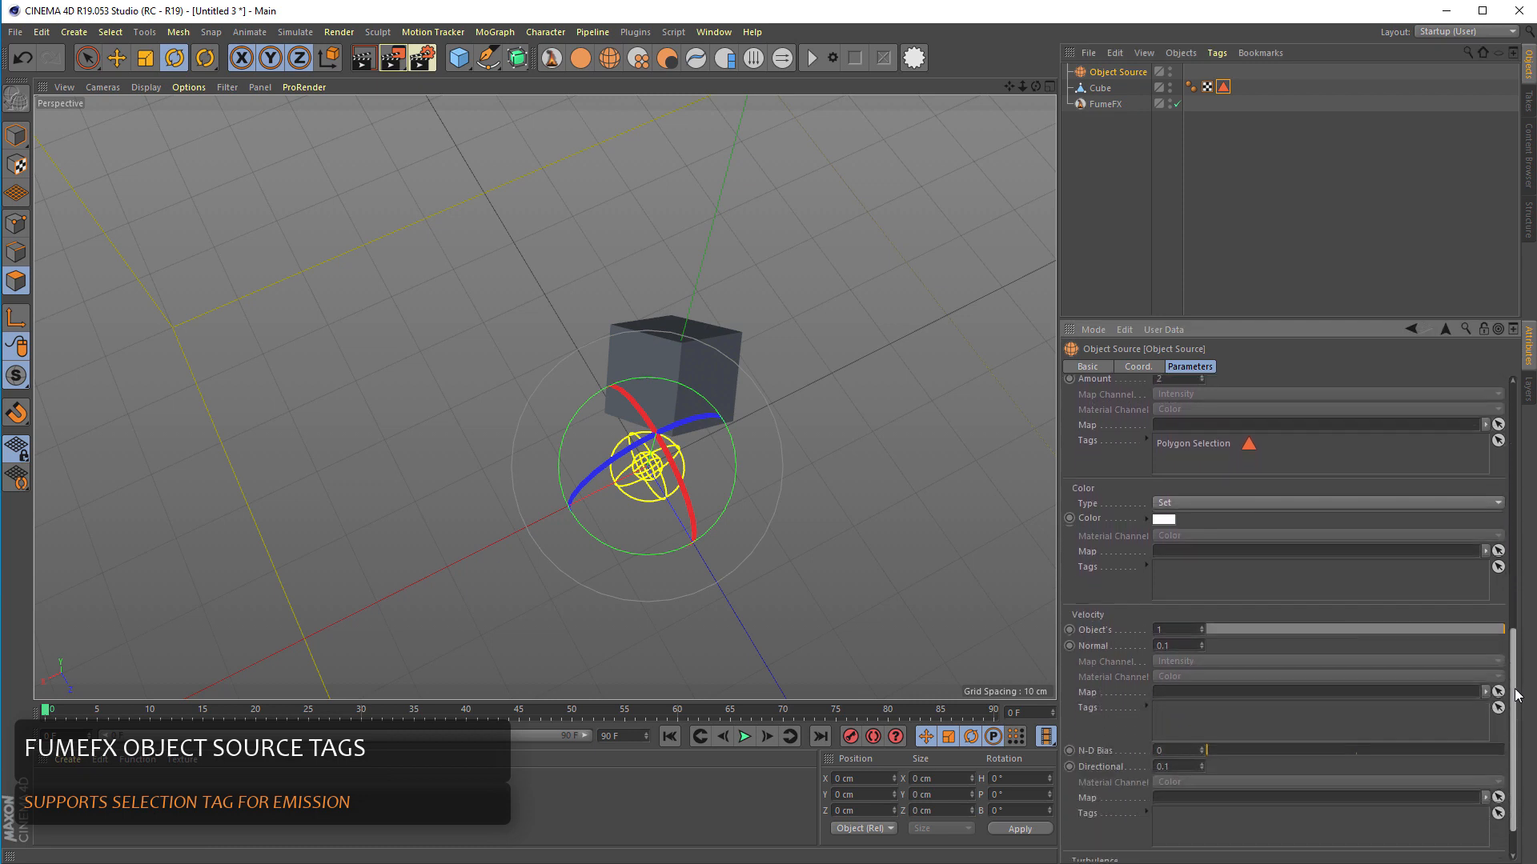
scroll("down", 3)
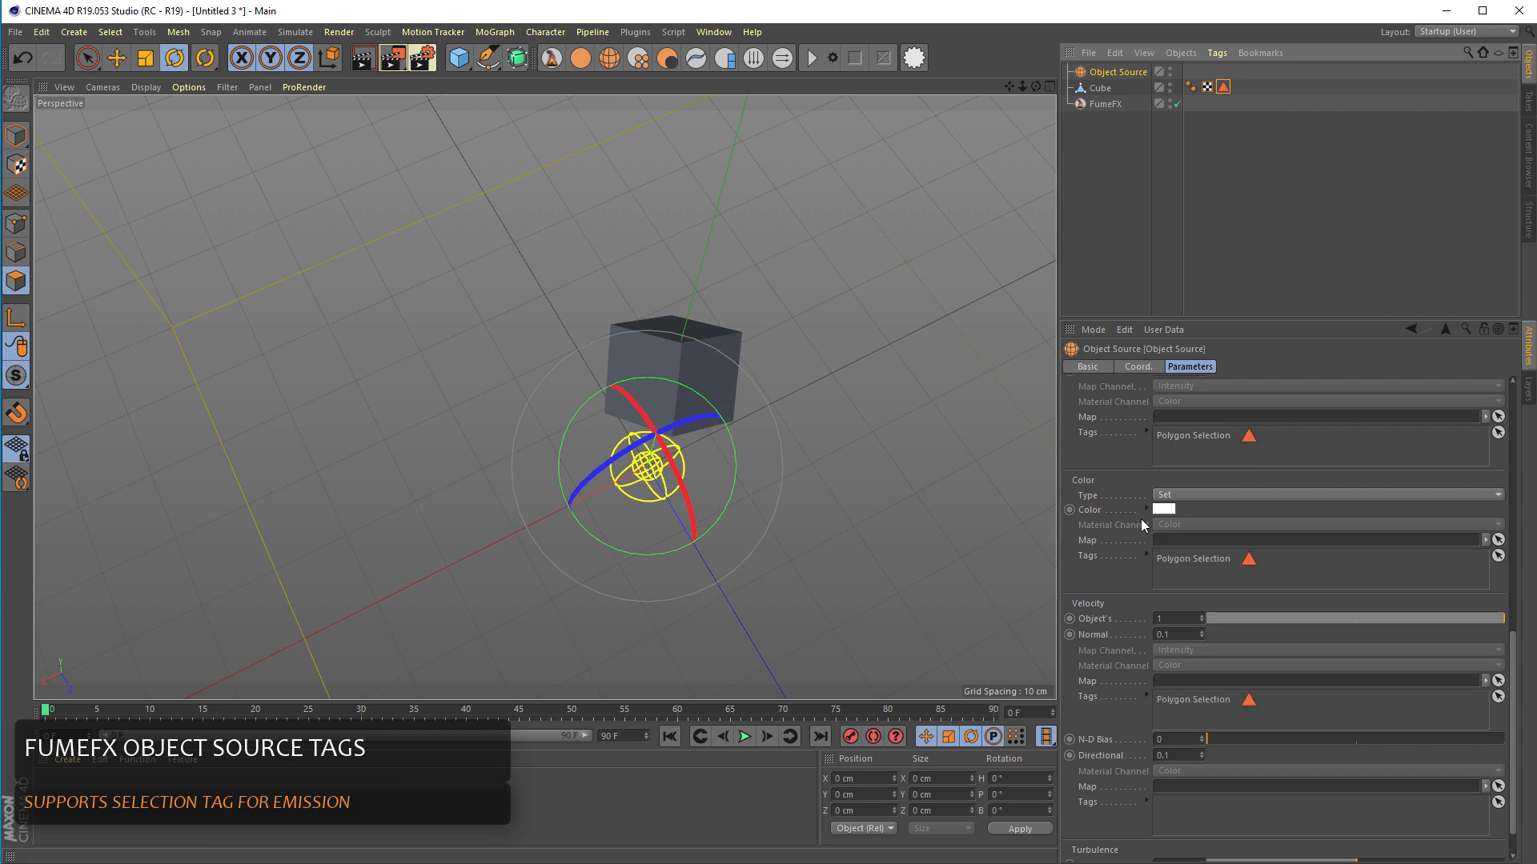
mouse_move(1046, 329)
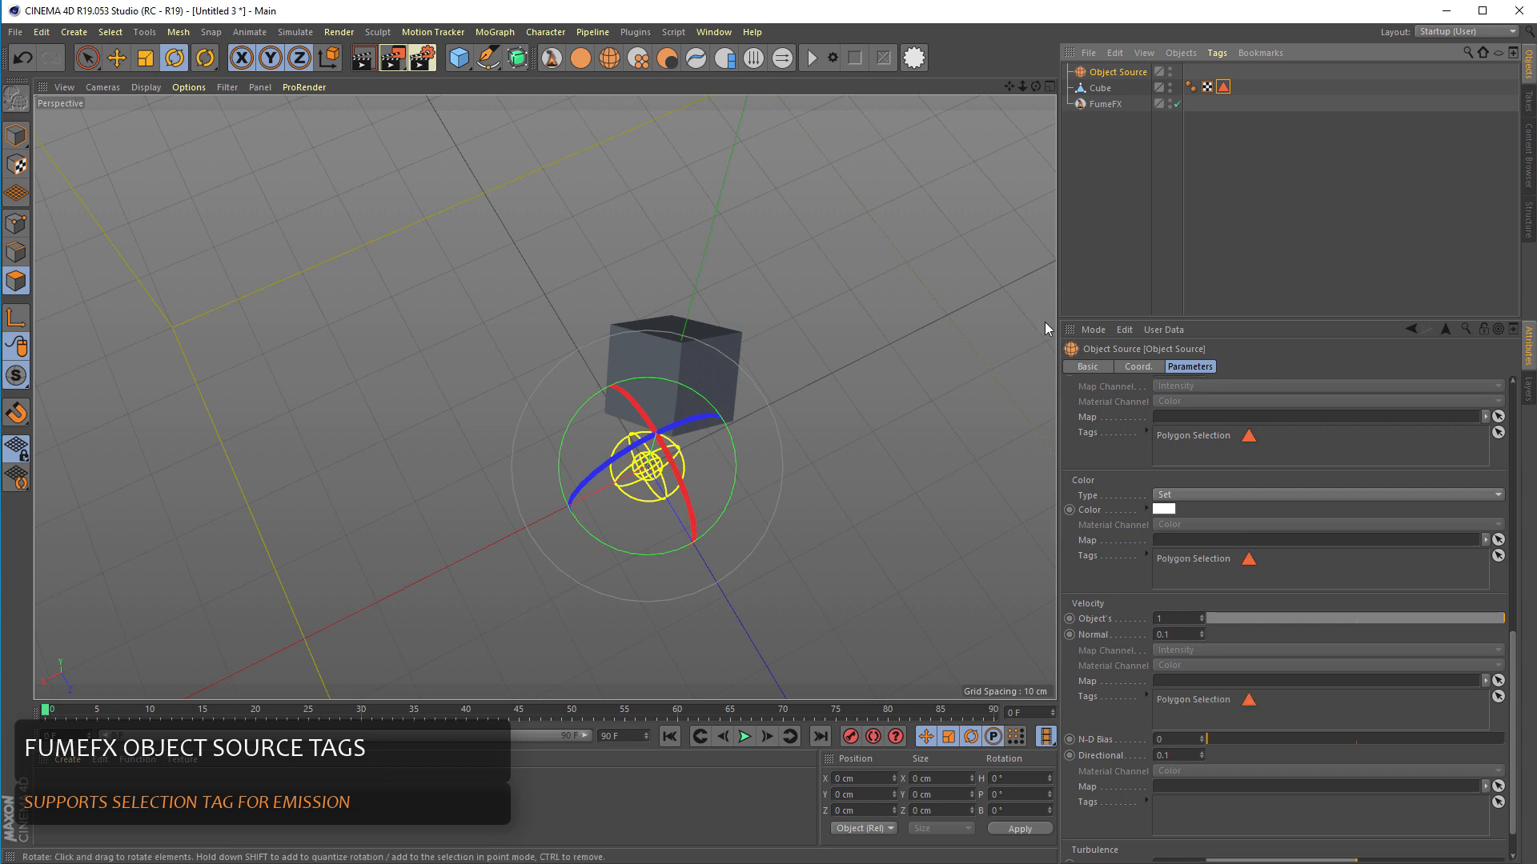
mouse_move(770, 472)
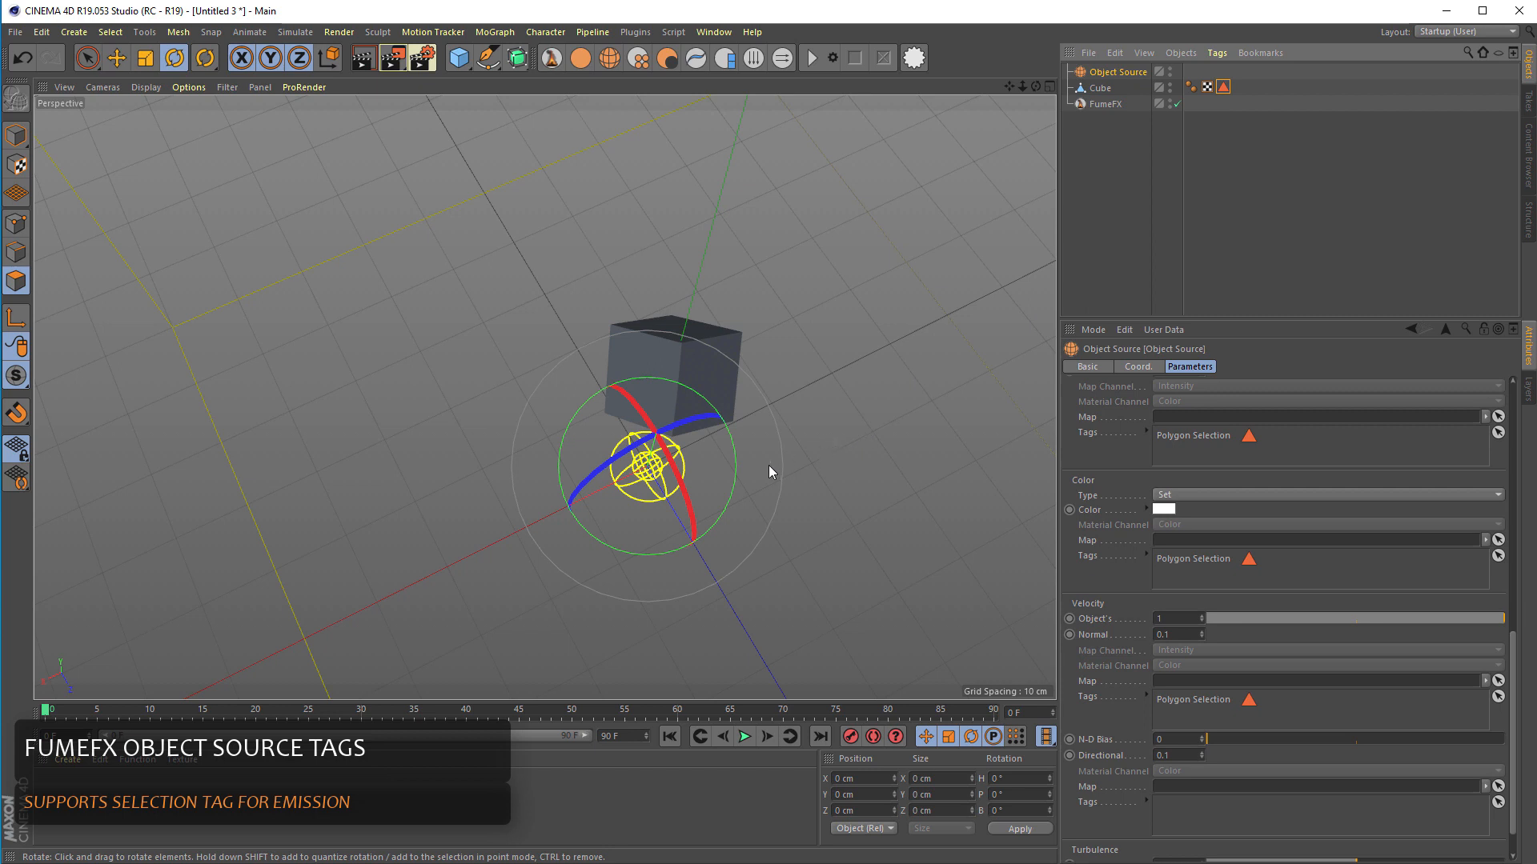
mouse_move(811, 409)
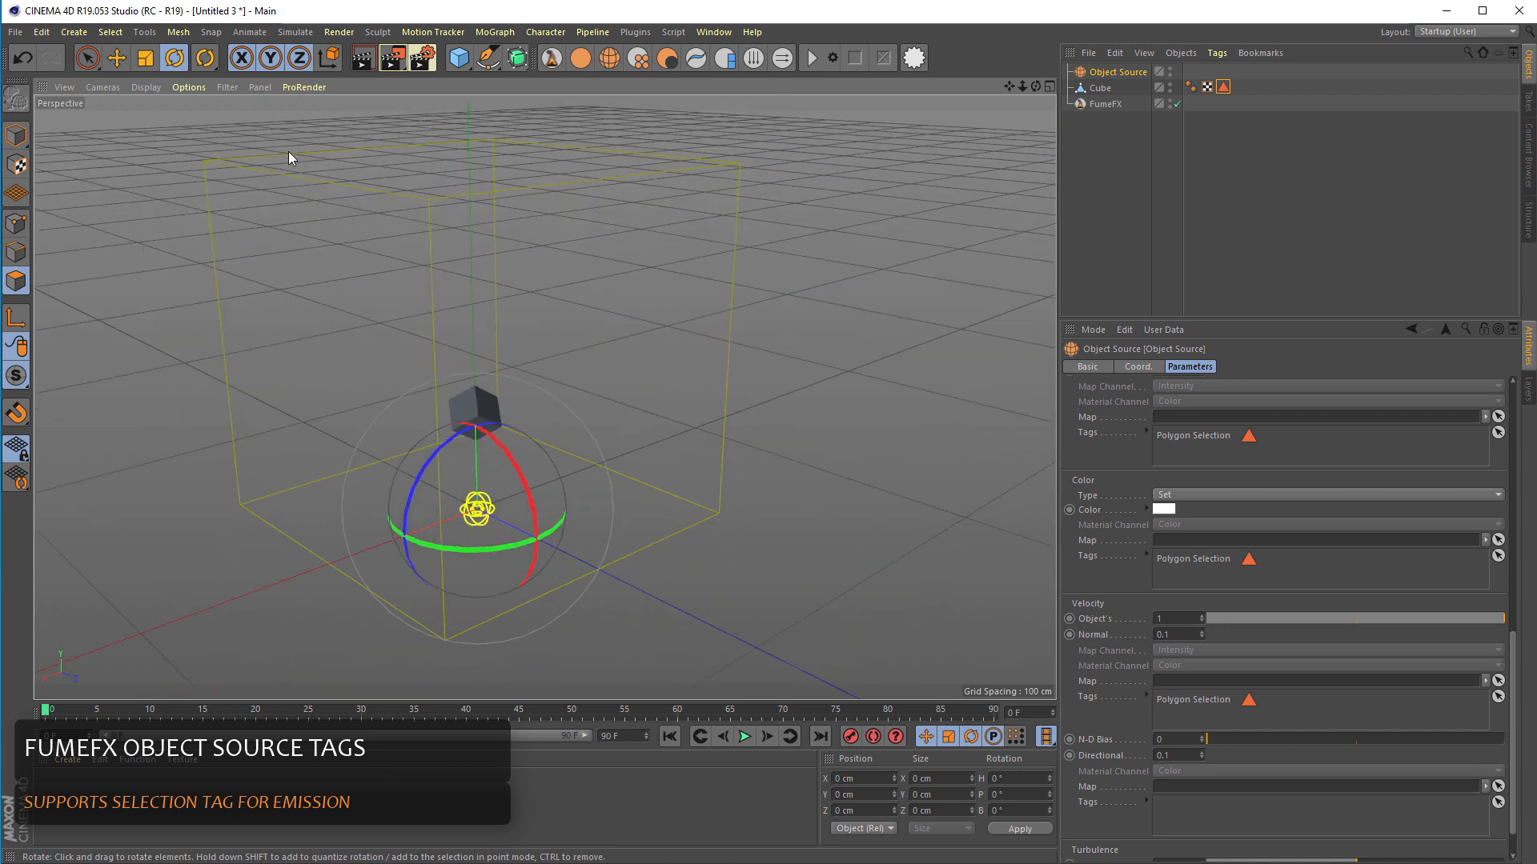
Add a light above the cube and set its shadow to Shadow Maps (Soft).
left_click(74, 32)
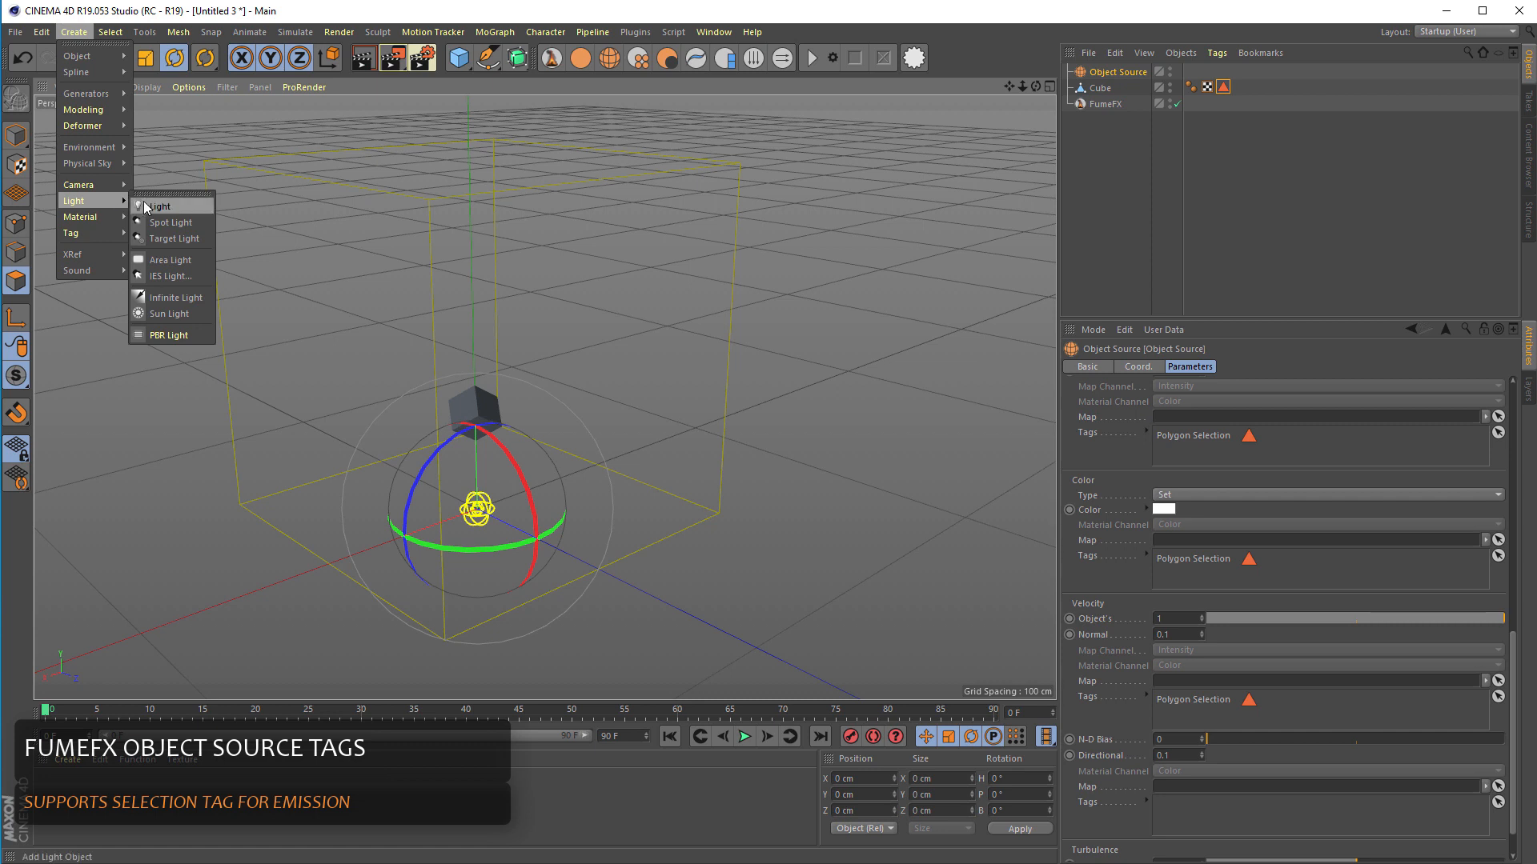
left_click(157, 206)
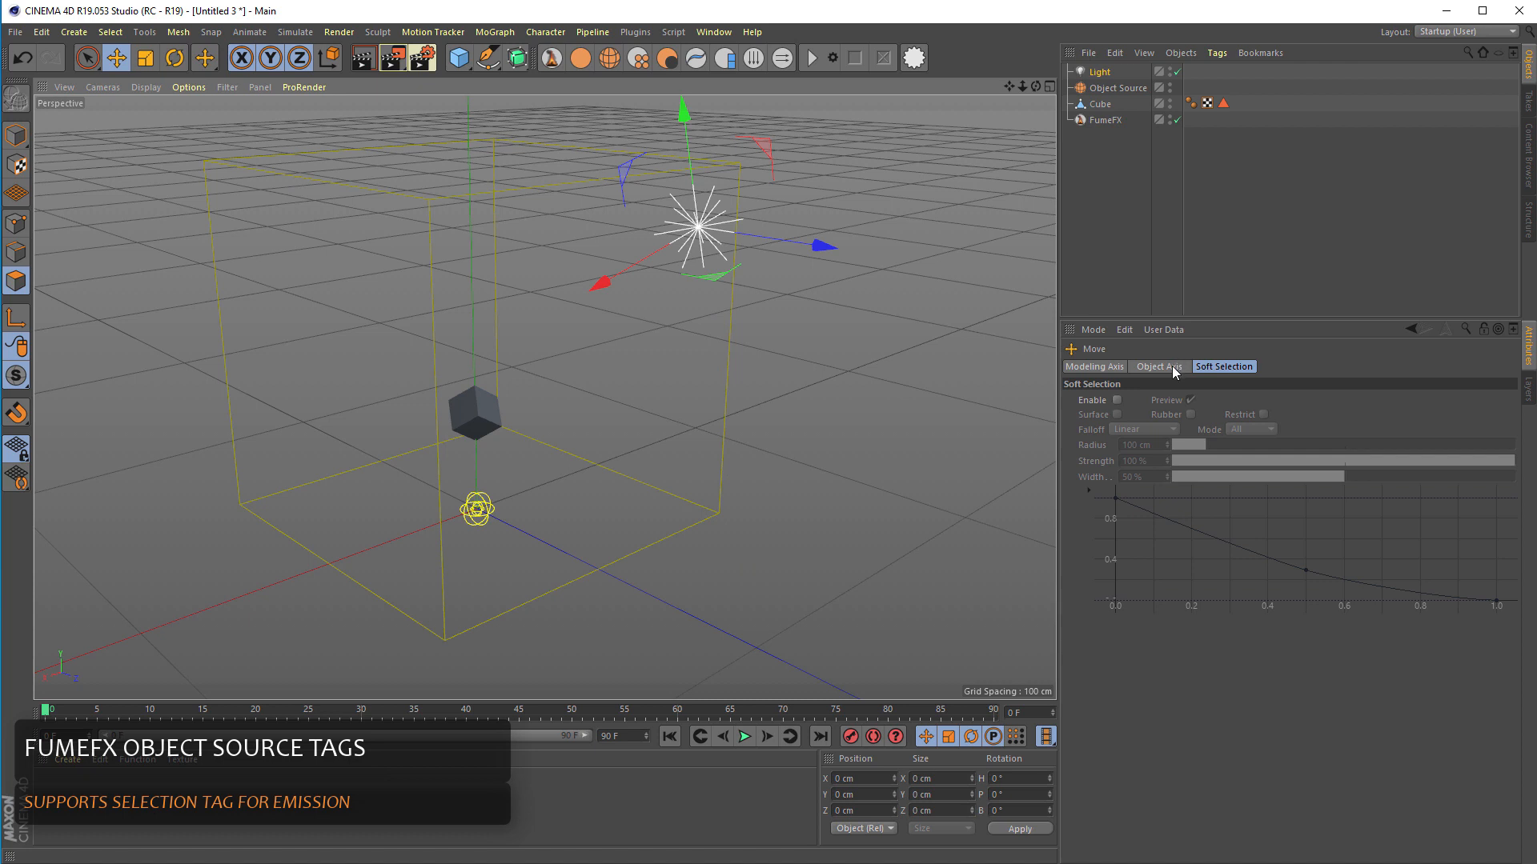
left_click(1100, 71)
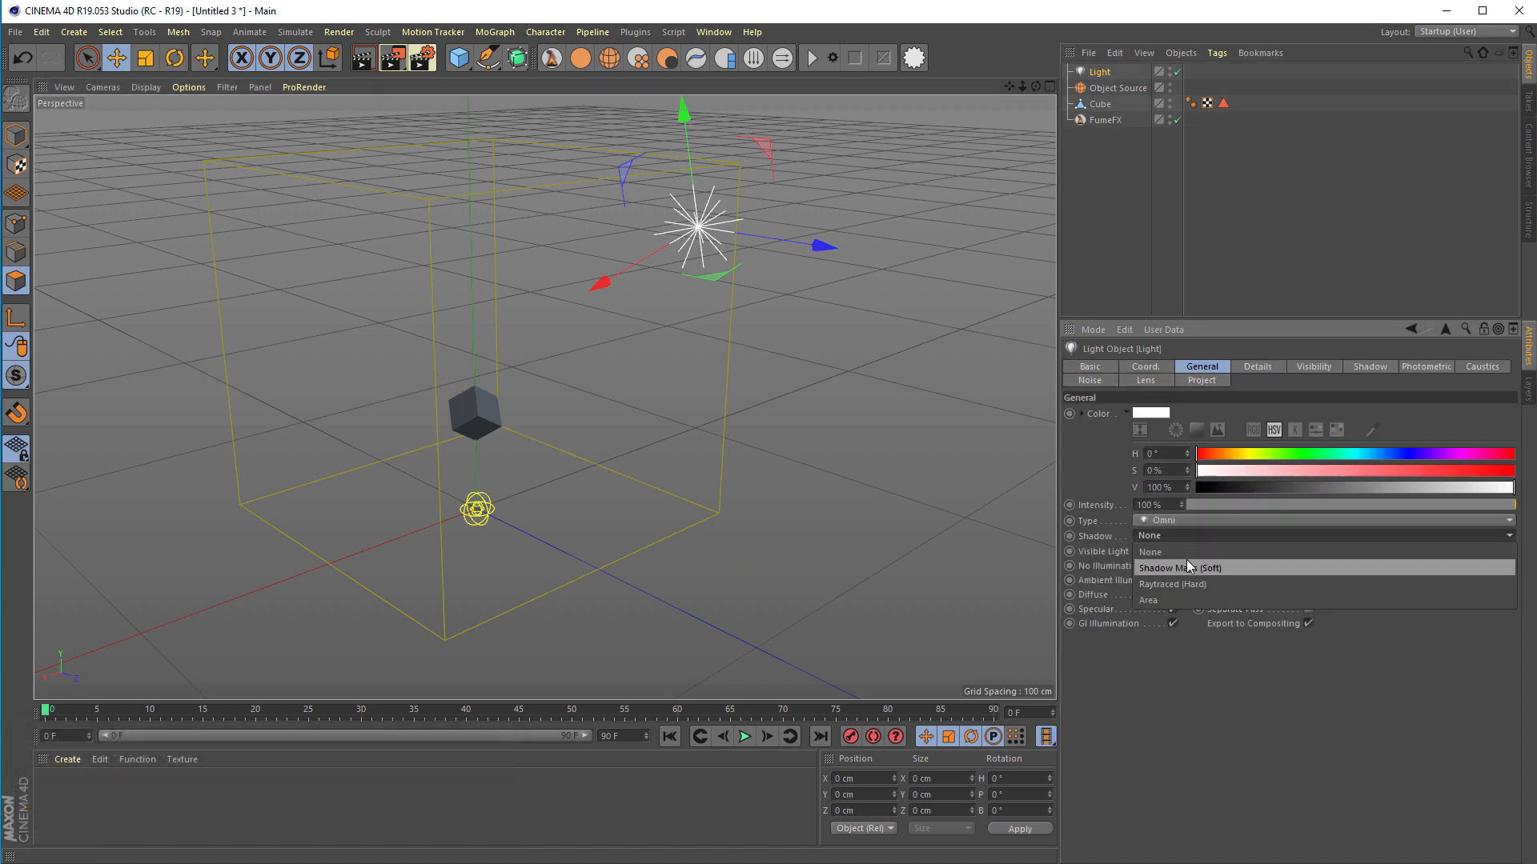
left_click(1183, 567)
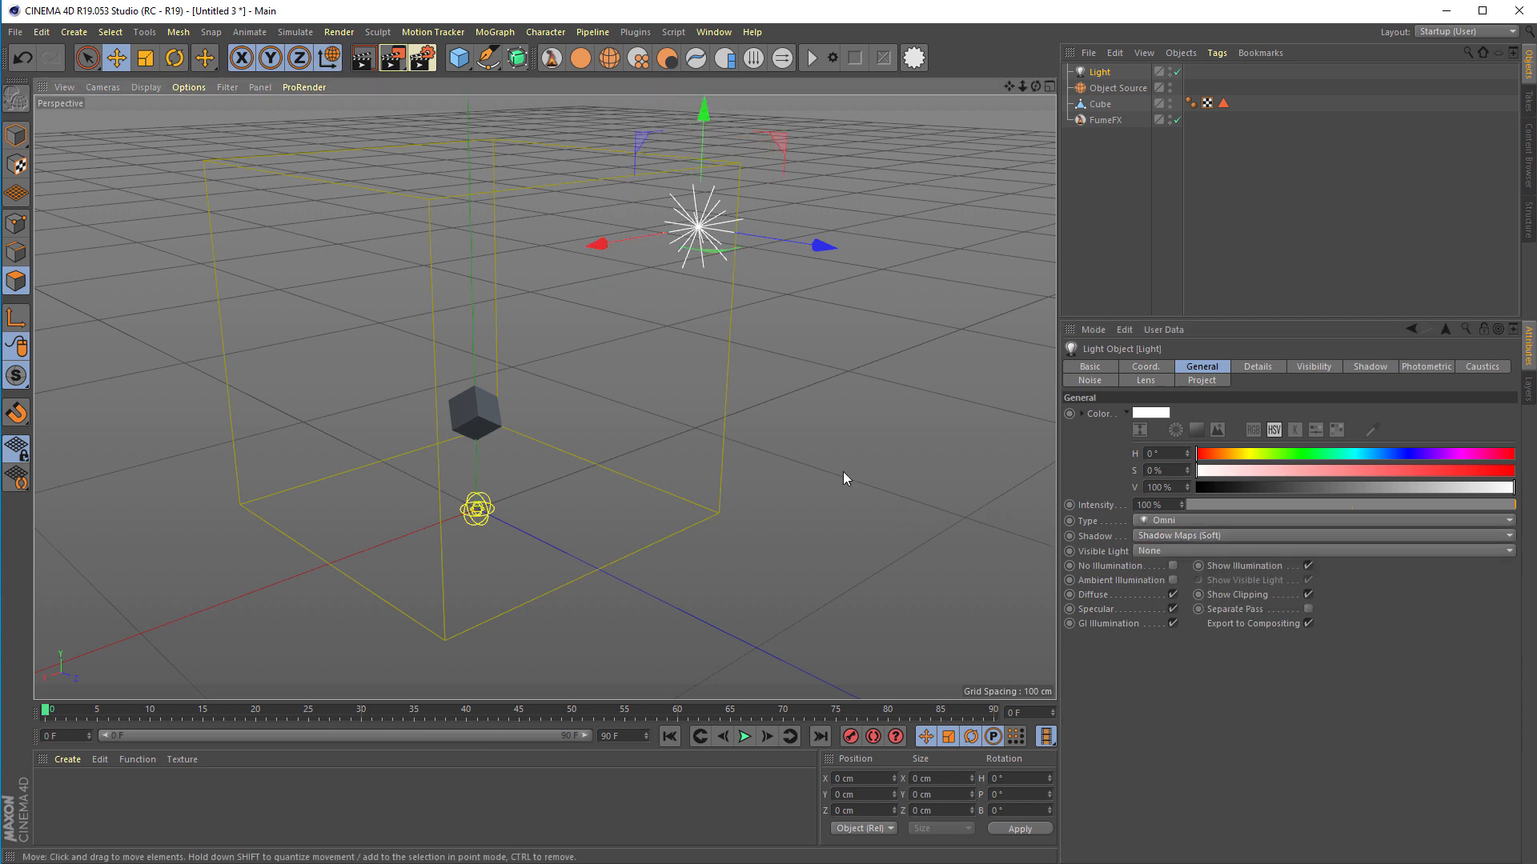
mouse_move(591, 456)
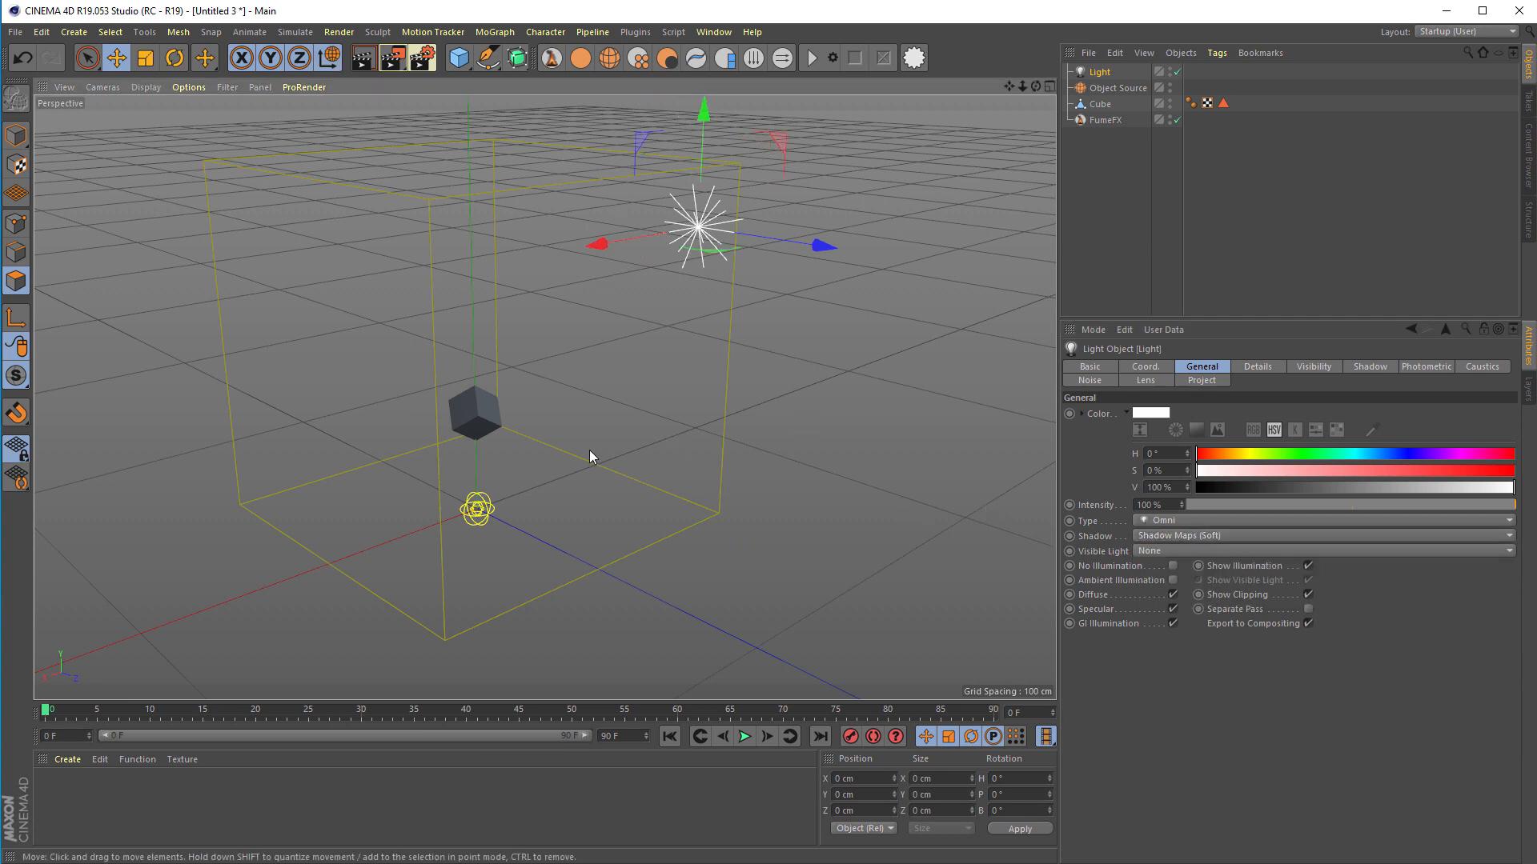
mouse_move(27, 125)
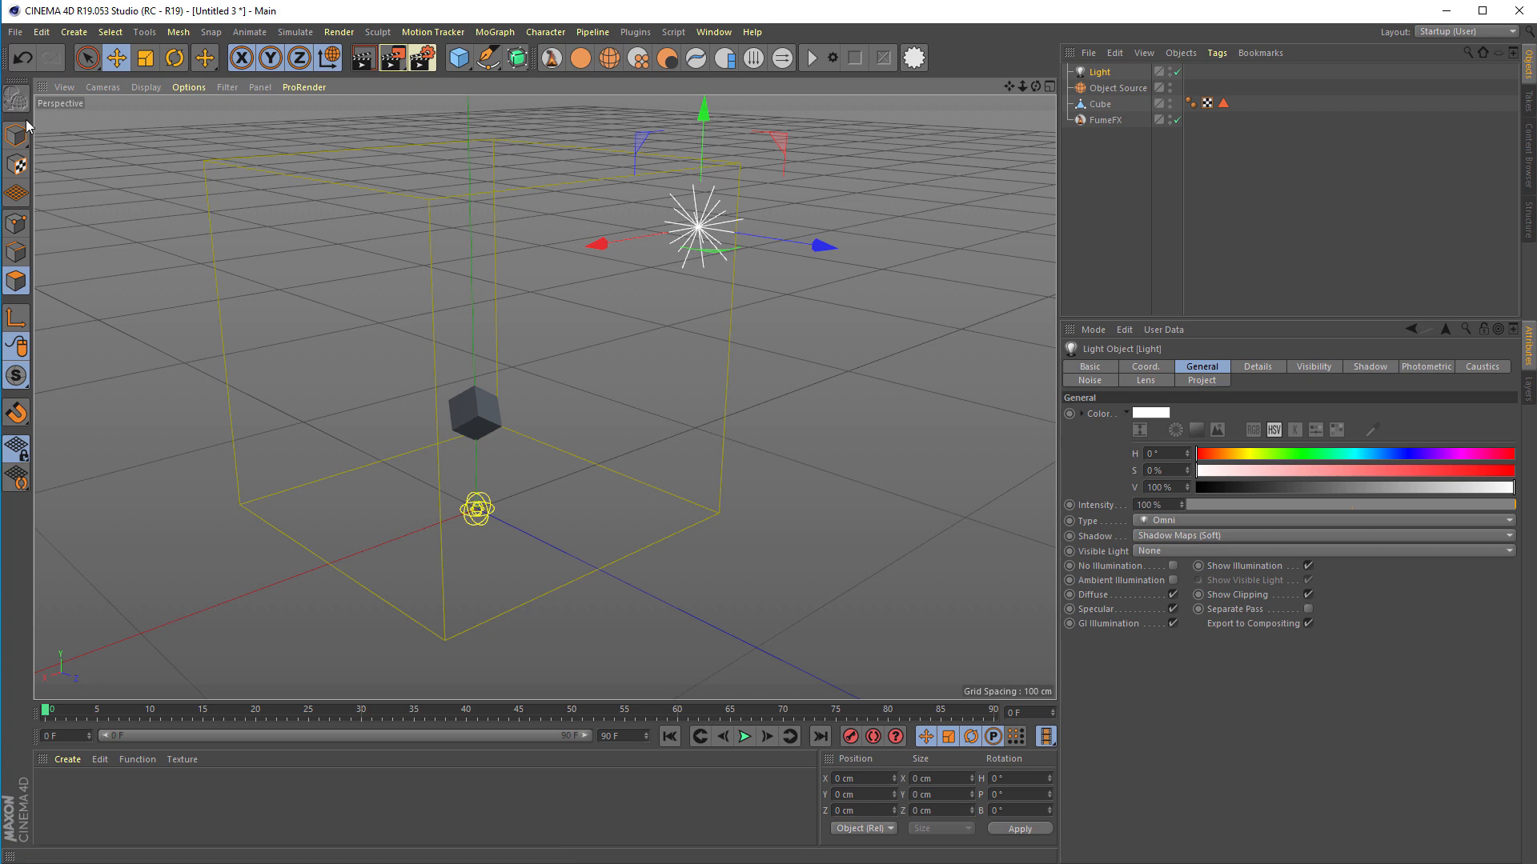
Check the FumeFX Illumination light and set Rendering Smoke Opacity to 20.
left_click(1103, 121)
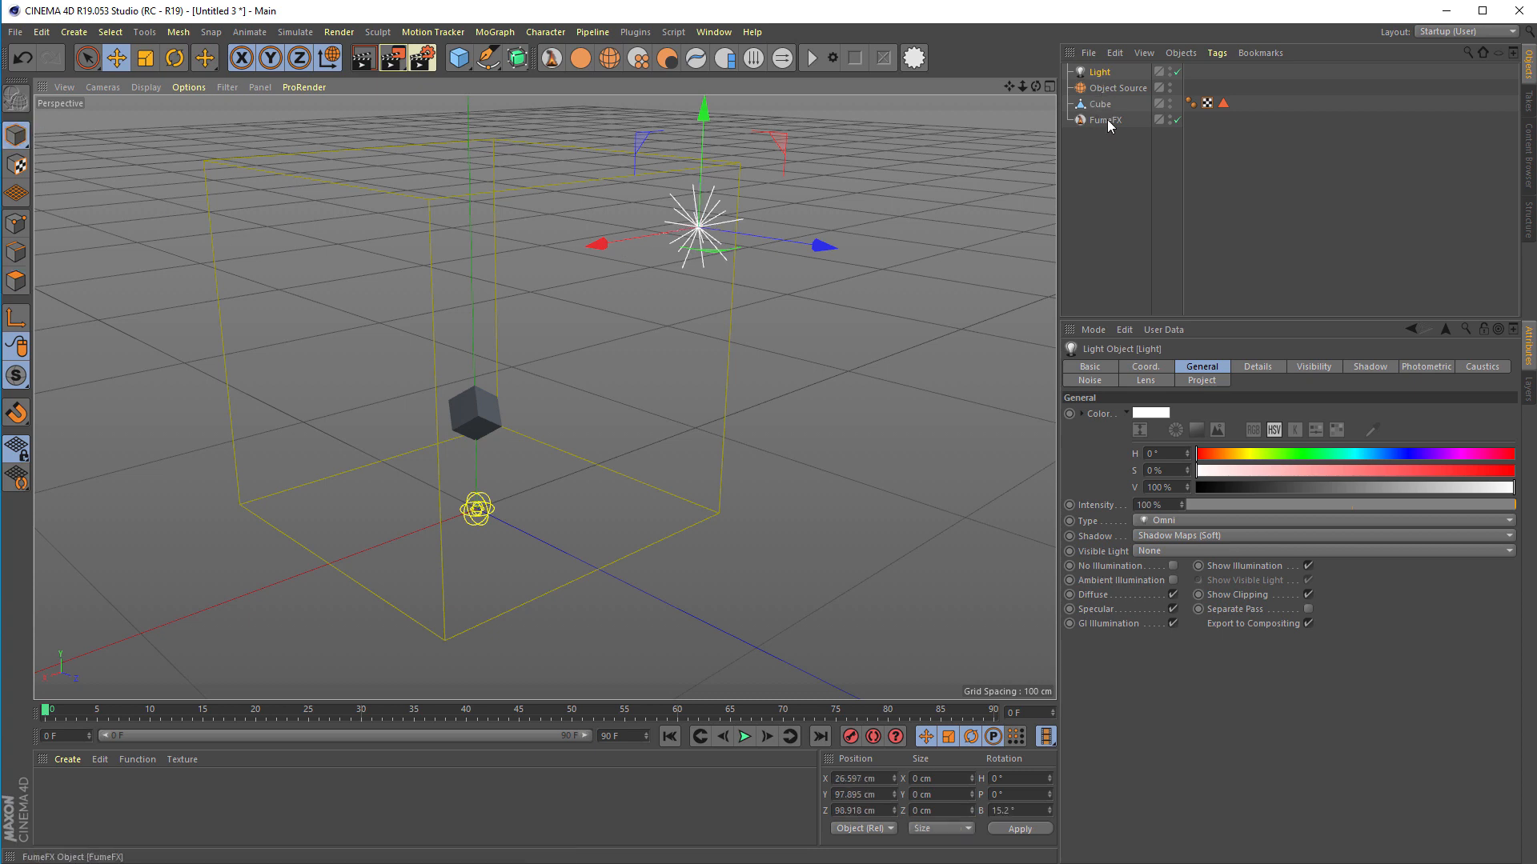
left_click(1106, 118)
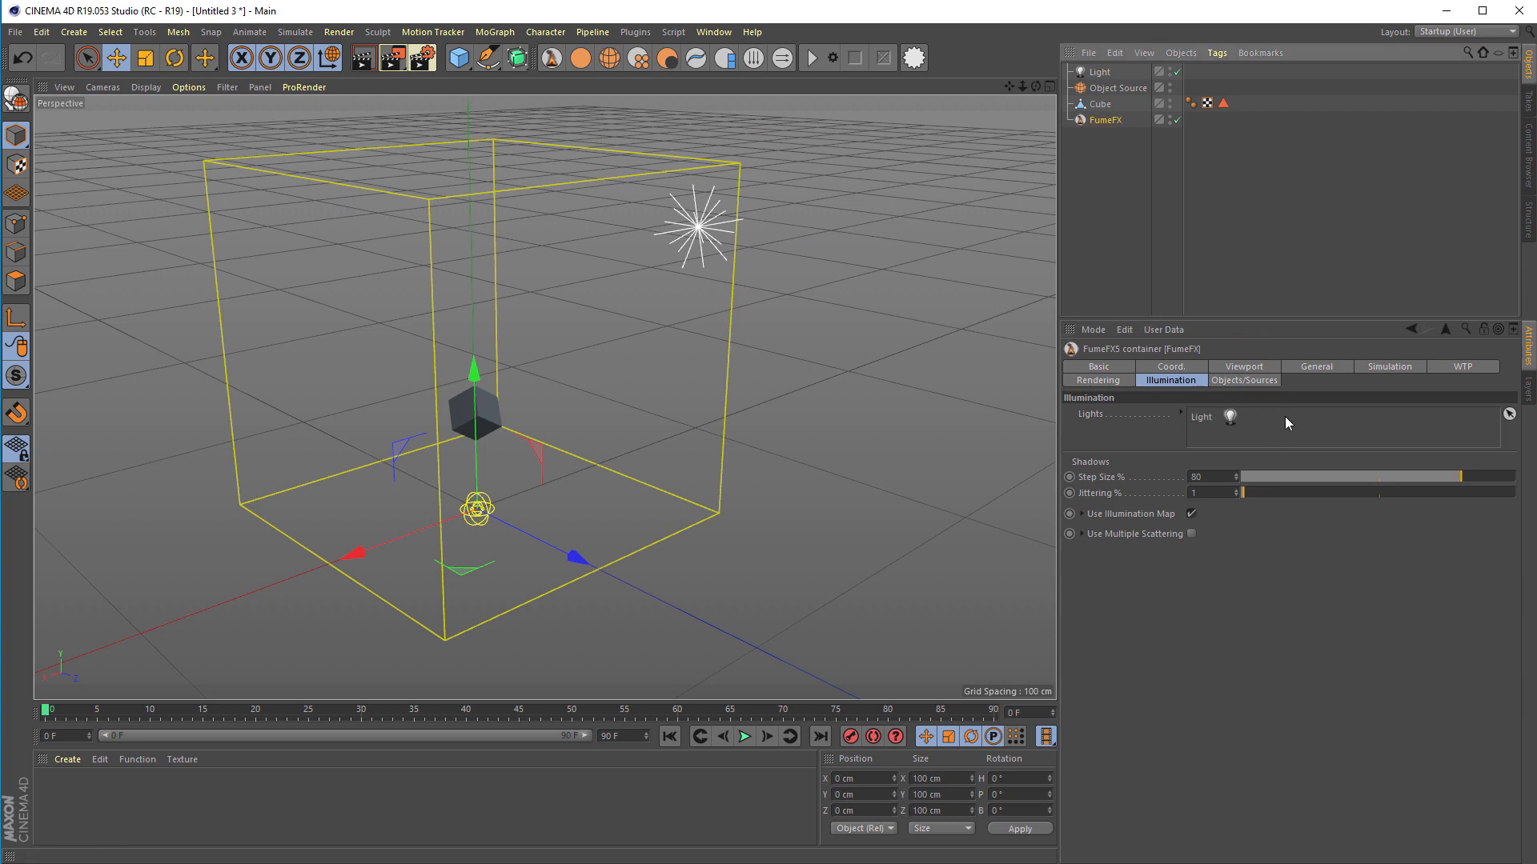
mouse_move(1267, 418)
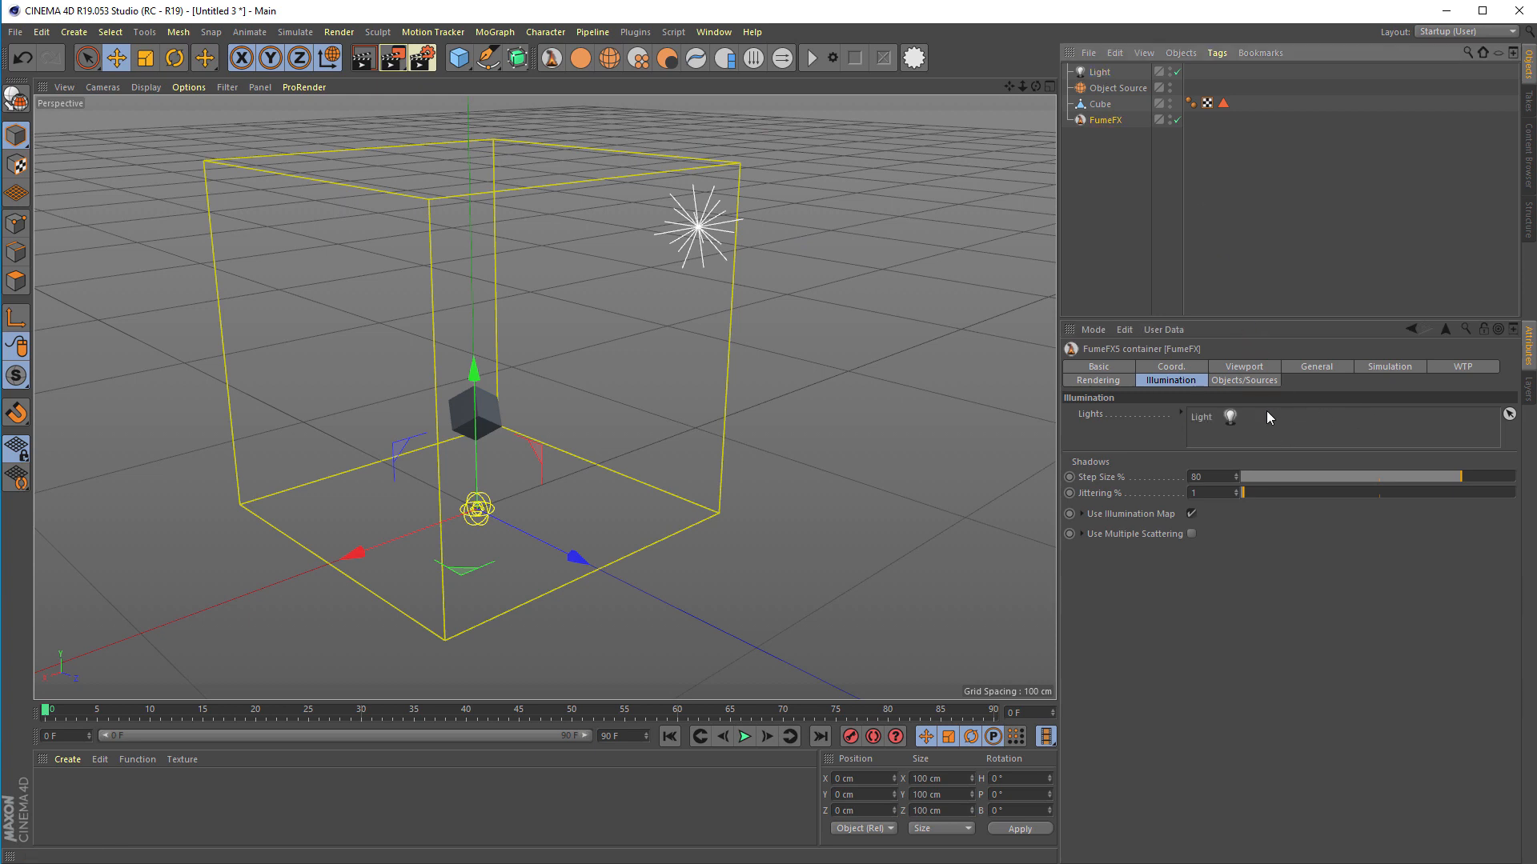
left_click(1098, 381)
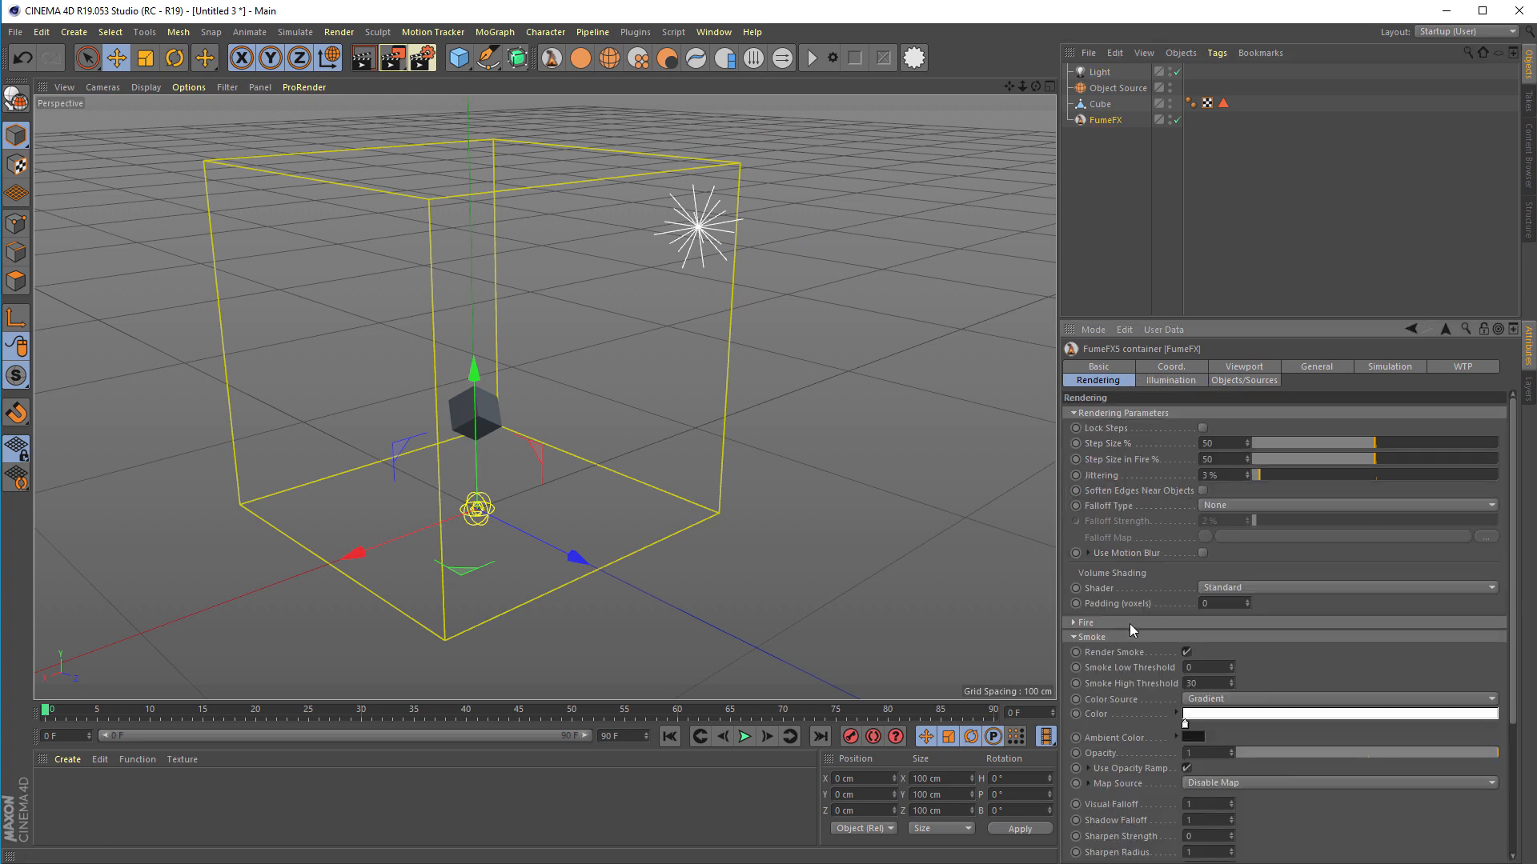
left_click(1075, 623)
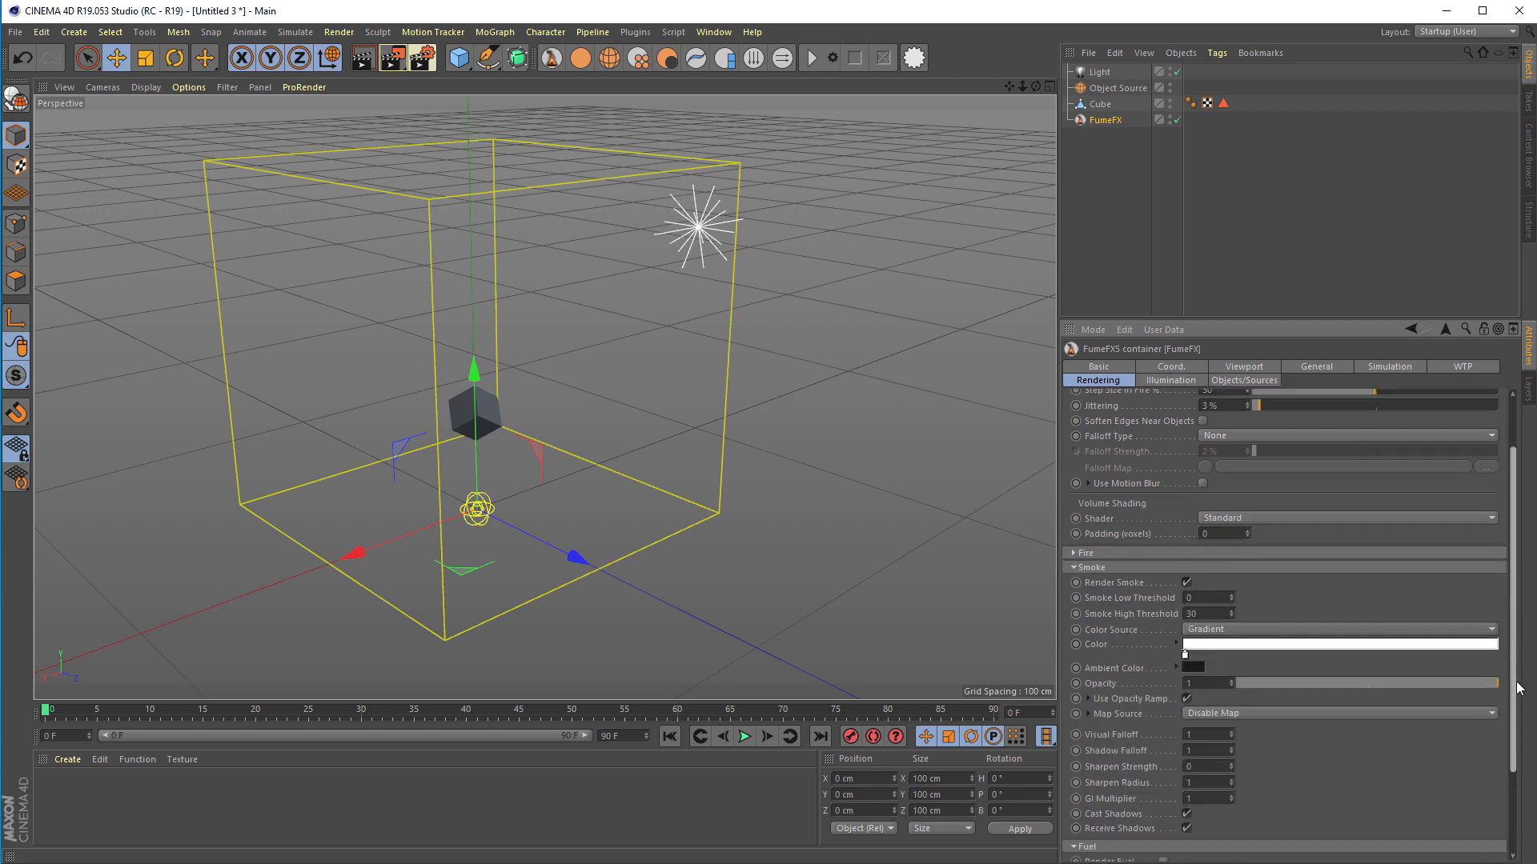
scroll("down", 3)
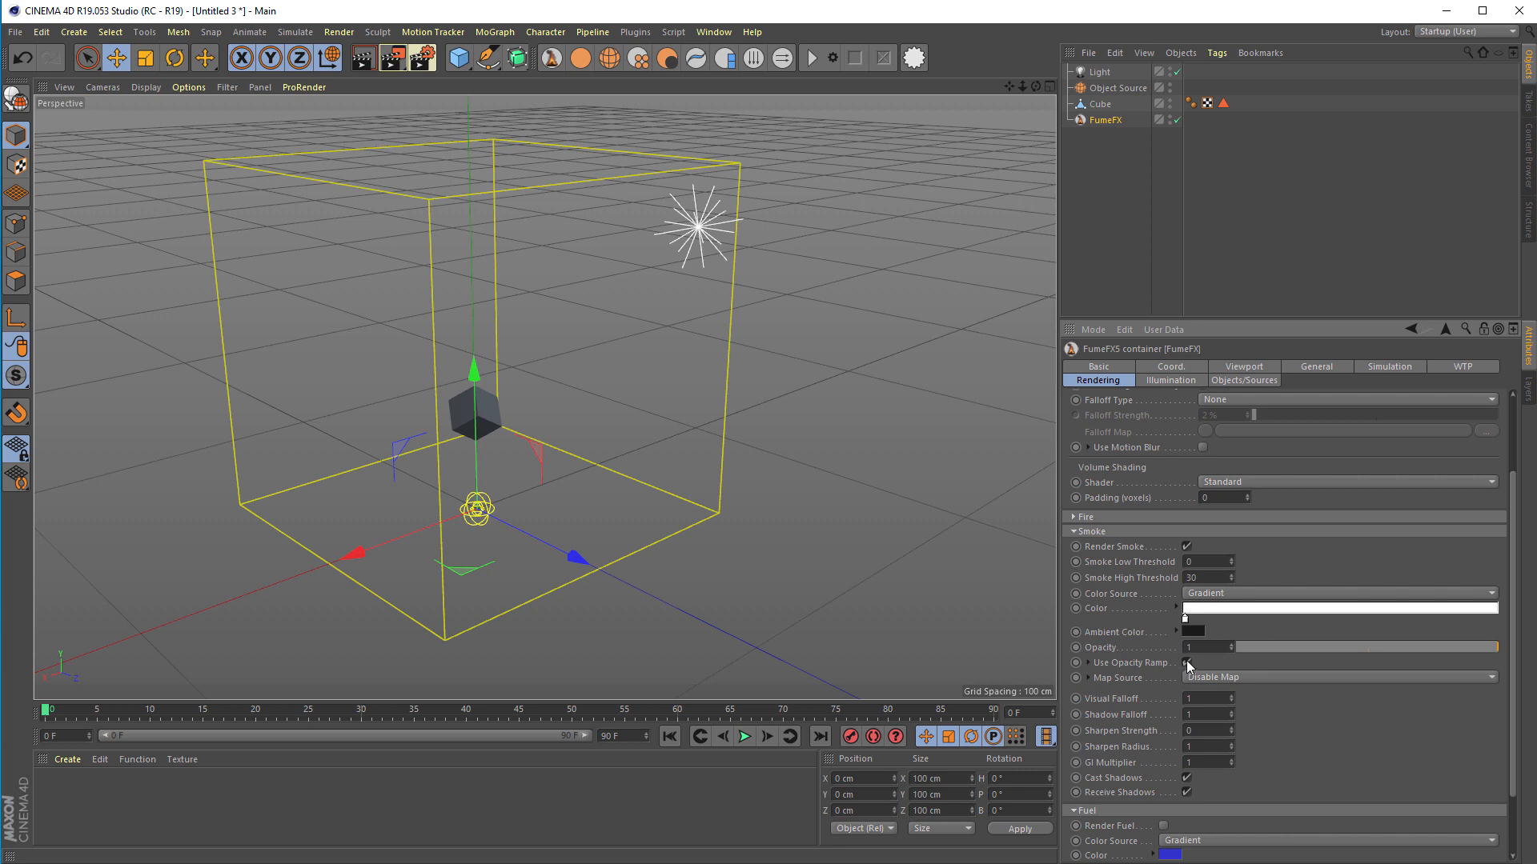
left_click(1189, 646)
type("20")
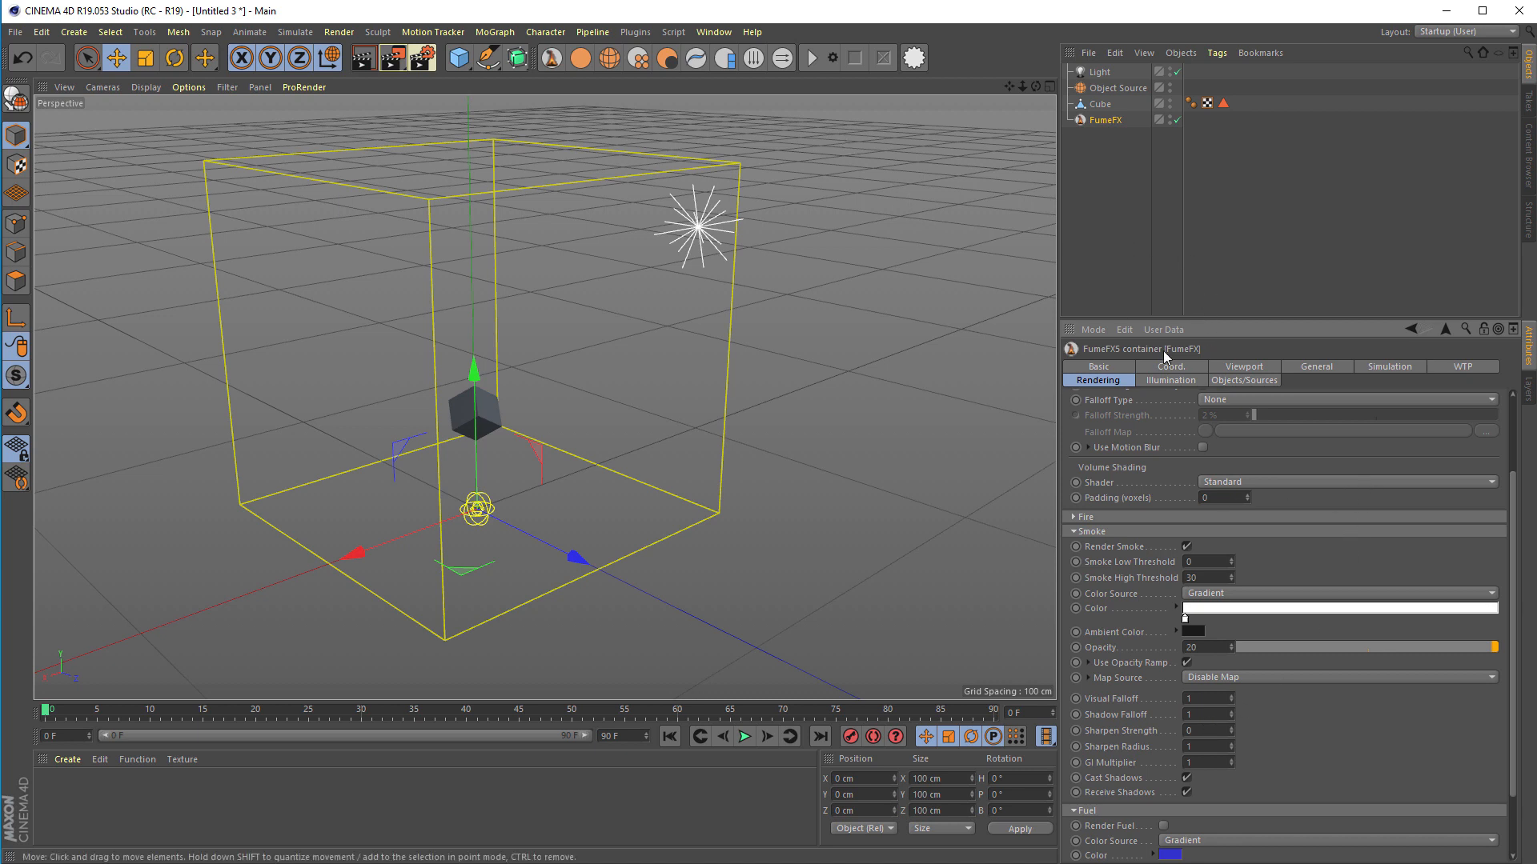
mouse_move(1266, 375)
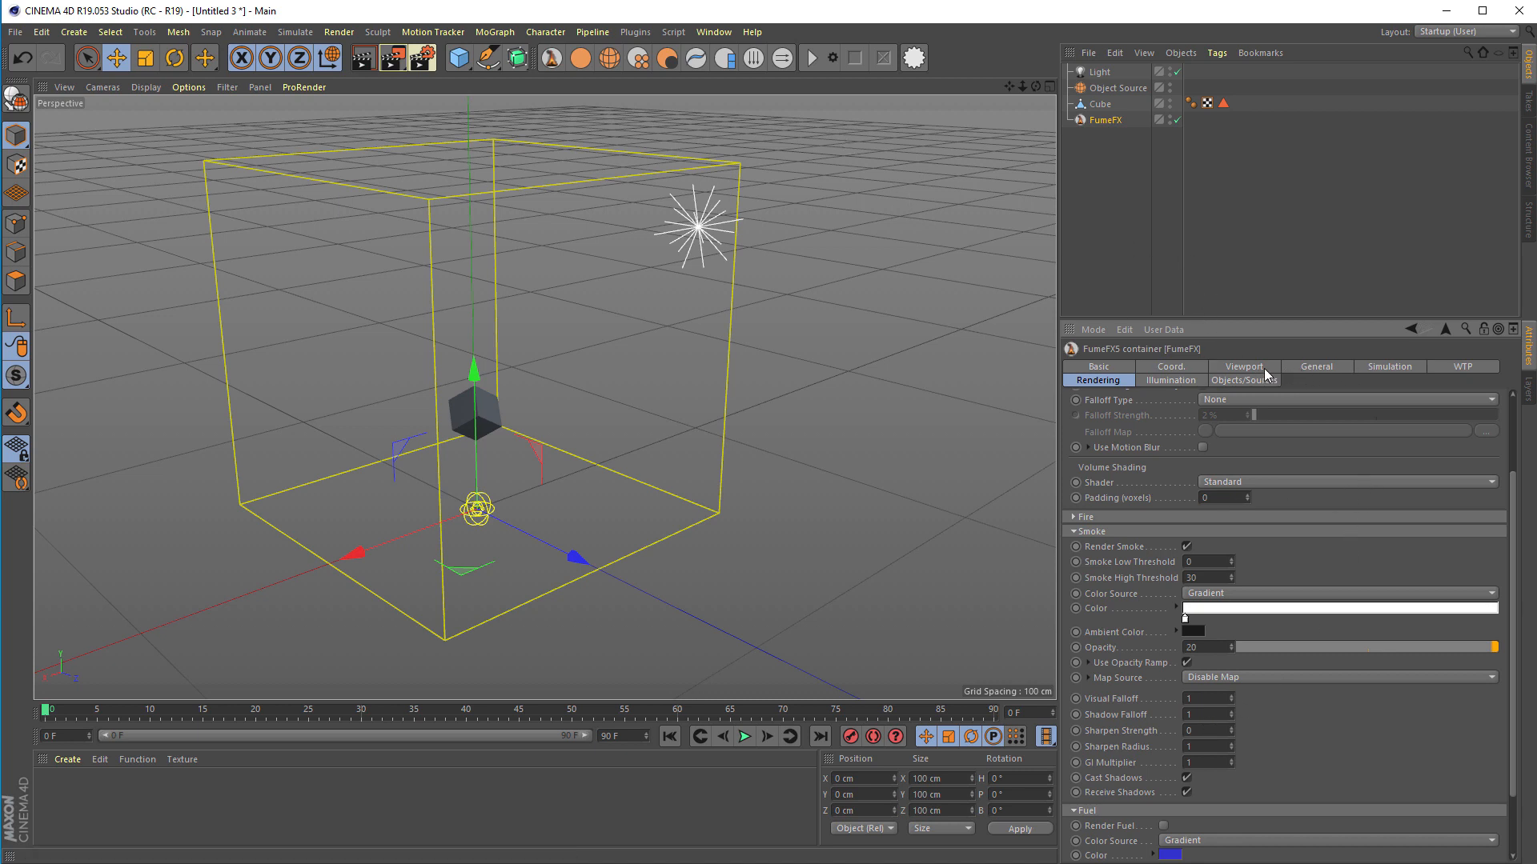
Enable GPU Viewport Preview, disable Voxel Data Display, and start the simulation so white smoke rises.
left_click(1243, 366)
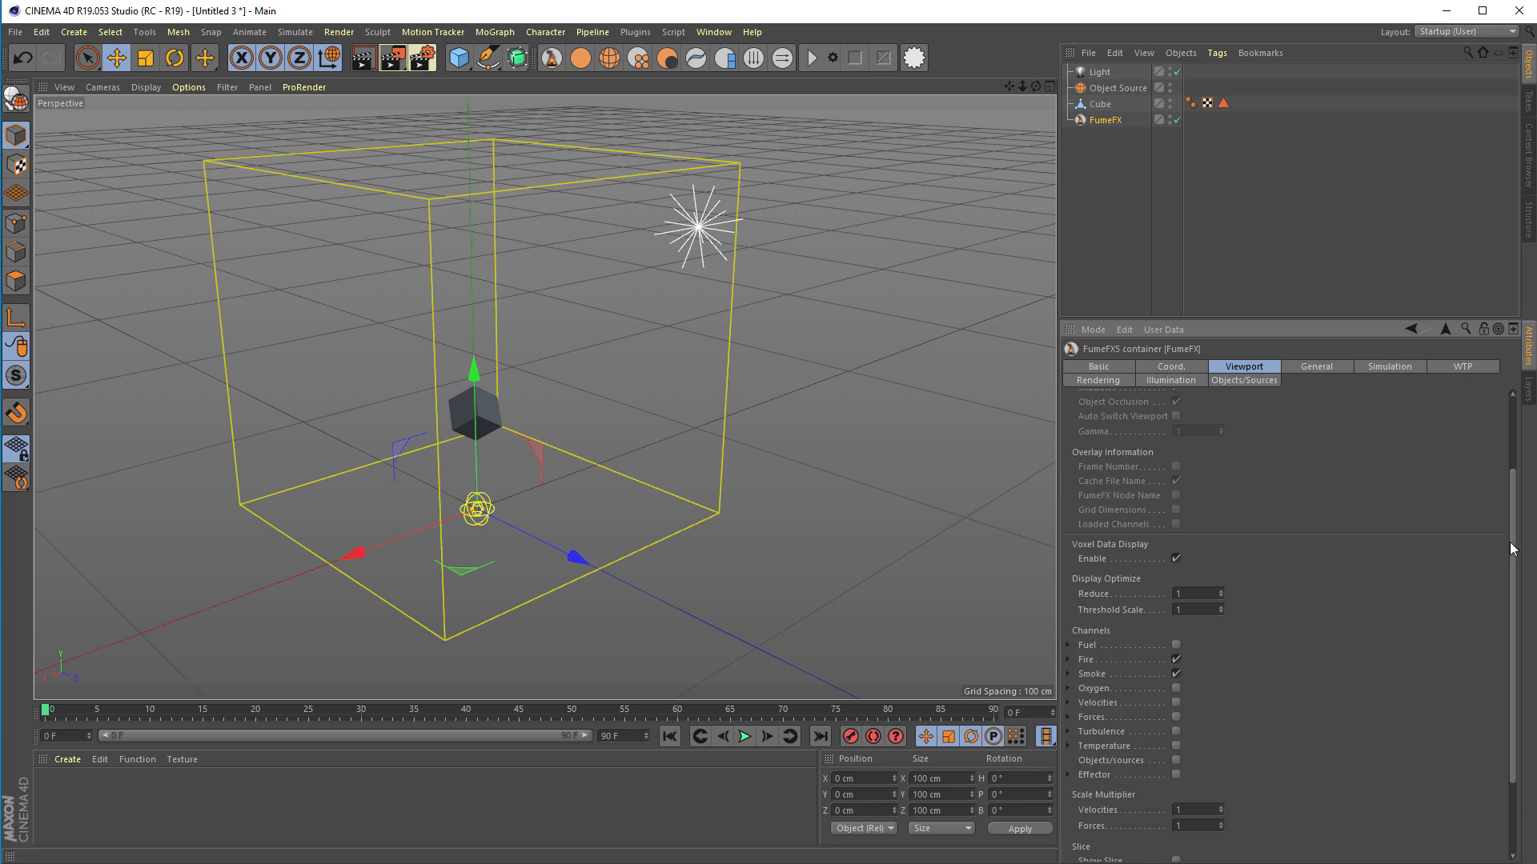
scroll("up", 3)
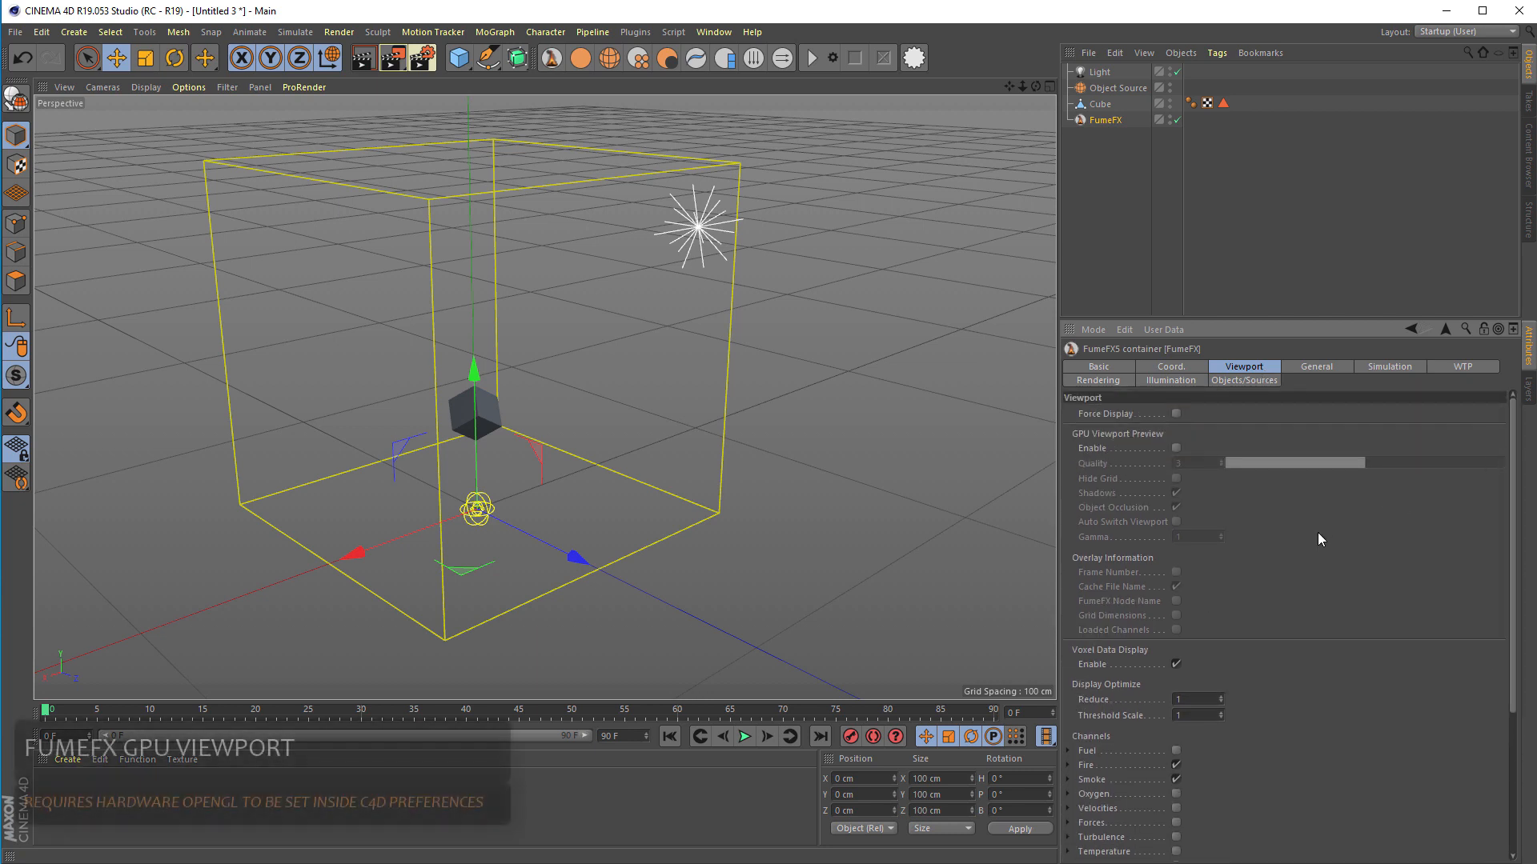
left_click(1175, 448)
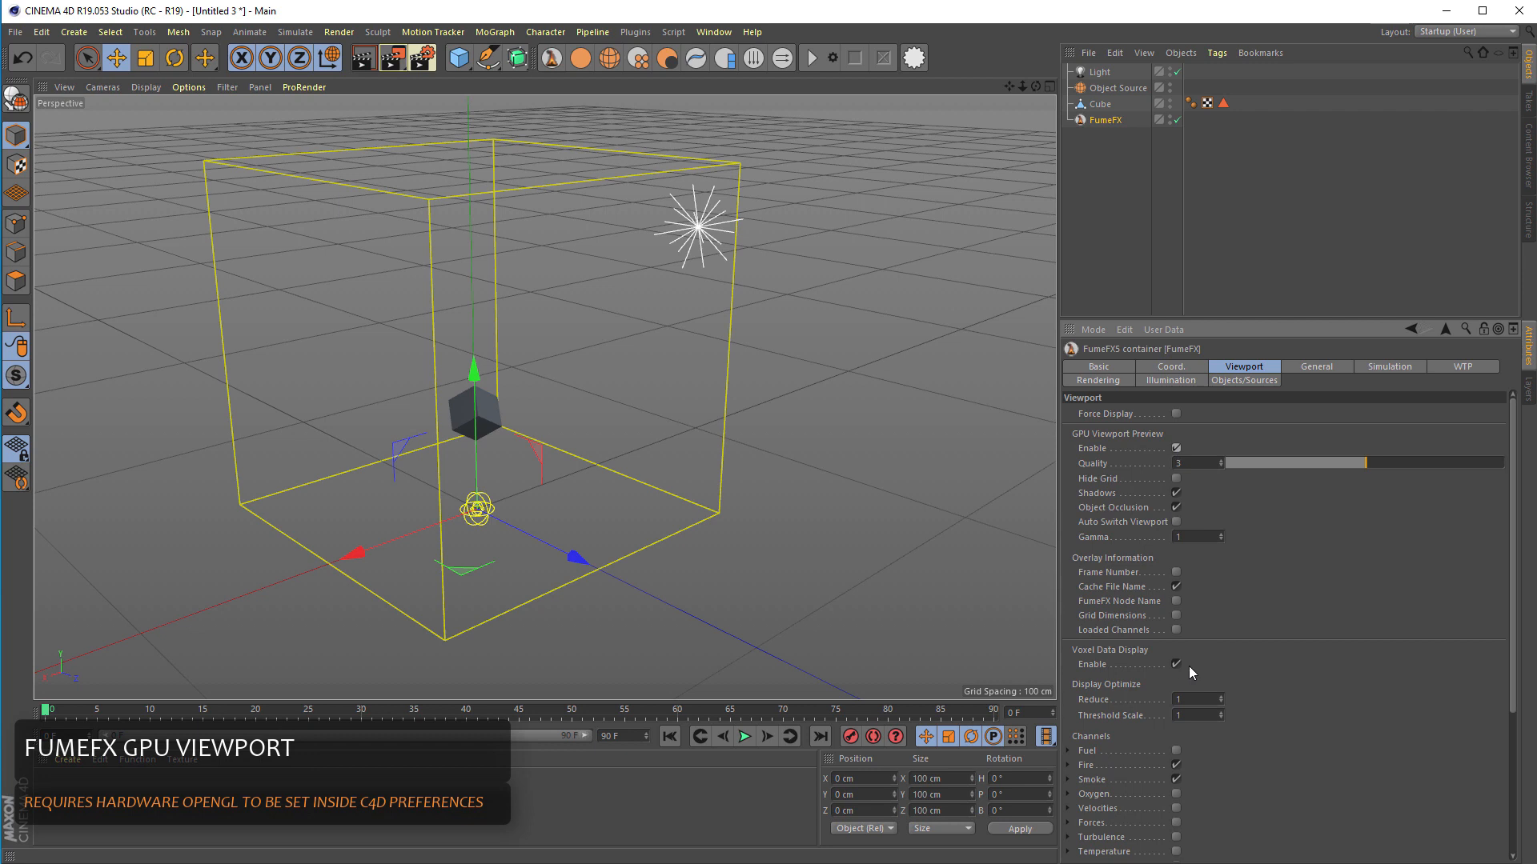
left_click(1175, 662)
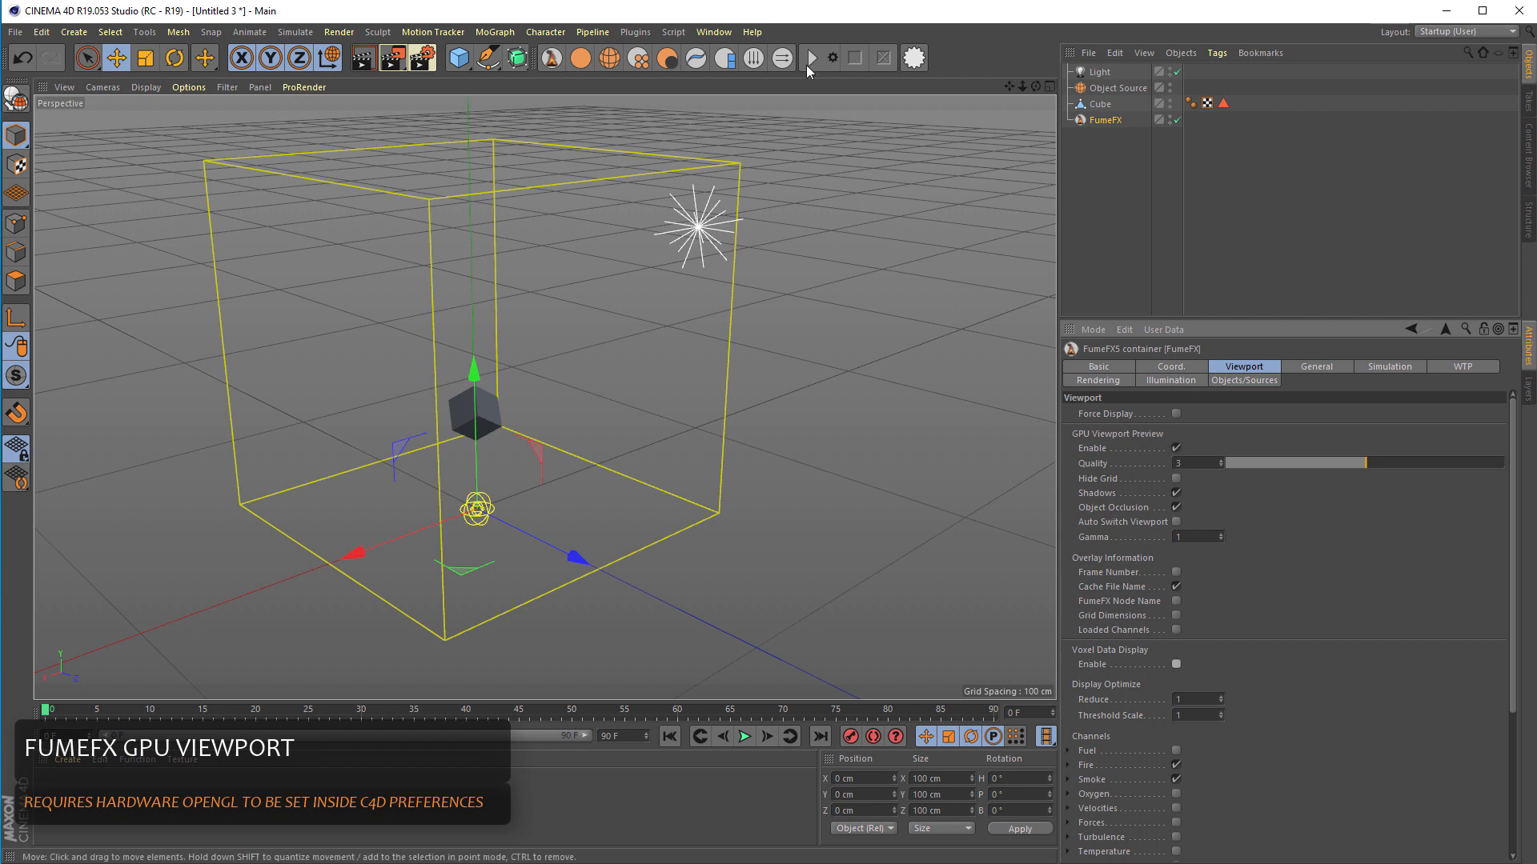
left_click(809, 58)
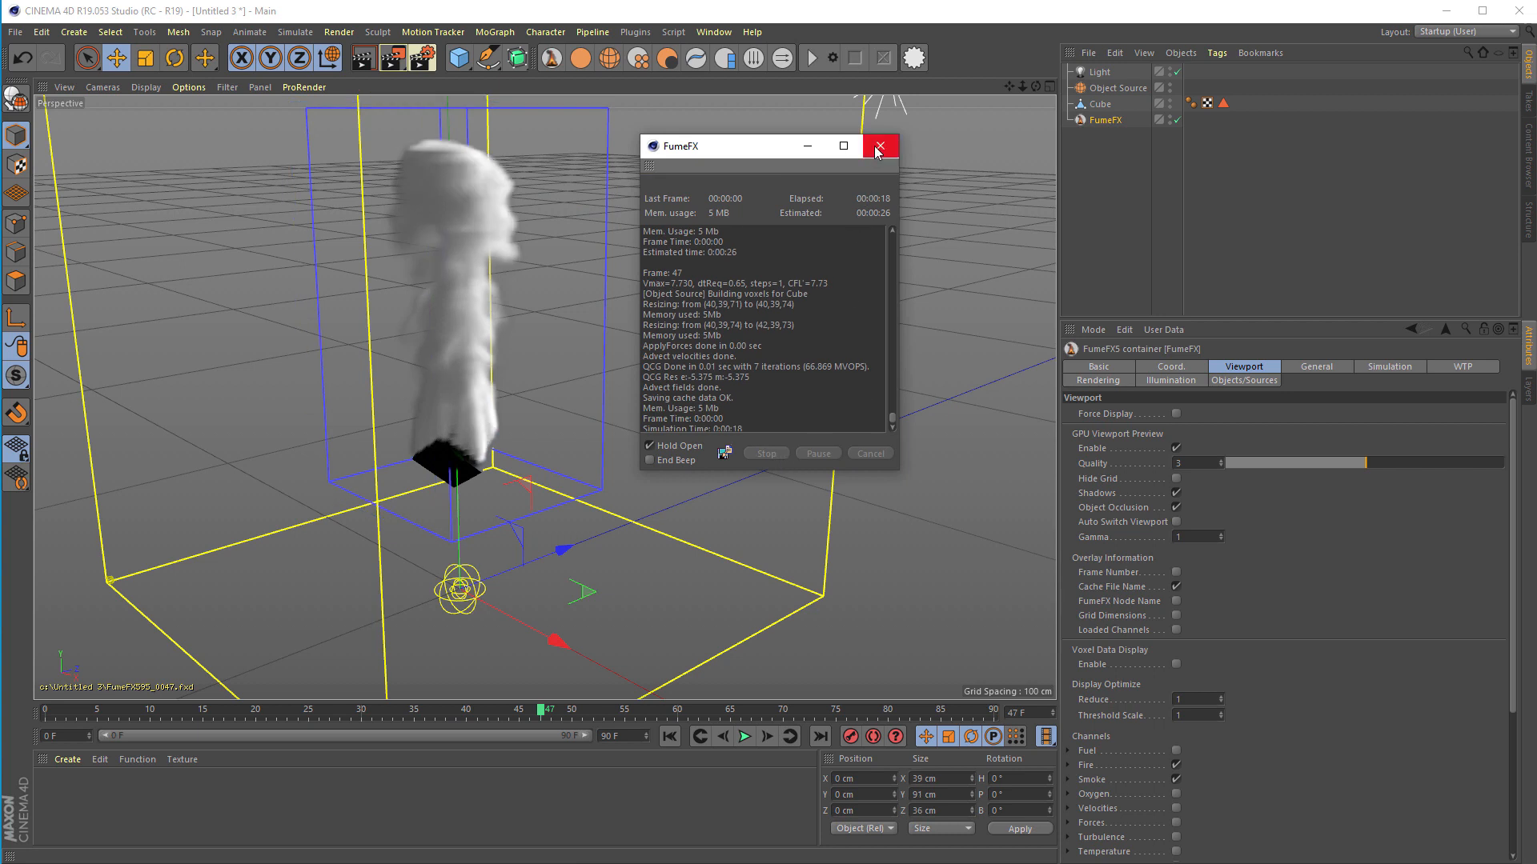
Close the FumeFX window, add a Vertex Color tag to the cube and rewind to frame 0.
left_click(878, 145)
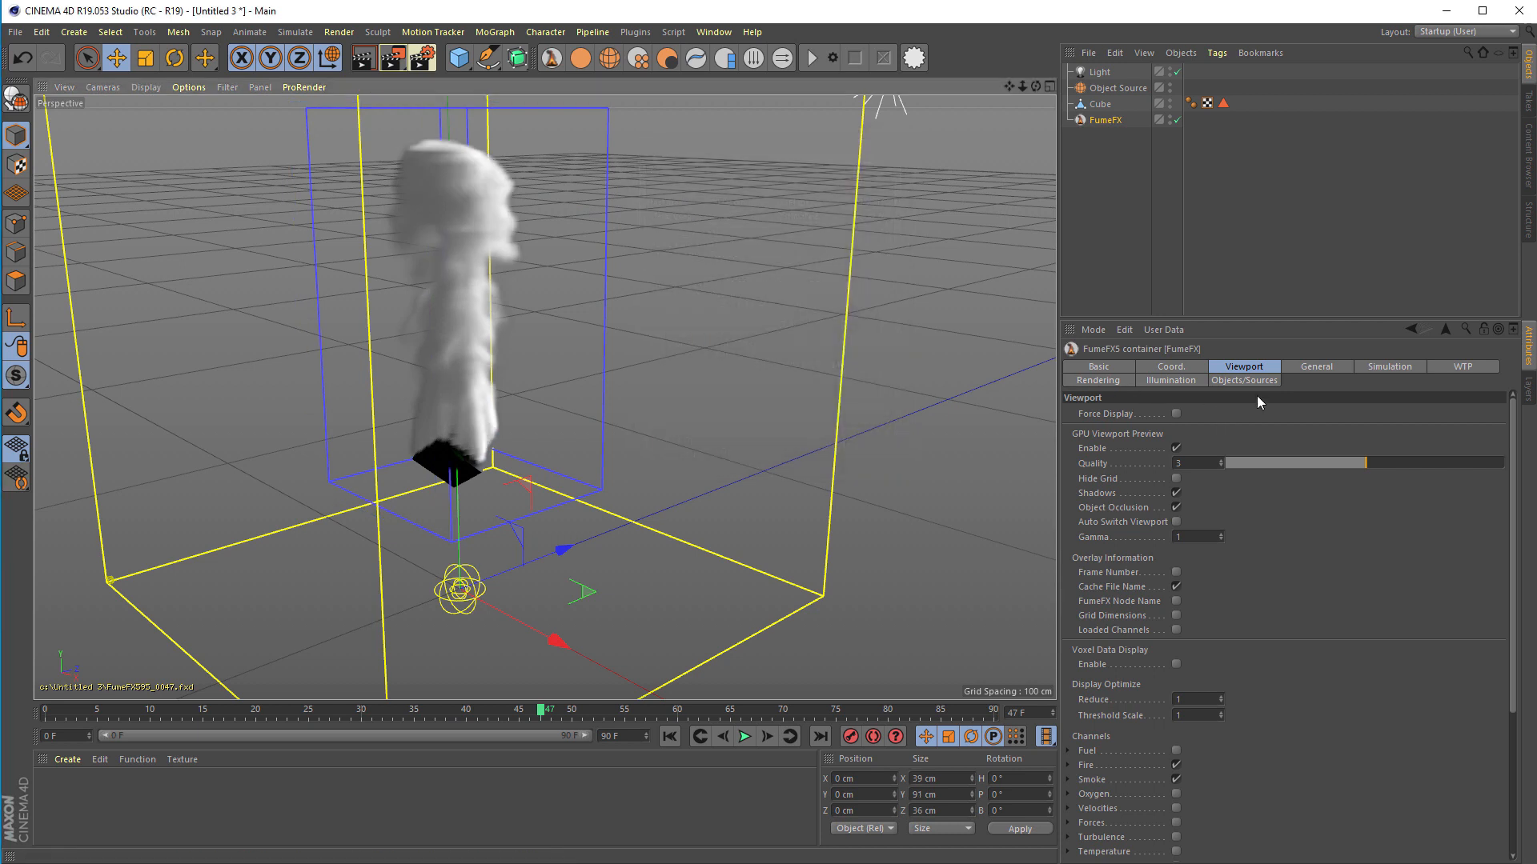
mouse_move(1225, 397)
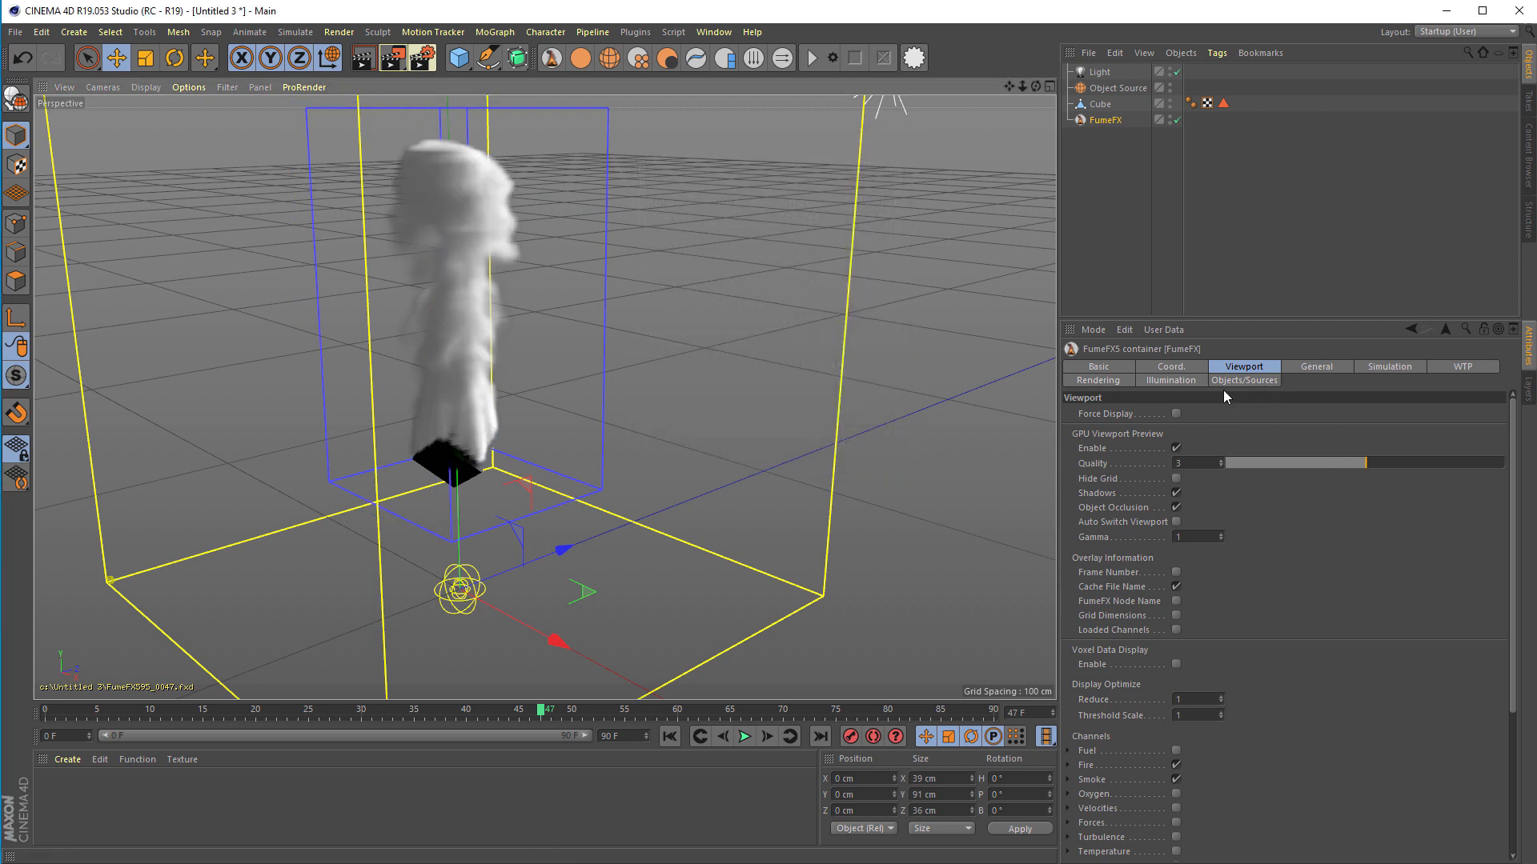
left_click(1117, 86)
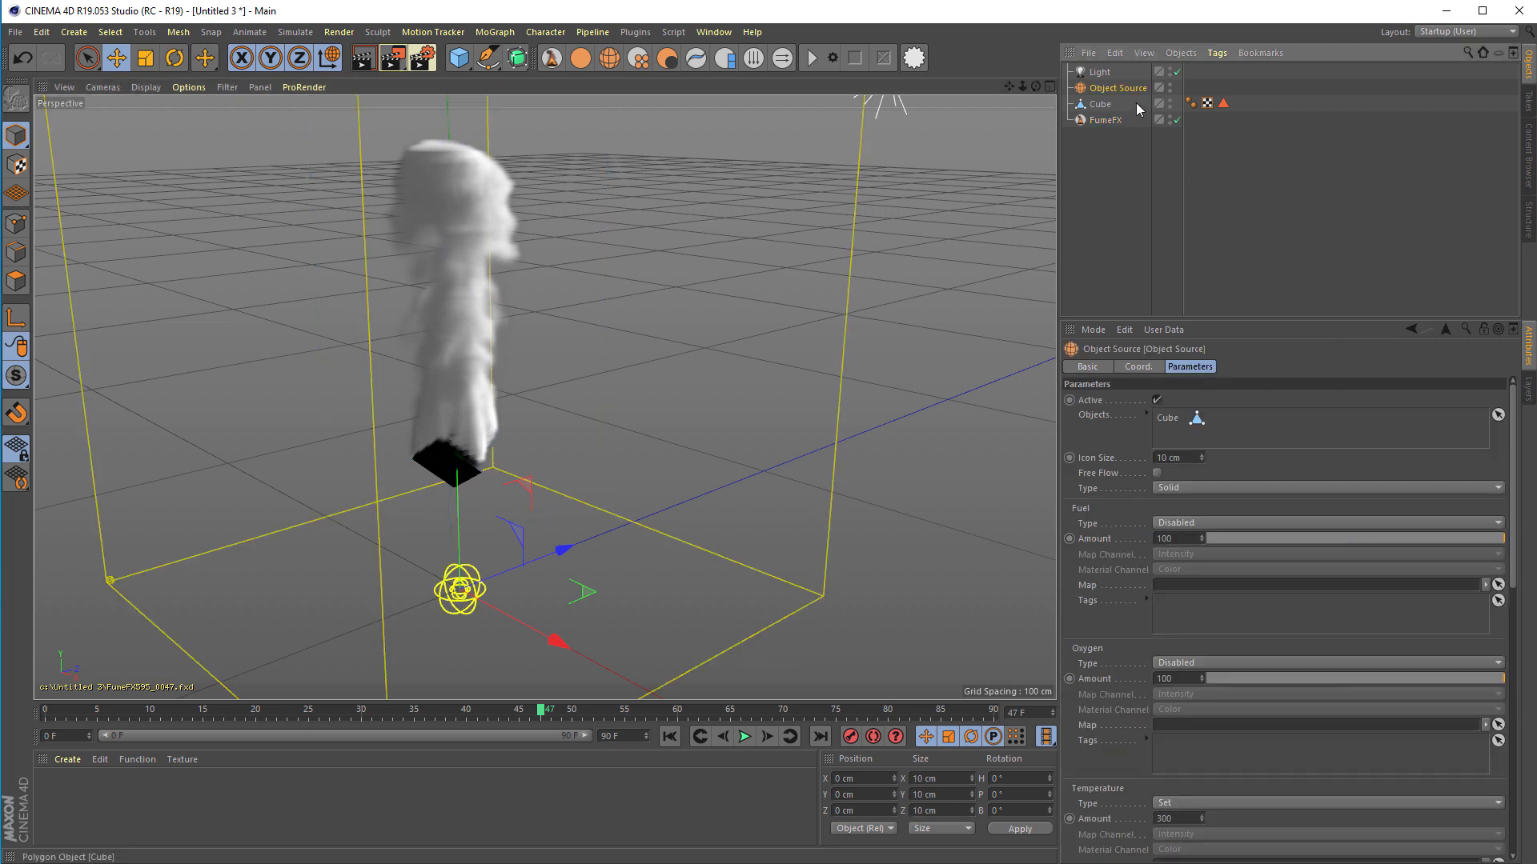
left_click(1098, 104)
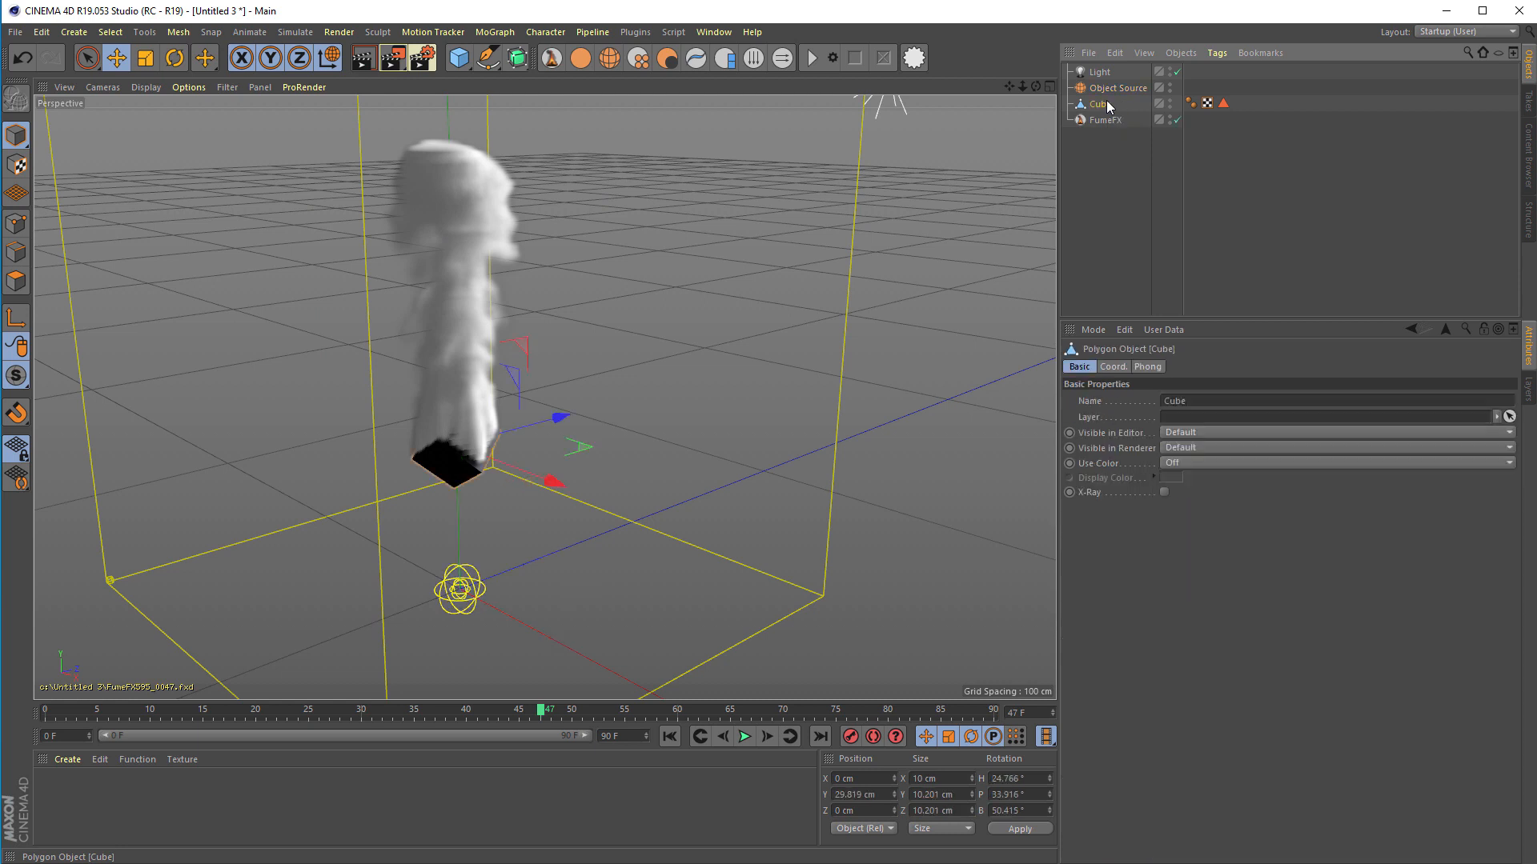
right_click(1096, 102)
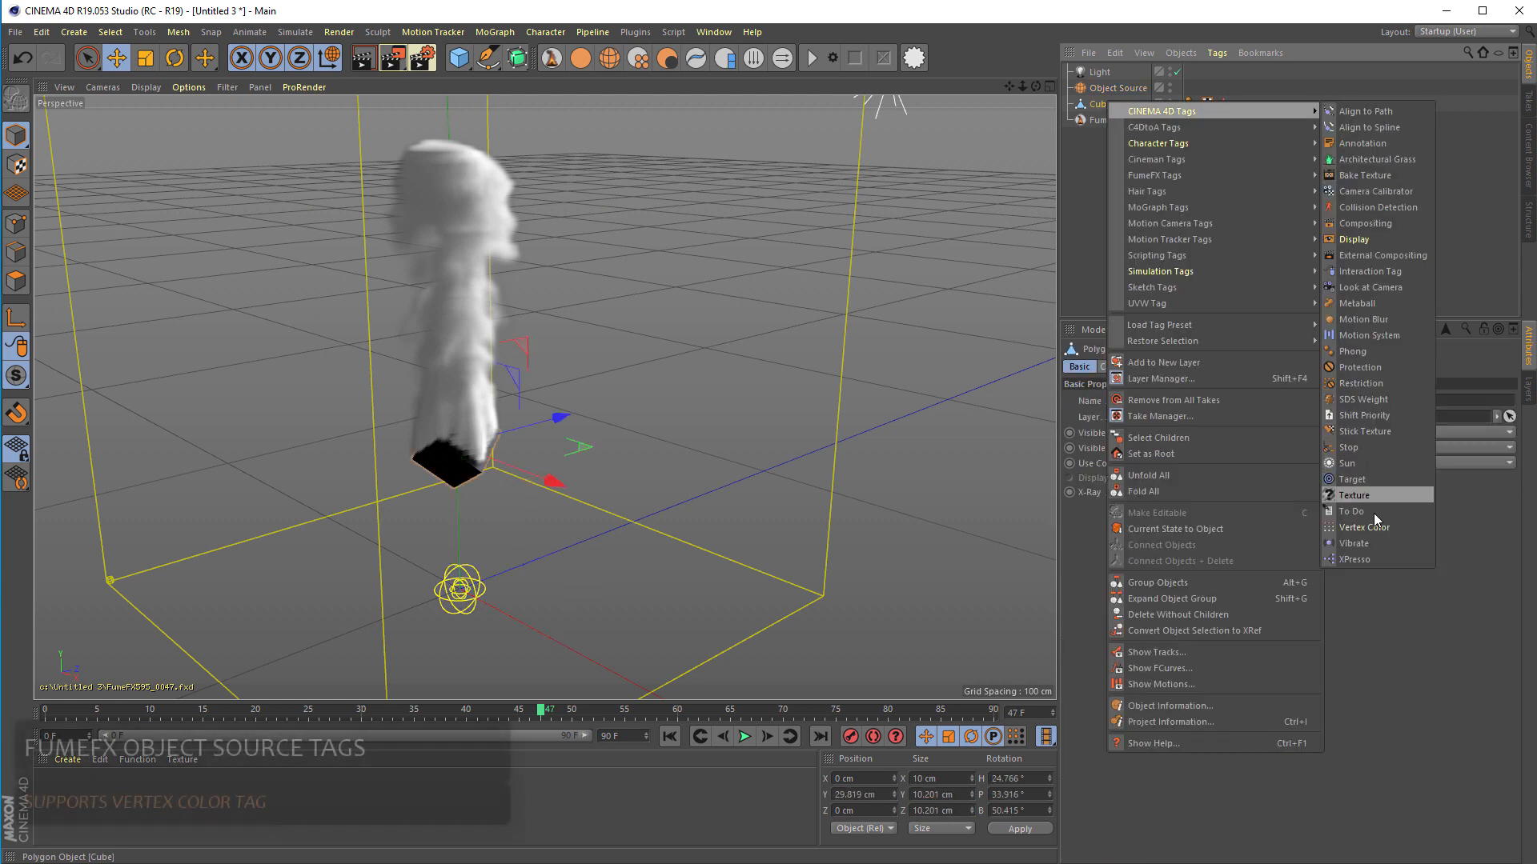
left_click(1364, 527)
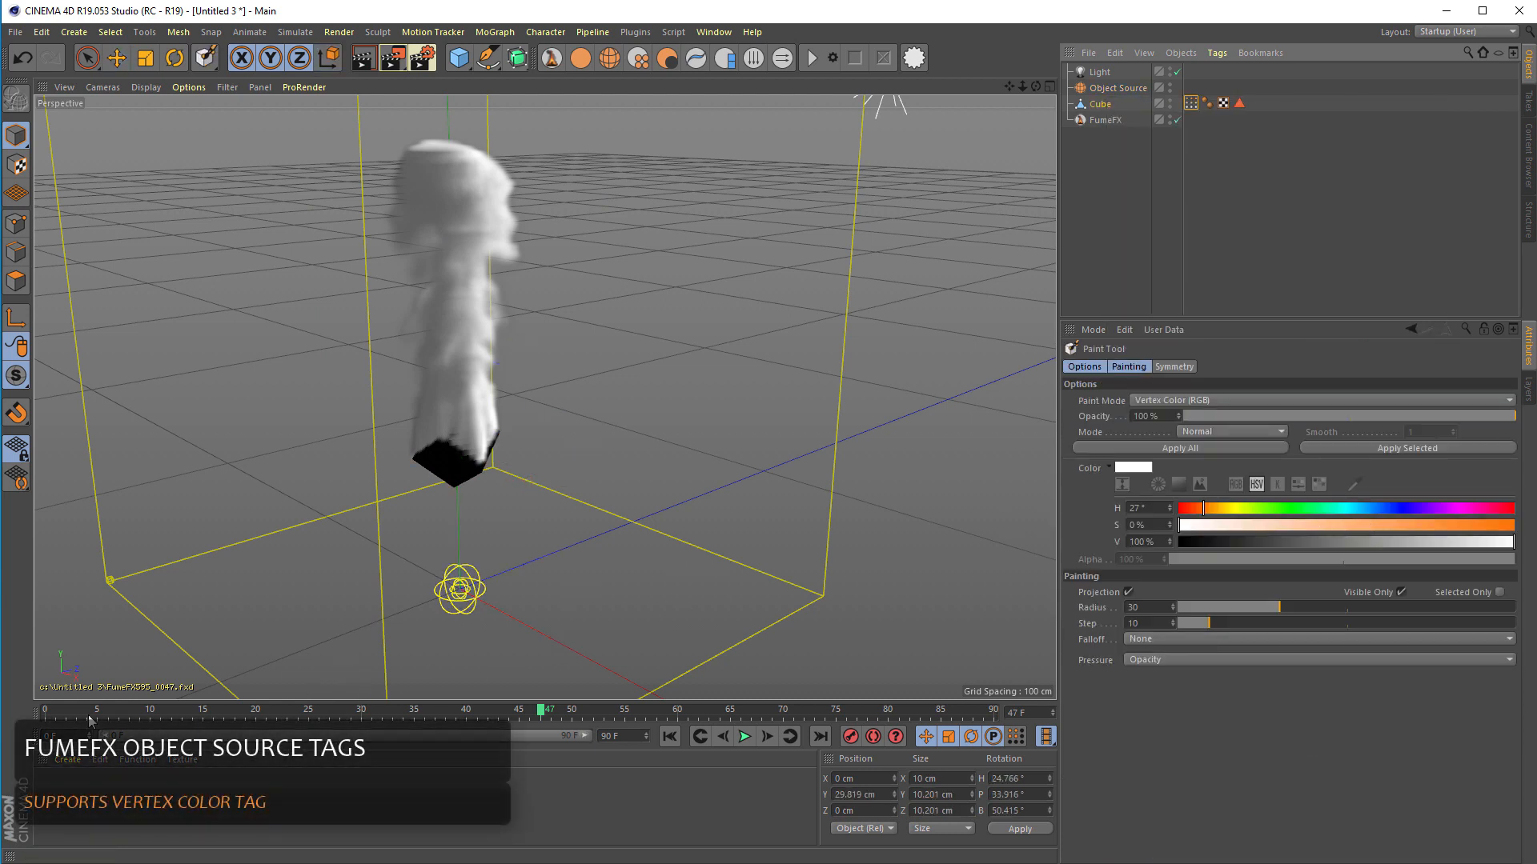
left_click(669, 736)
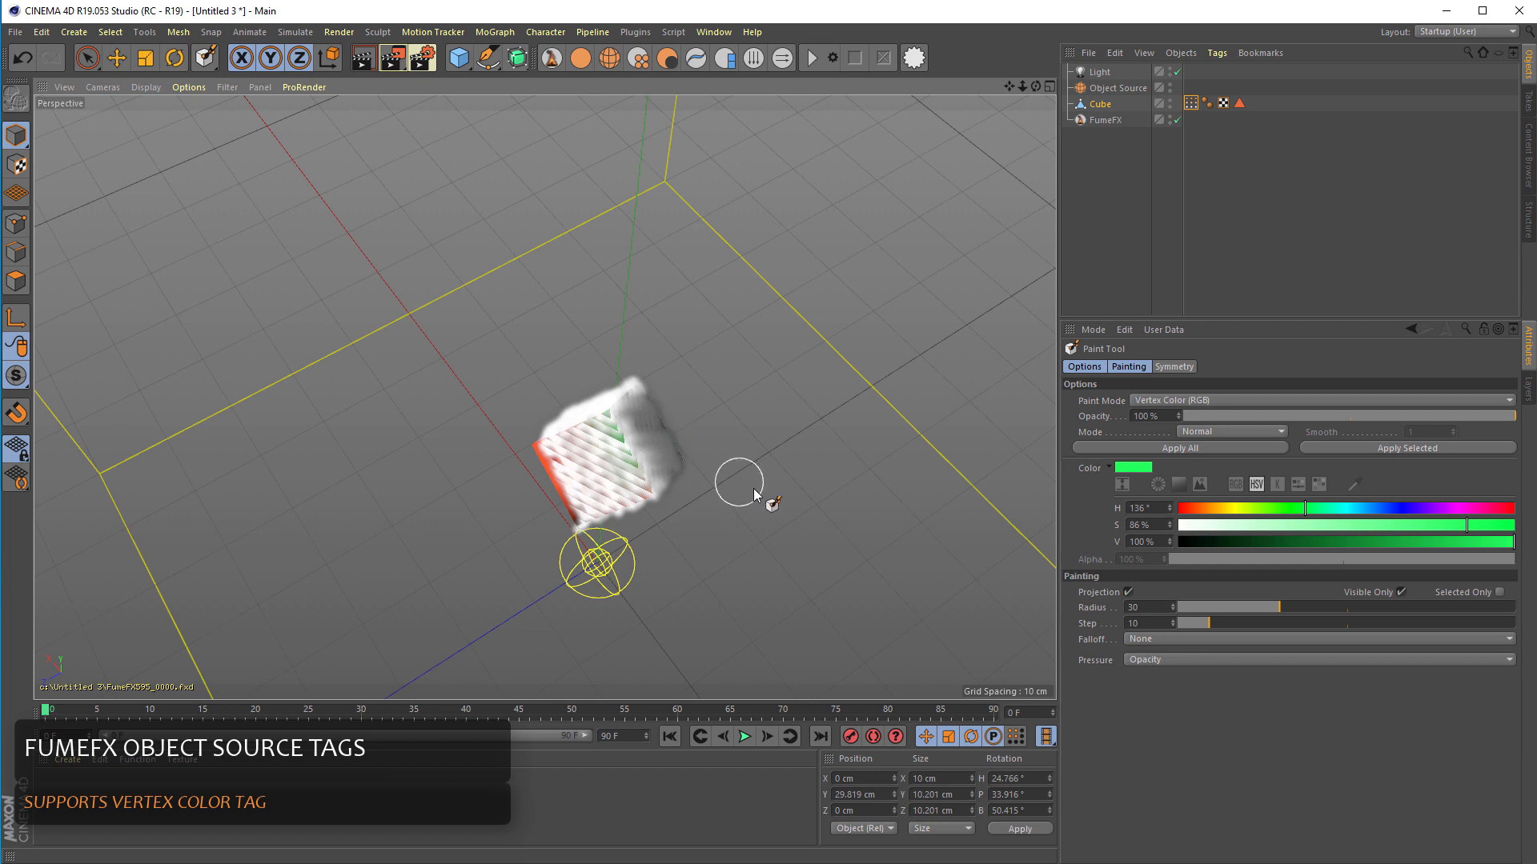
Set the FumeFX container's Smoke Color Source to Grid in its Rendering settings.
right_click(1113, 112)
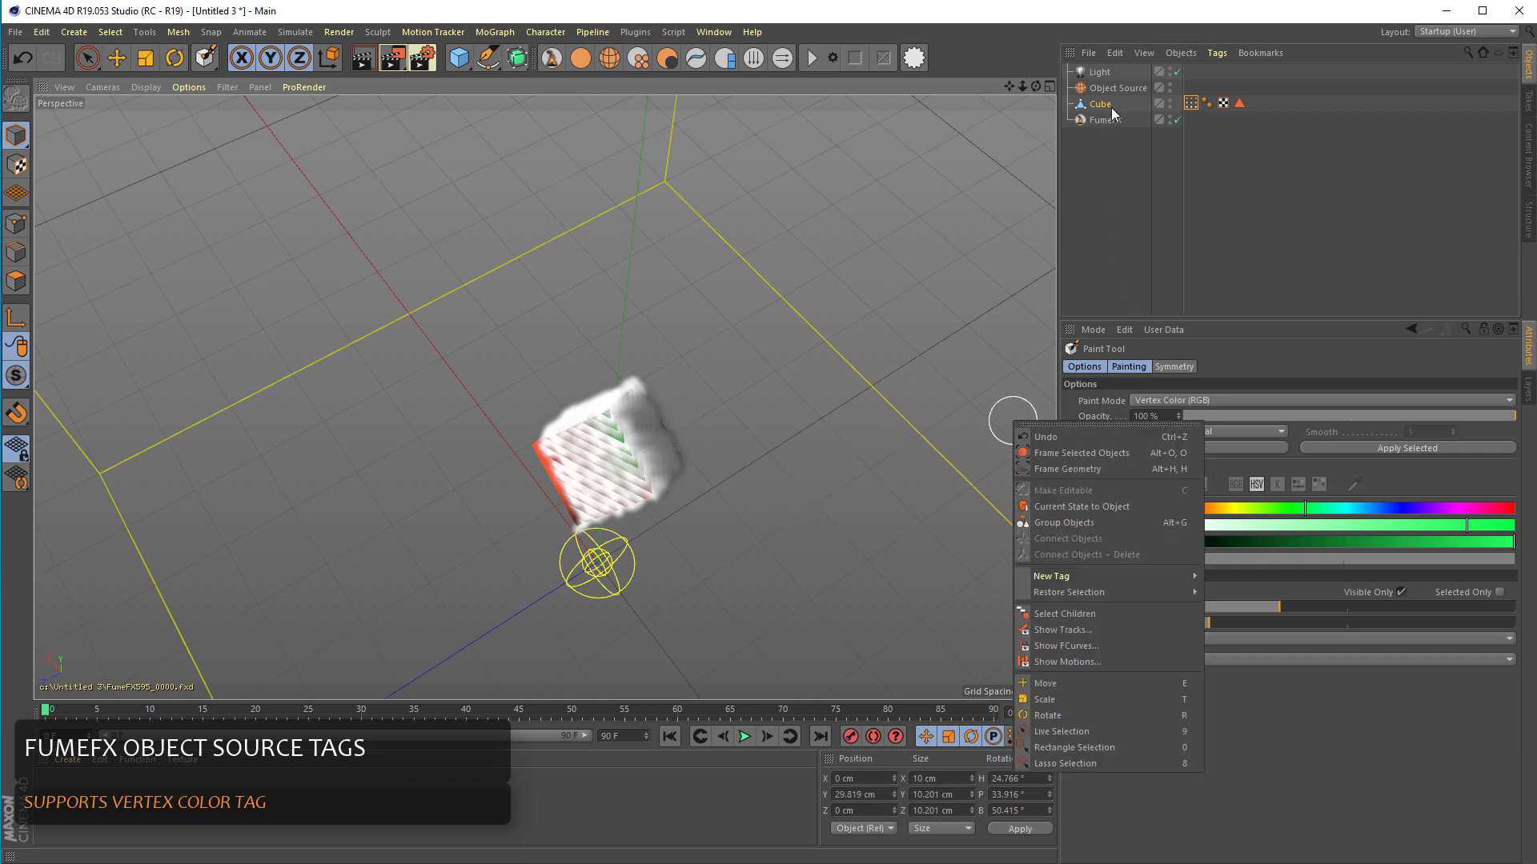
left_click(1101, 119)
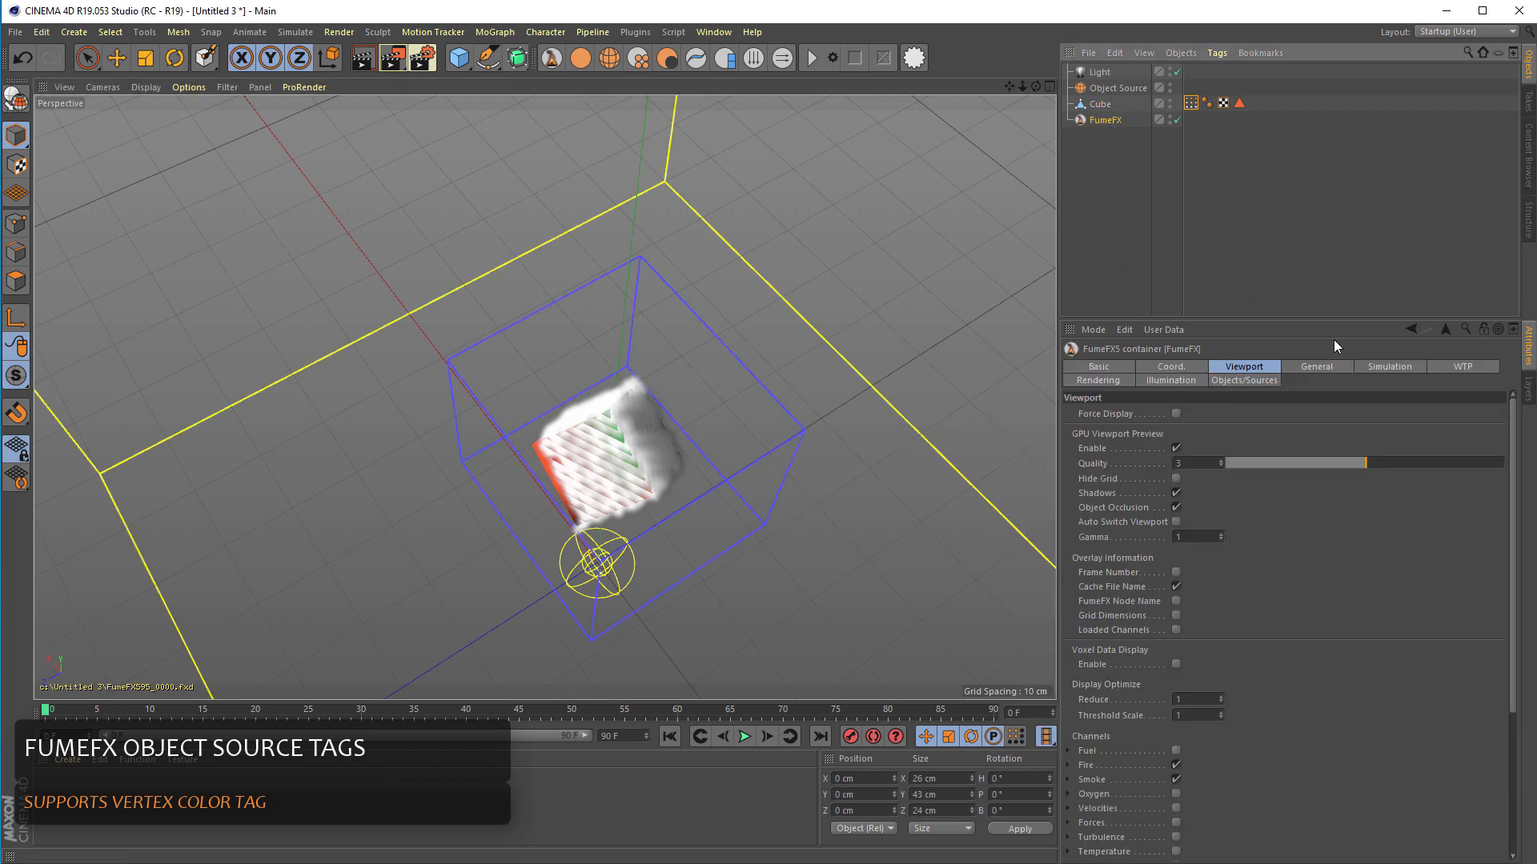
left_click(1098, 381)
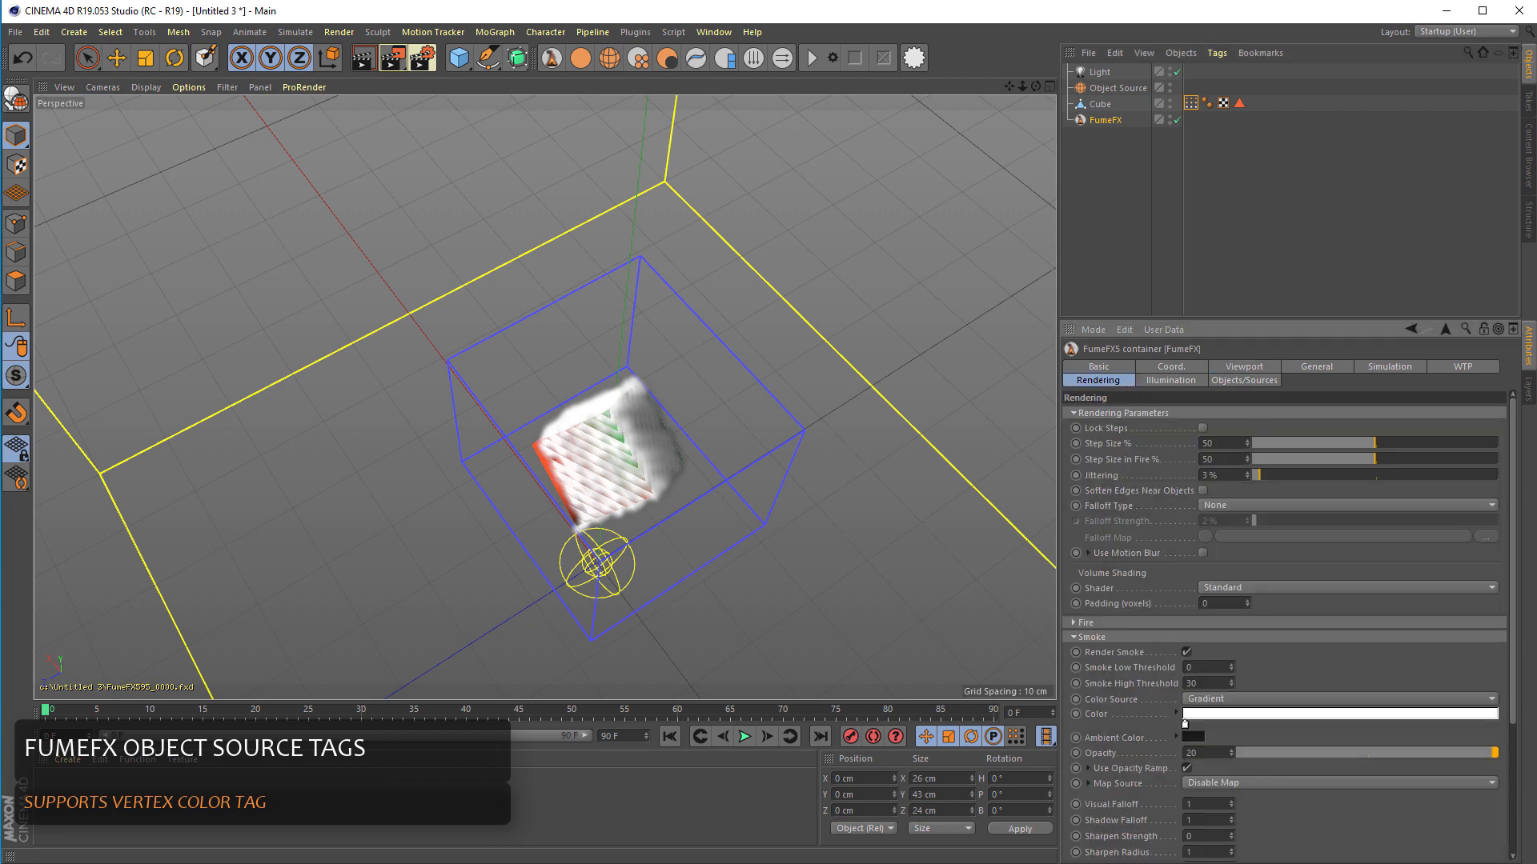
scroll("down", 3)
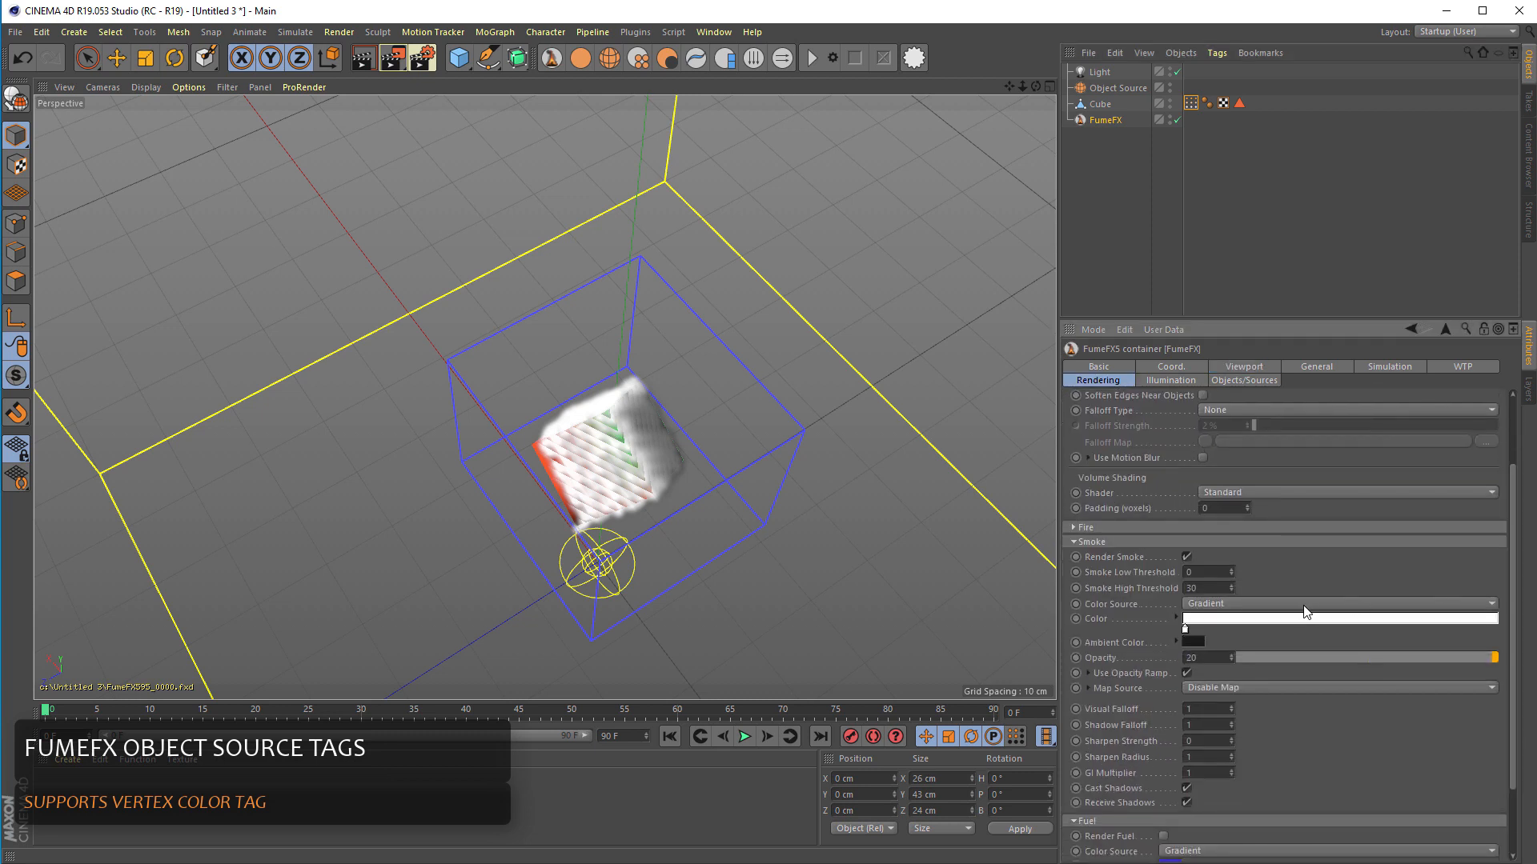
left_click(1487, 604)
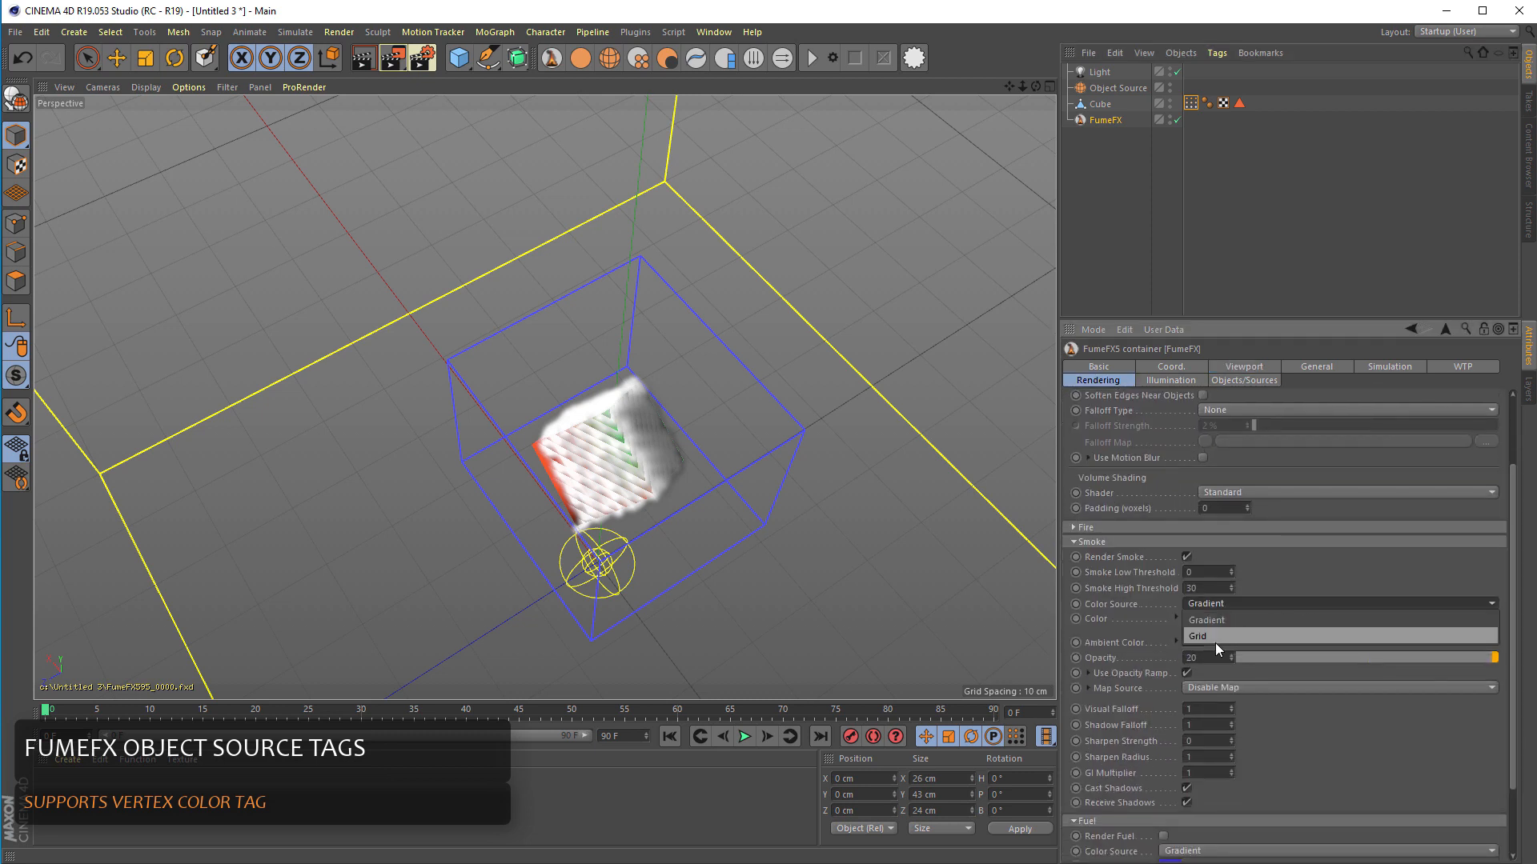
left_click(1198, 636)
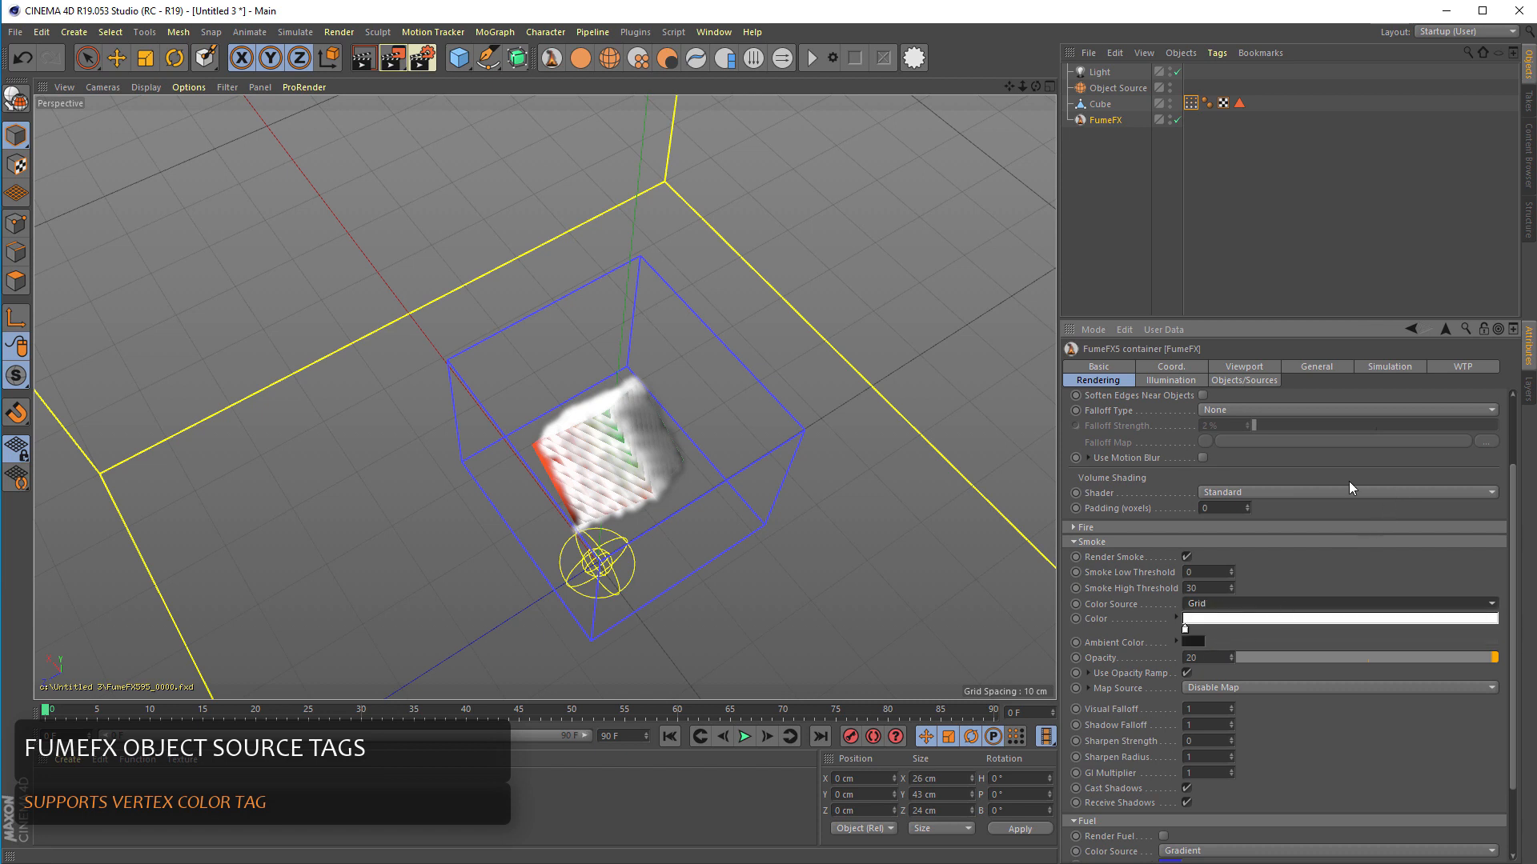
mouse_move(1223, 389)
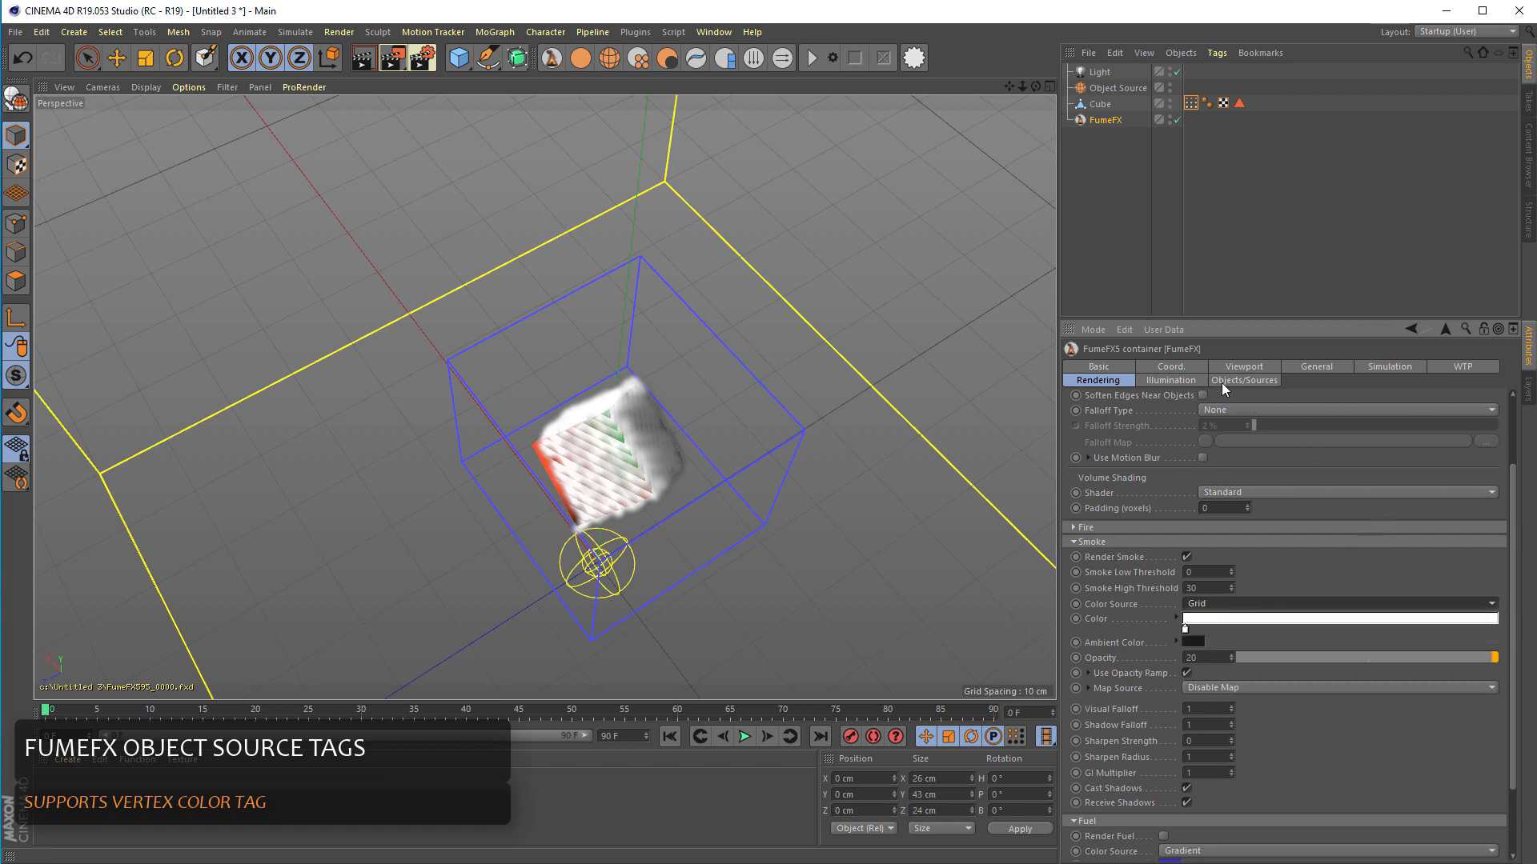
mouse_move(1391, 375)
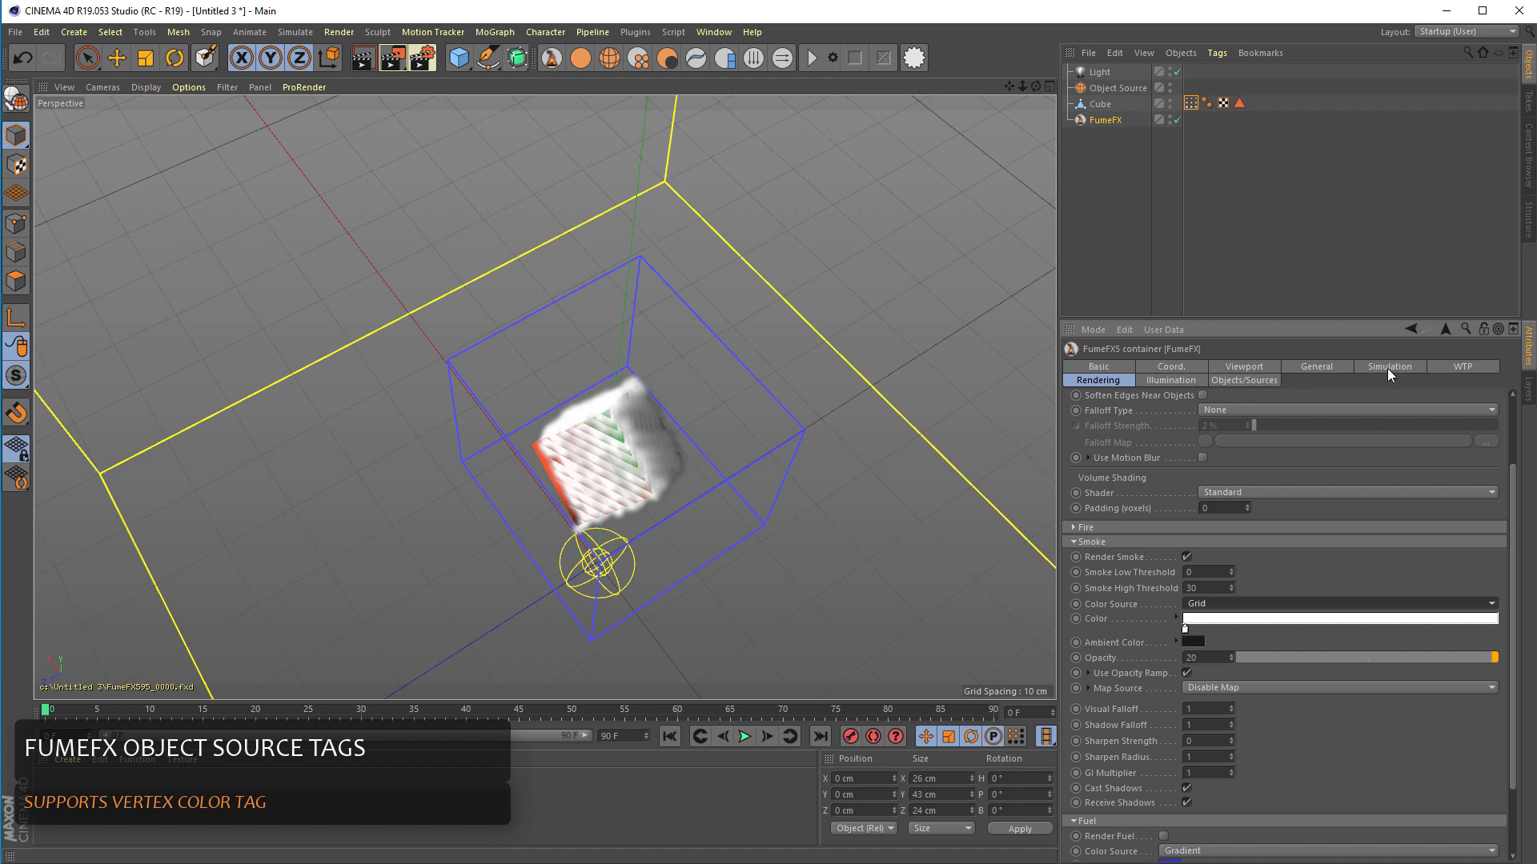
Browse the container's Simulation settings down to the Color section.
left_click(1390, 365)
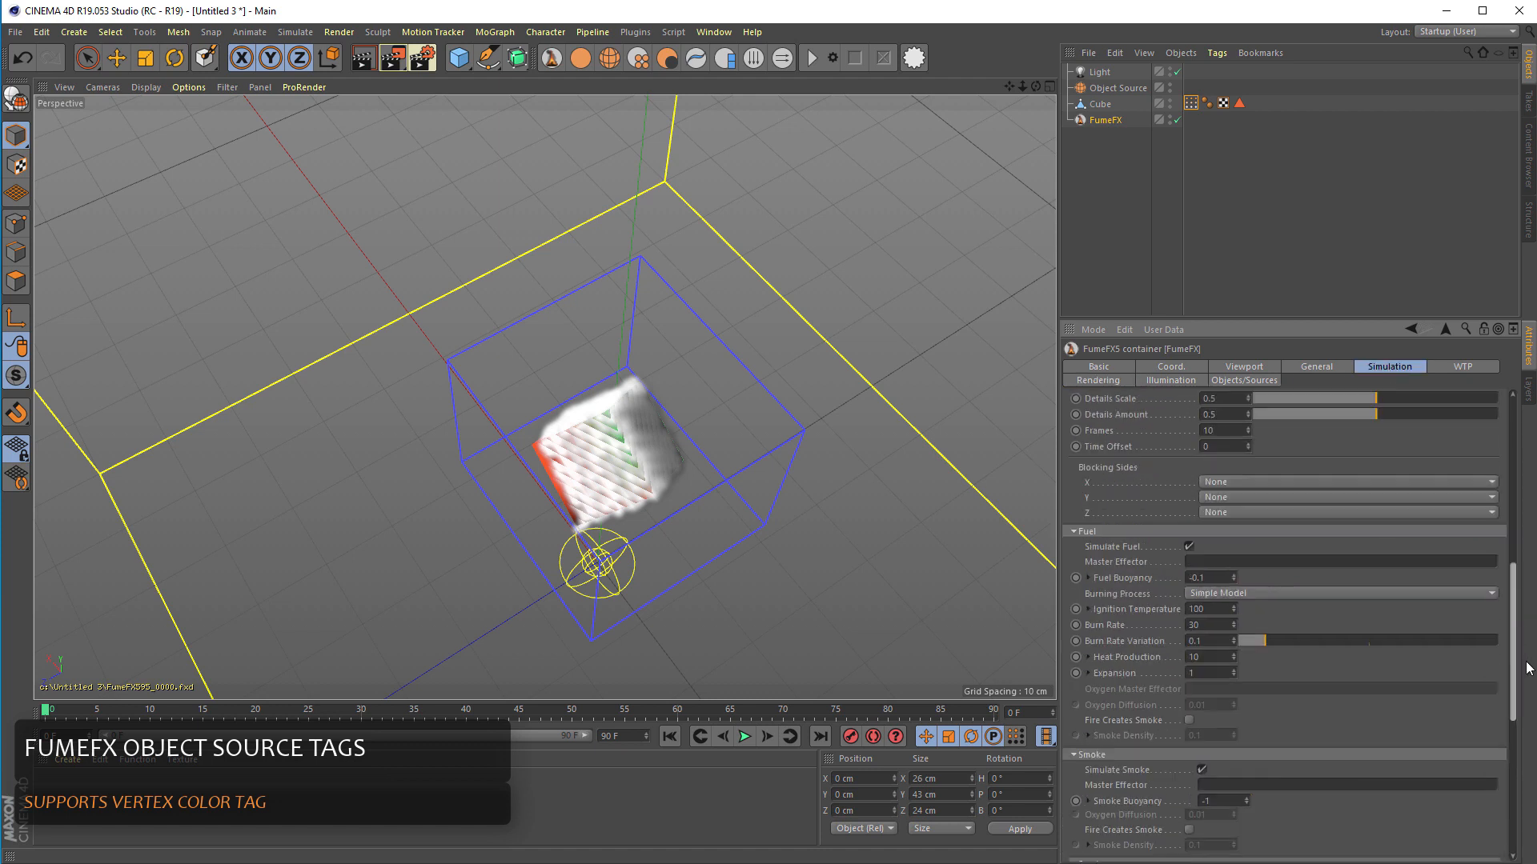
scroll("down", 3)
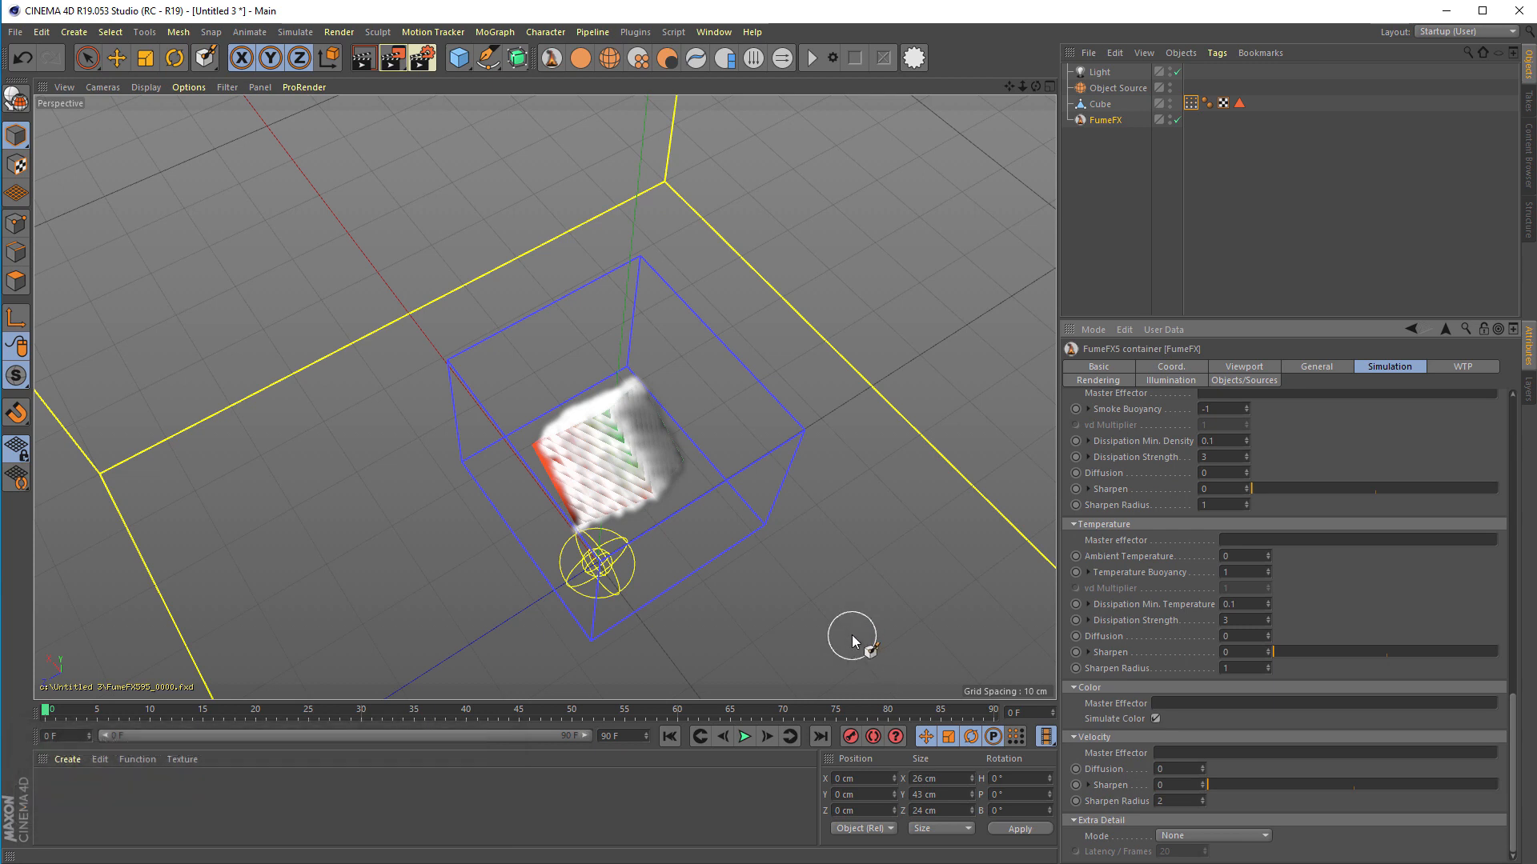
mouse_move(730, 527)
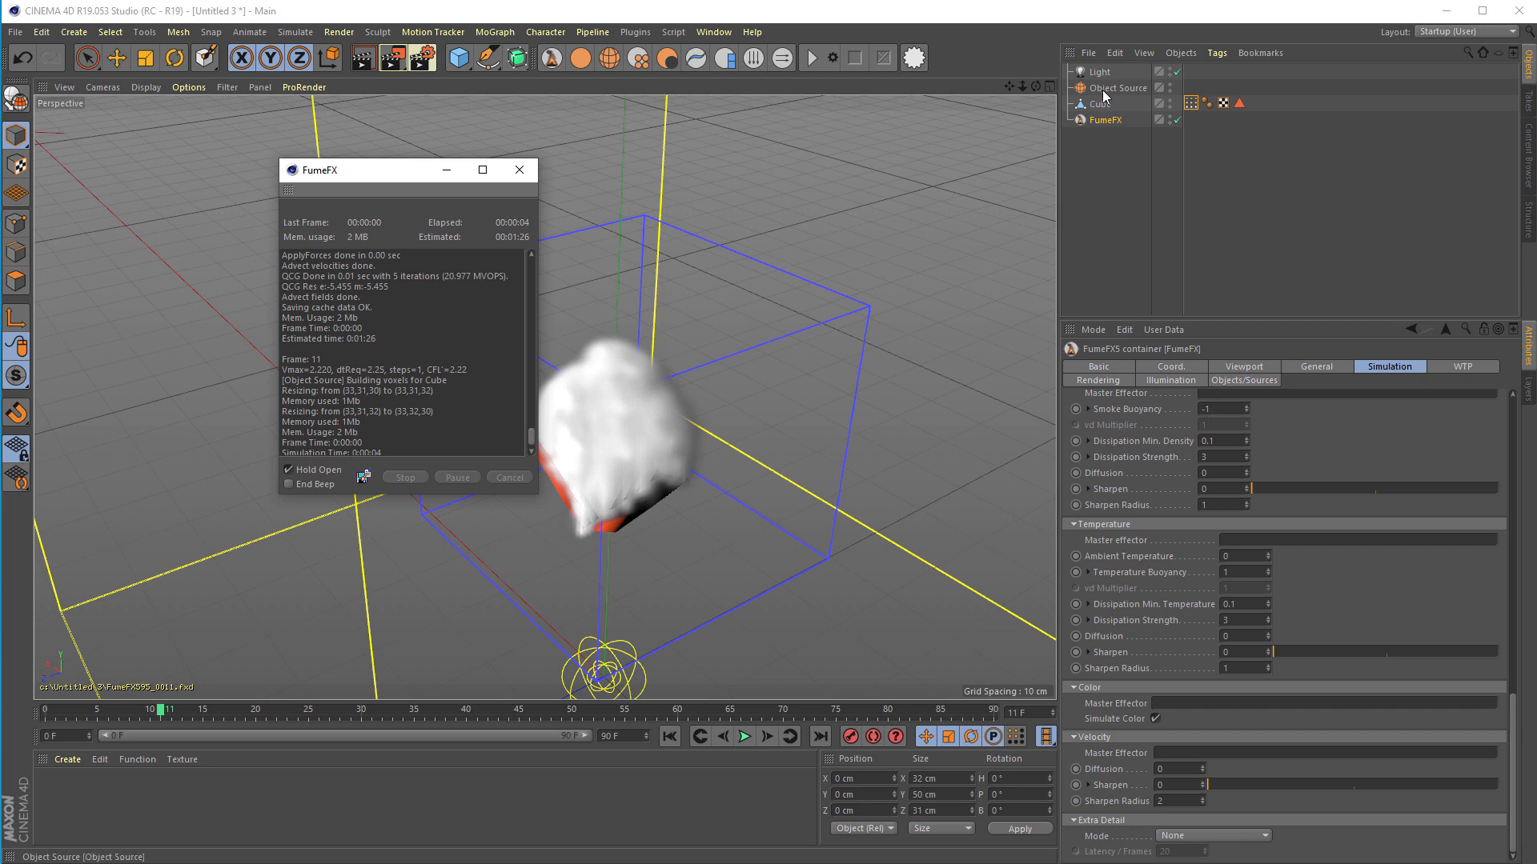
Feed the cube's Vertex Color tag into the Object Source and simulate green-and-red smoke.
left_click(1118, 86)
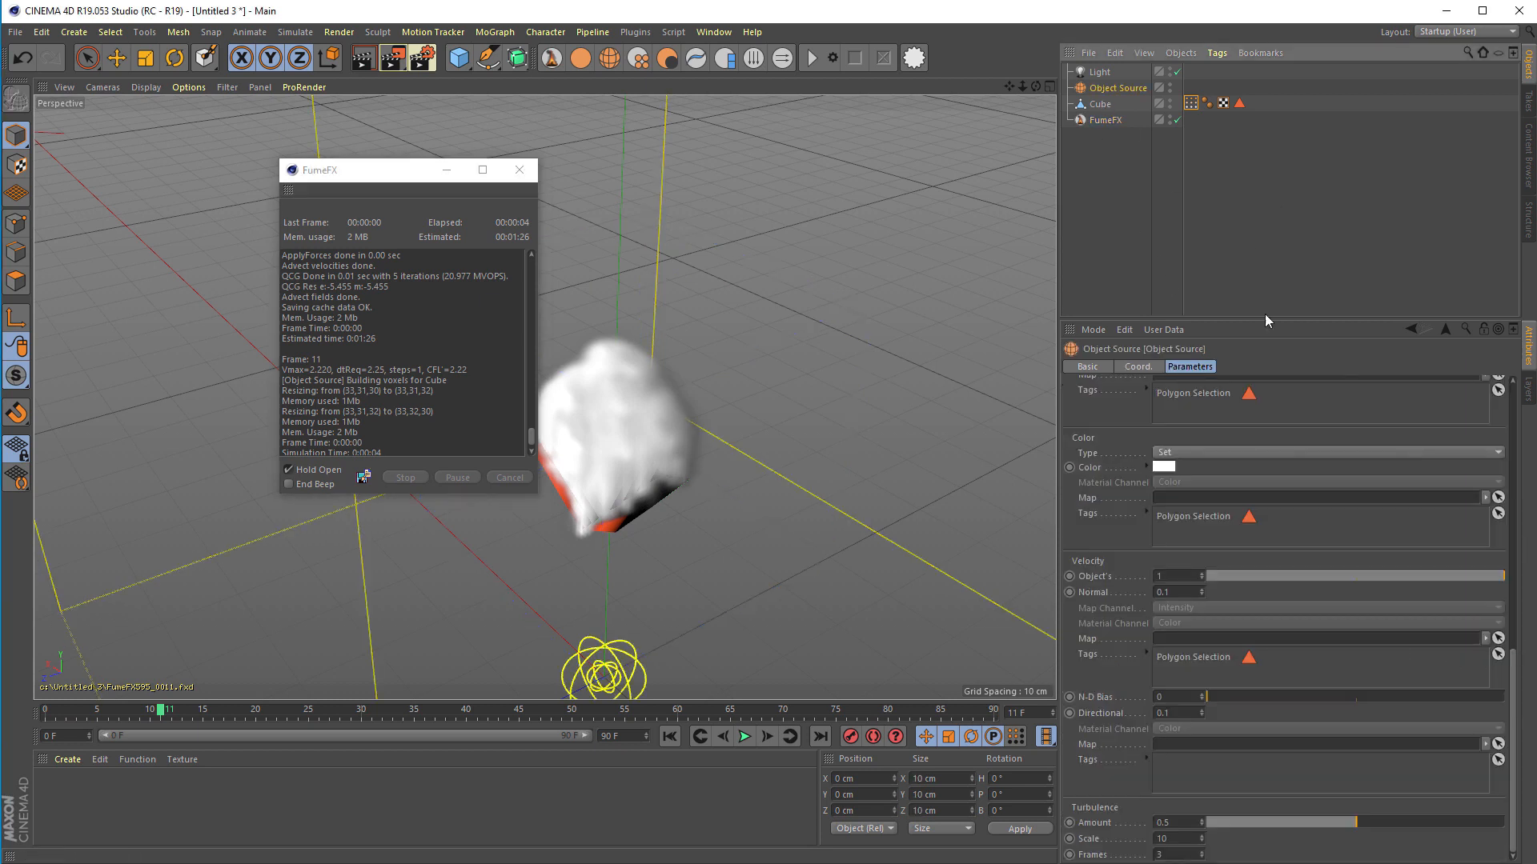
mouse_move(1209, 182)
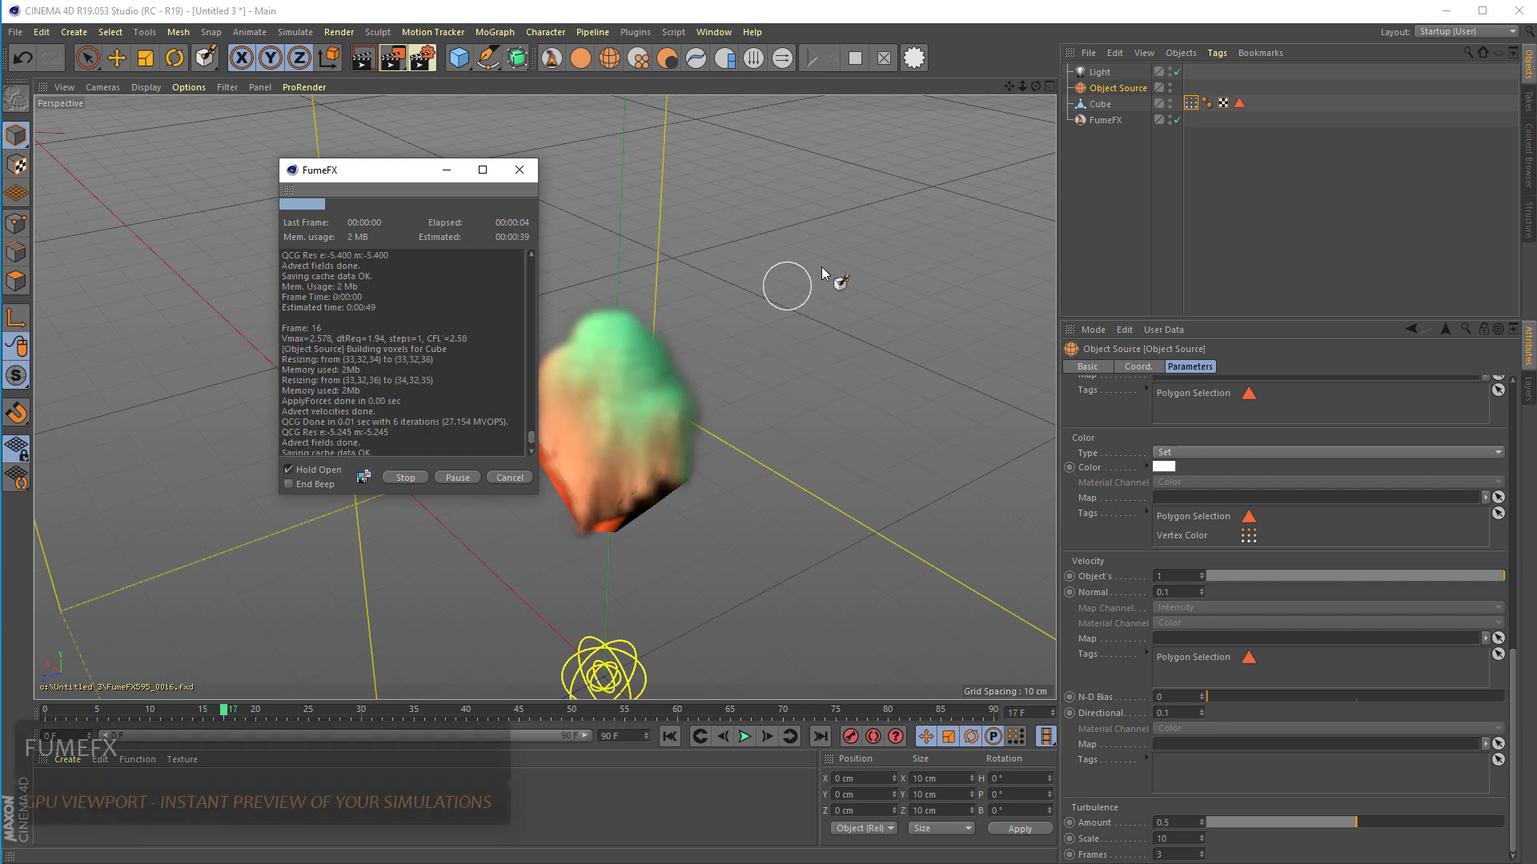
left_click(1106, 120)
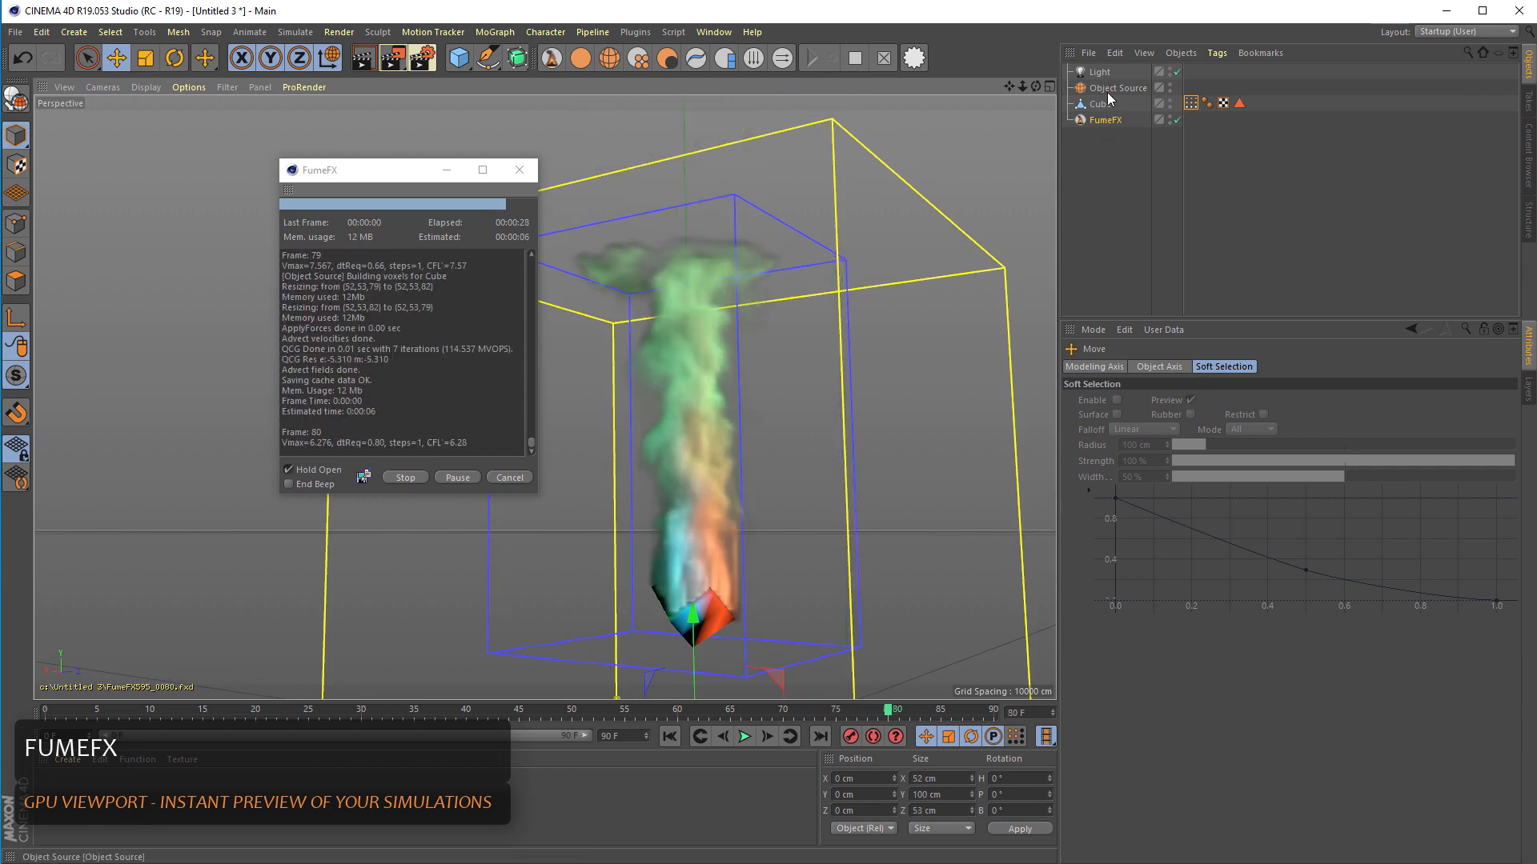
Let the simulation finish and review the green, orange and cyan plume in the viewport.
left_click(1118, 86)
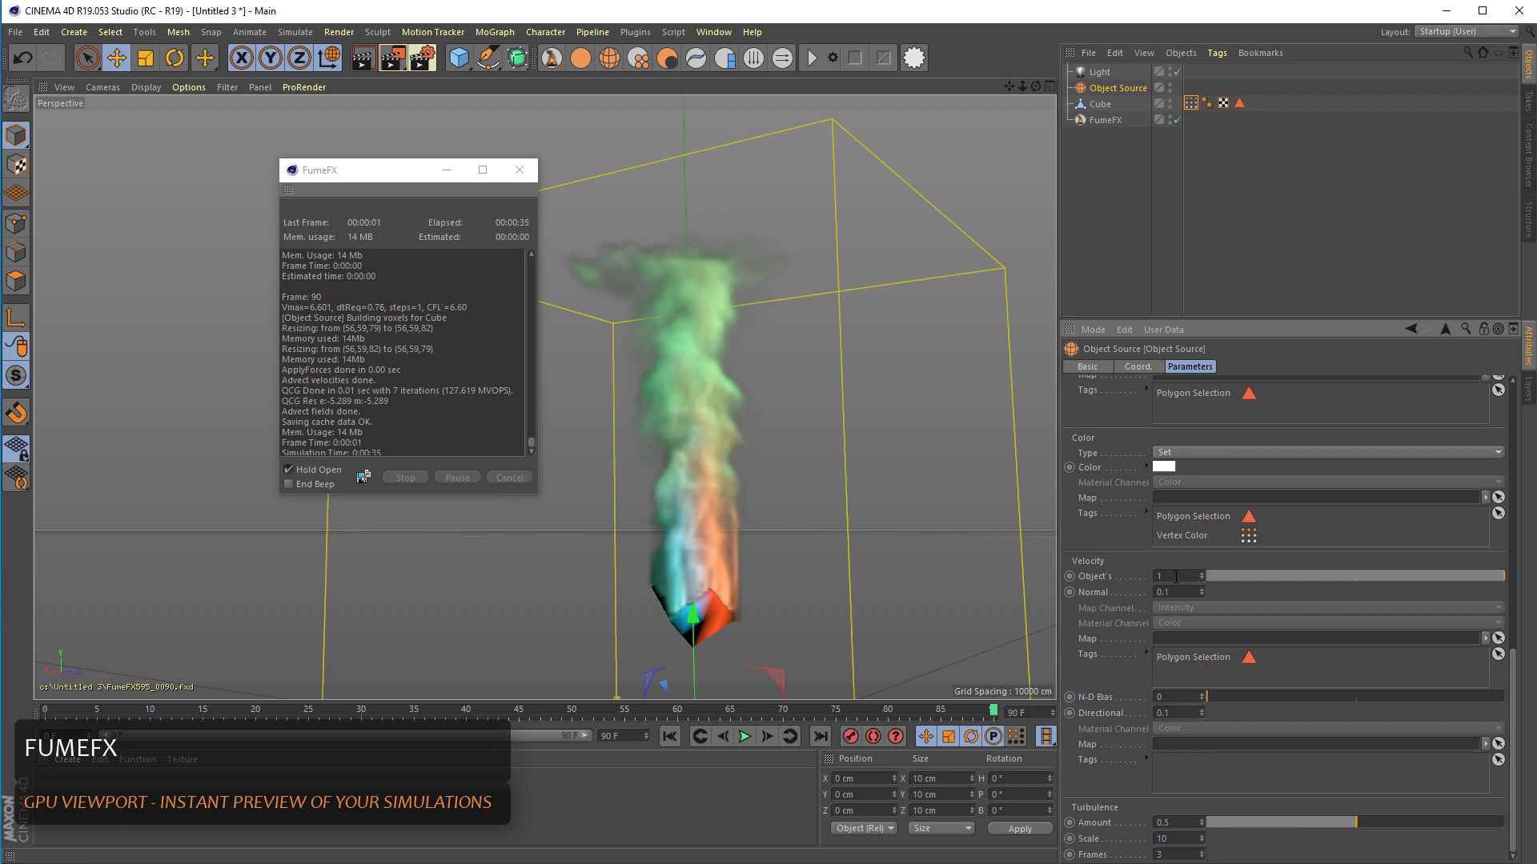
triple_click(1173, 592)
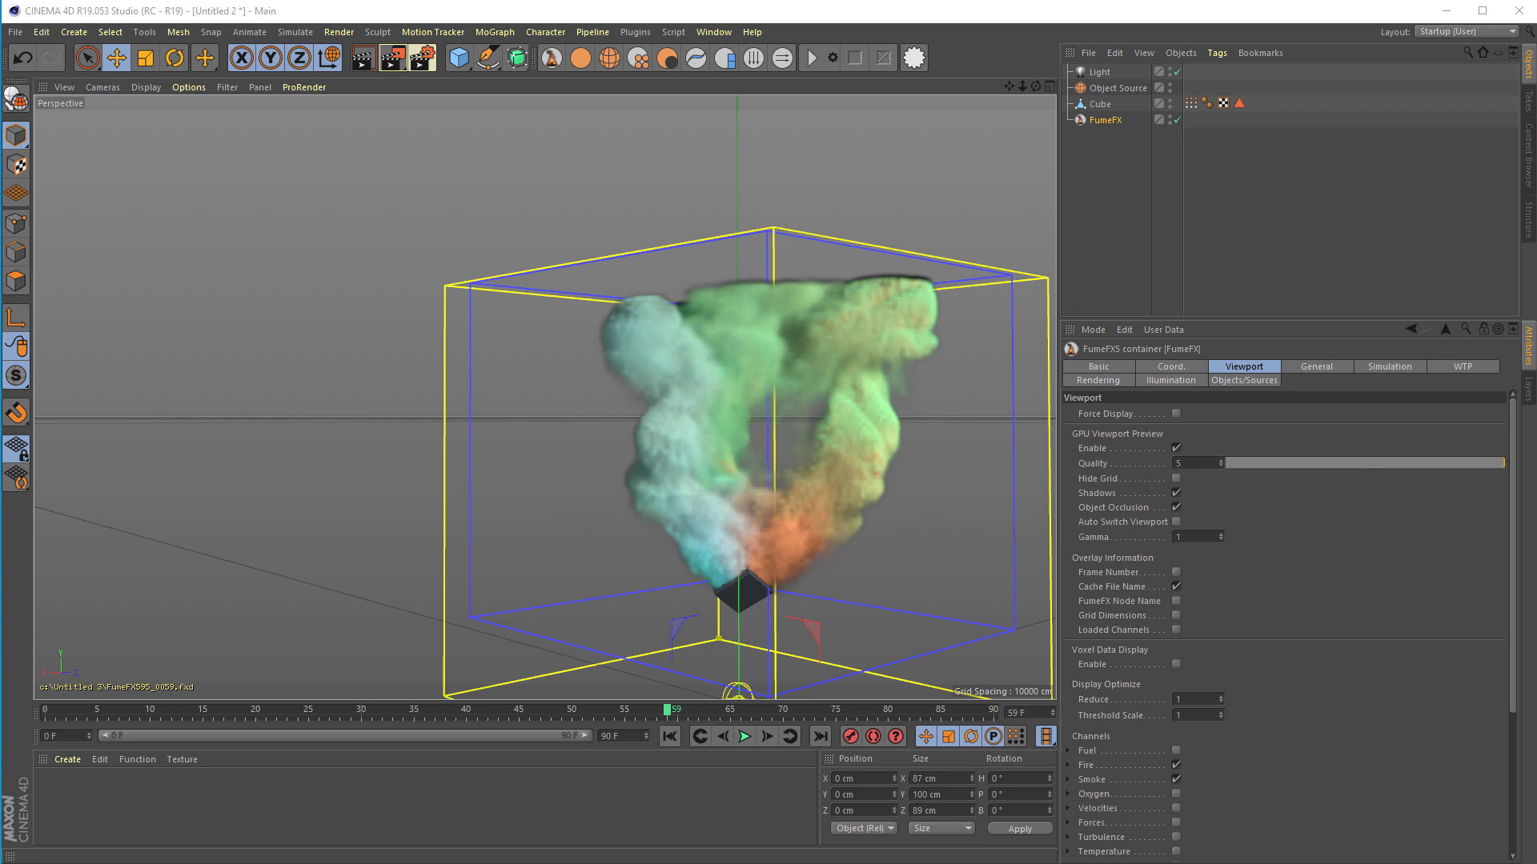
mouse_move(1507, 736)
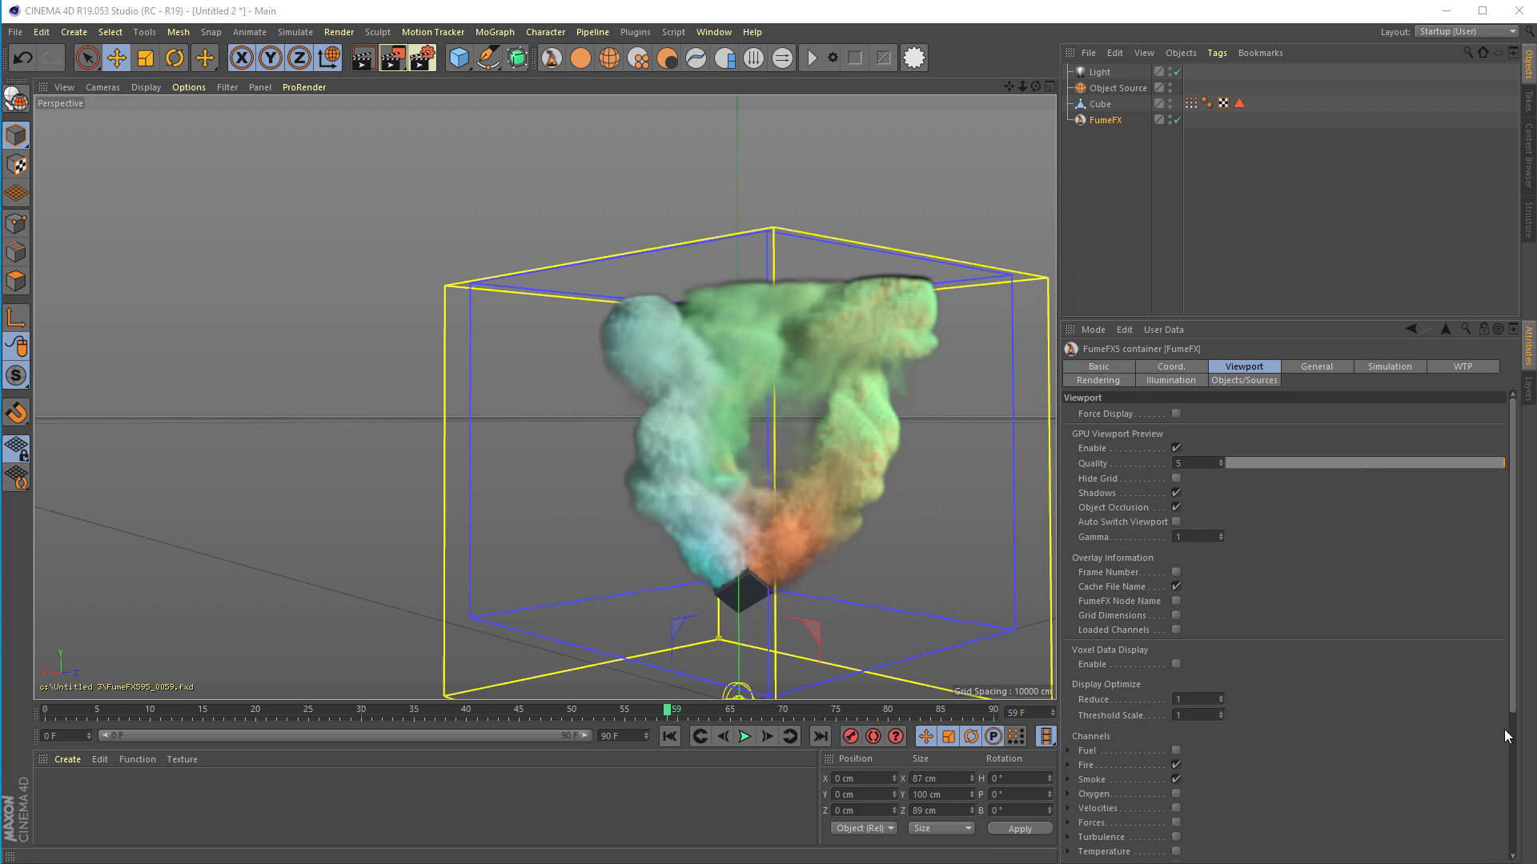
mouse_move(1389, 635)
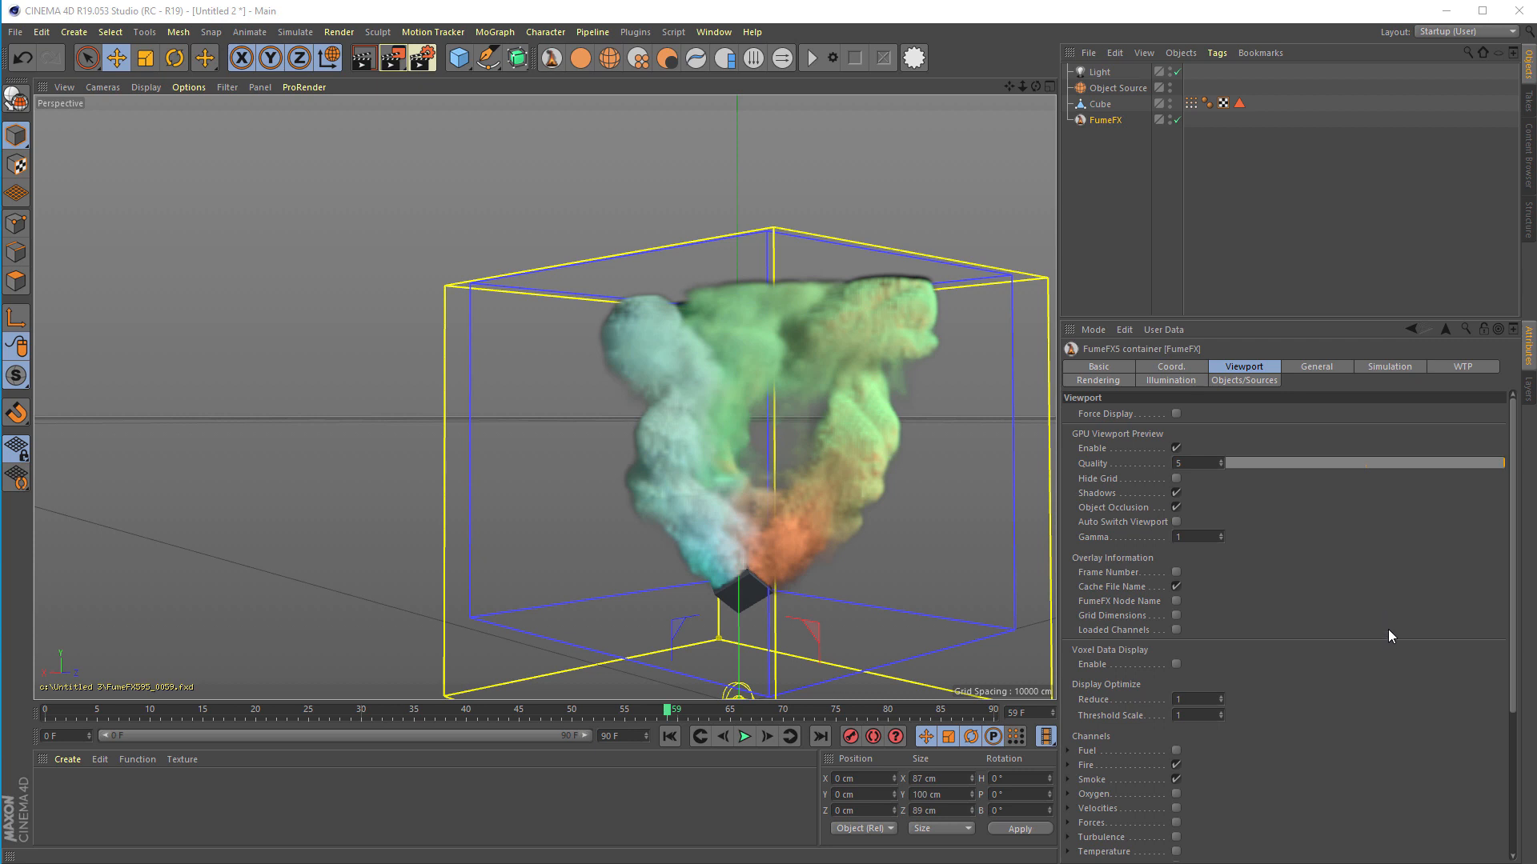
mouse_move(1220, 583)
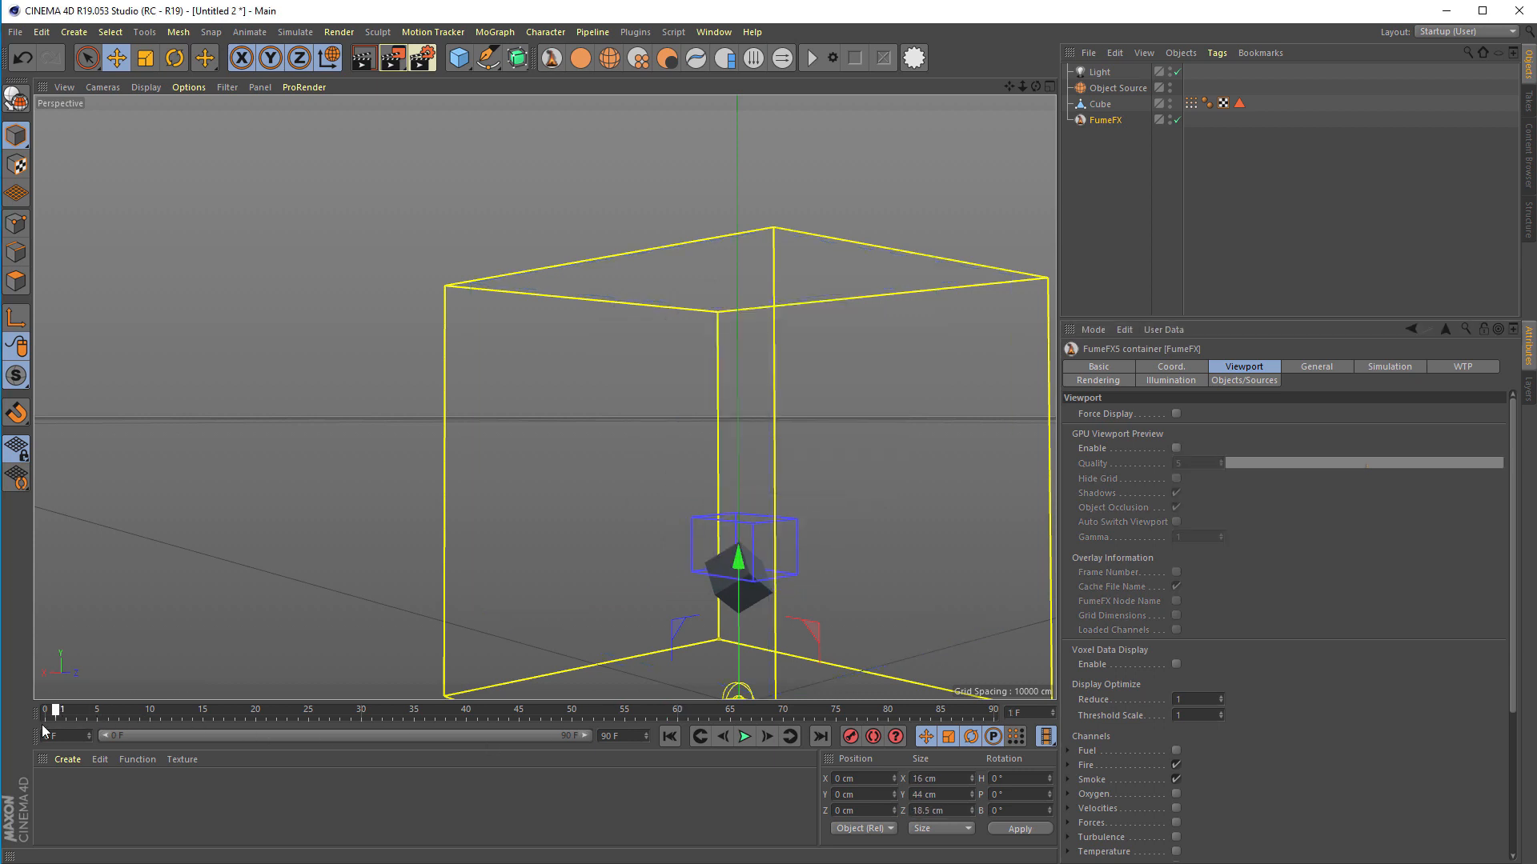
Select the cube again with the GPU preview off and the scene at frame 0.
left_click(1096, 102)
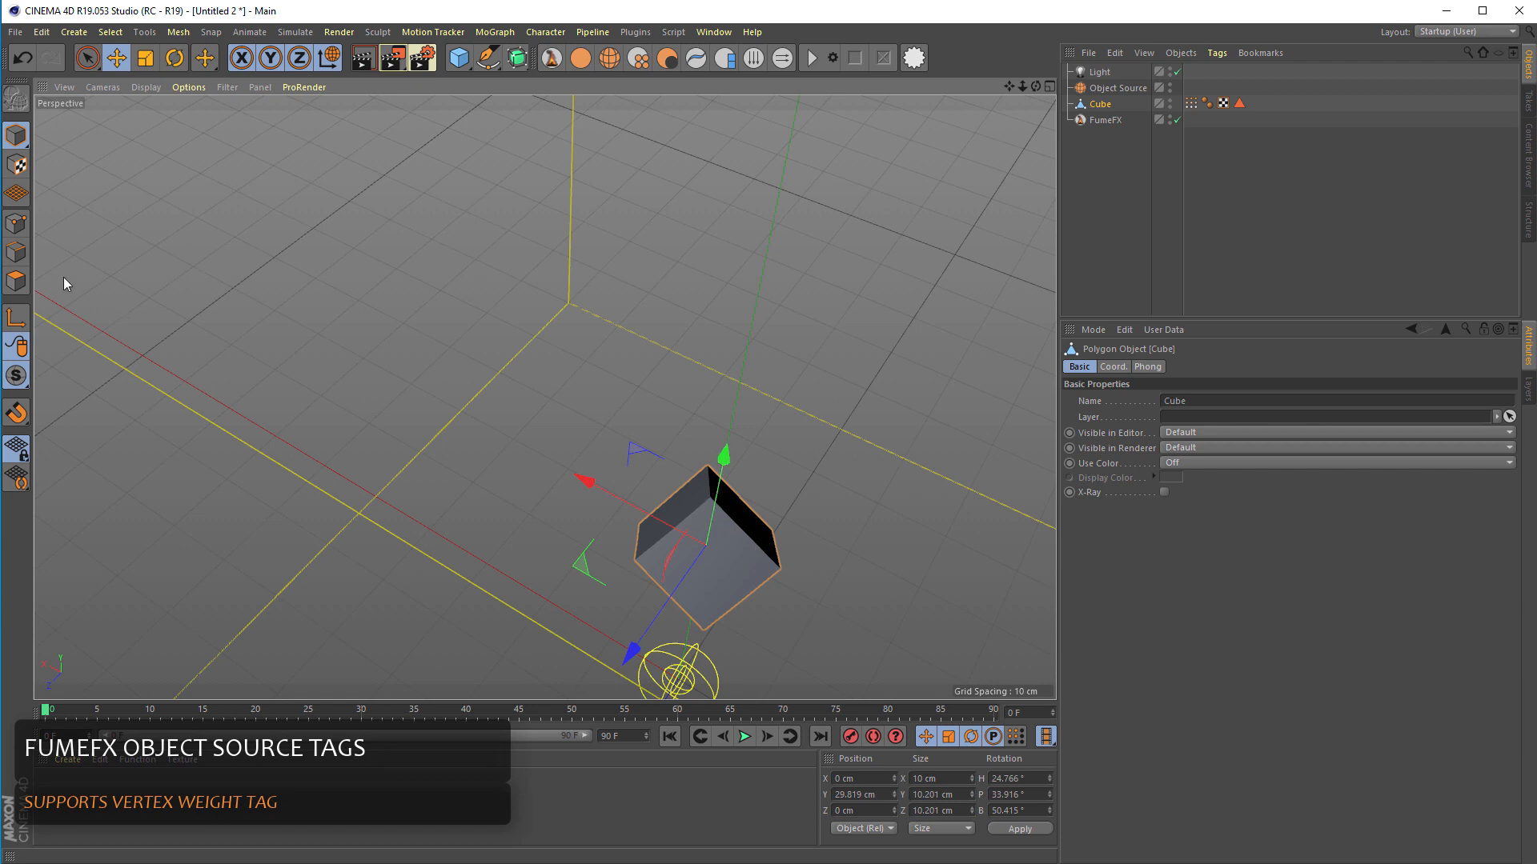
Create a Vertex Map tag on the cube from its selected polygons via Set Vertex Weight.
left_click(16, 225)
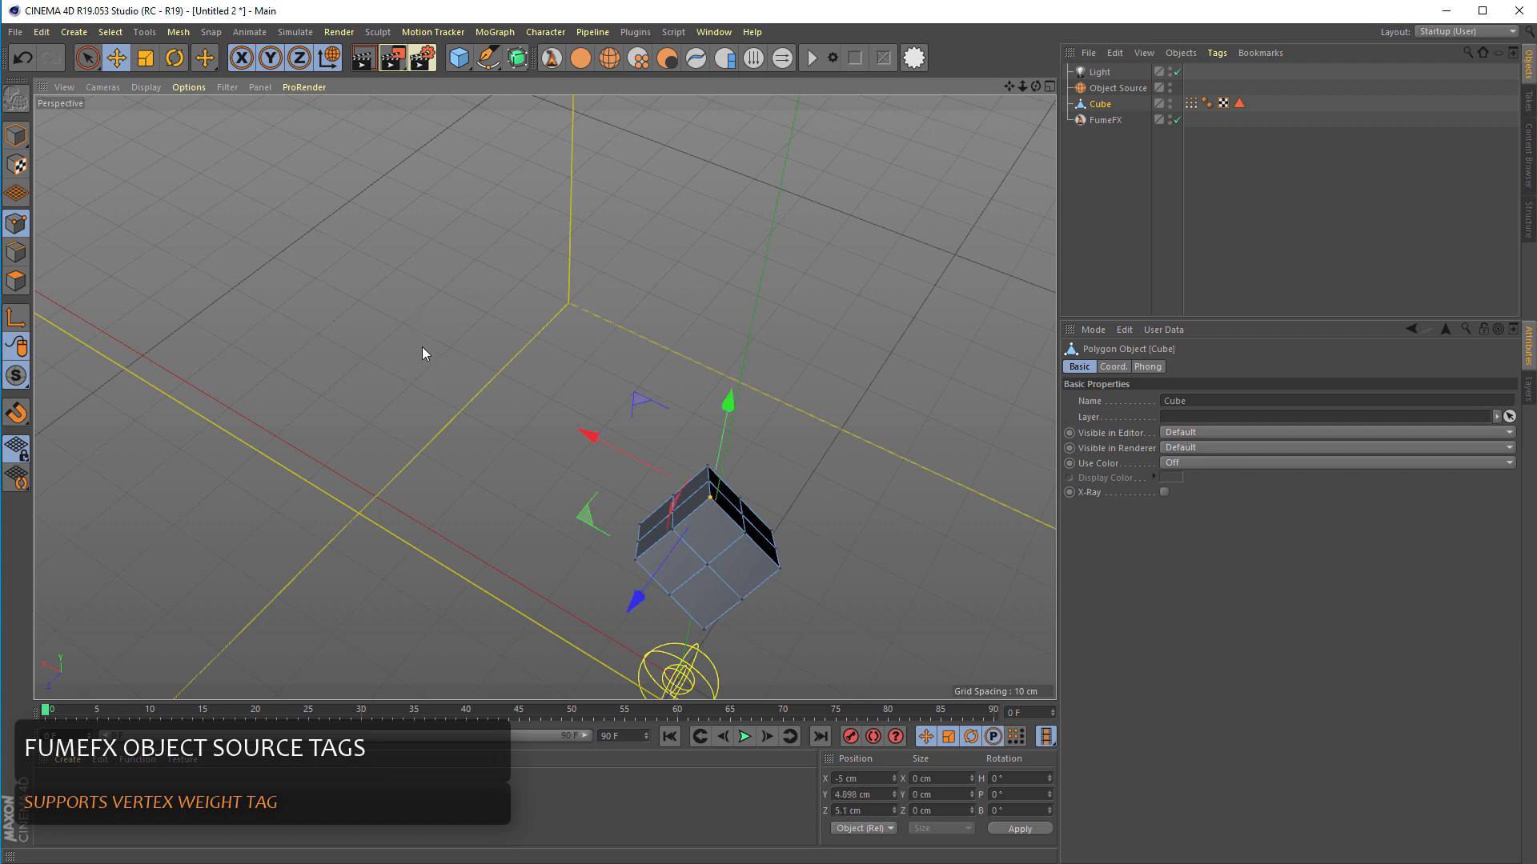
mouse_move(73, 32)
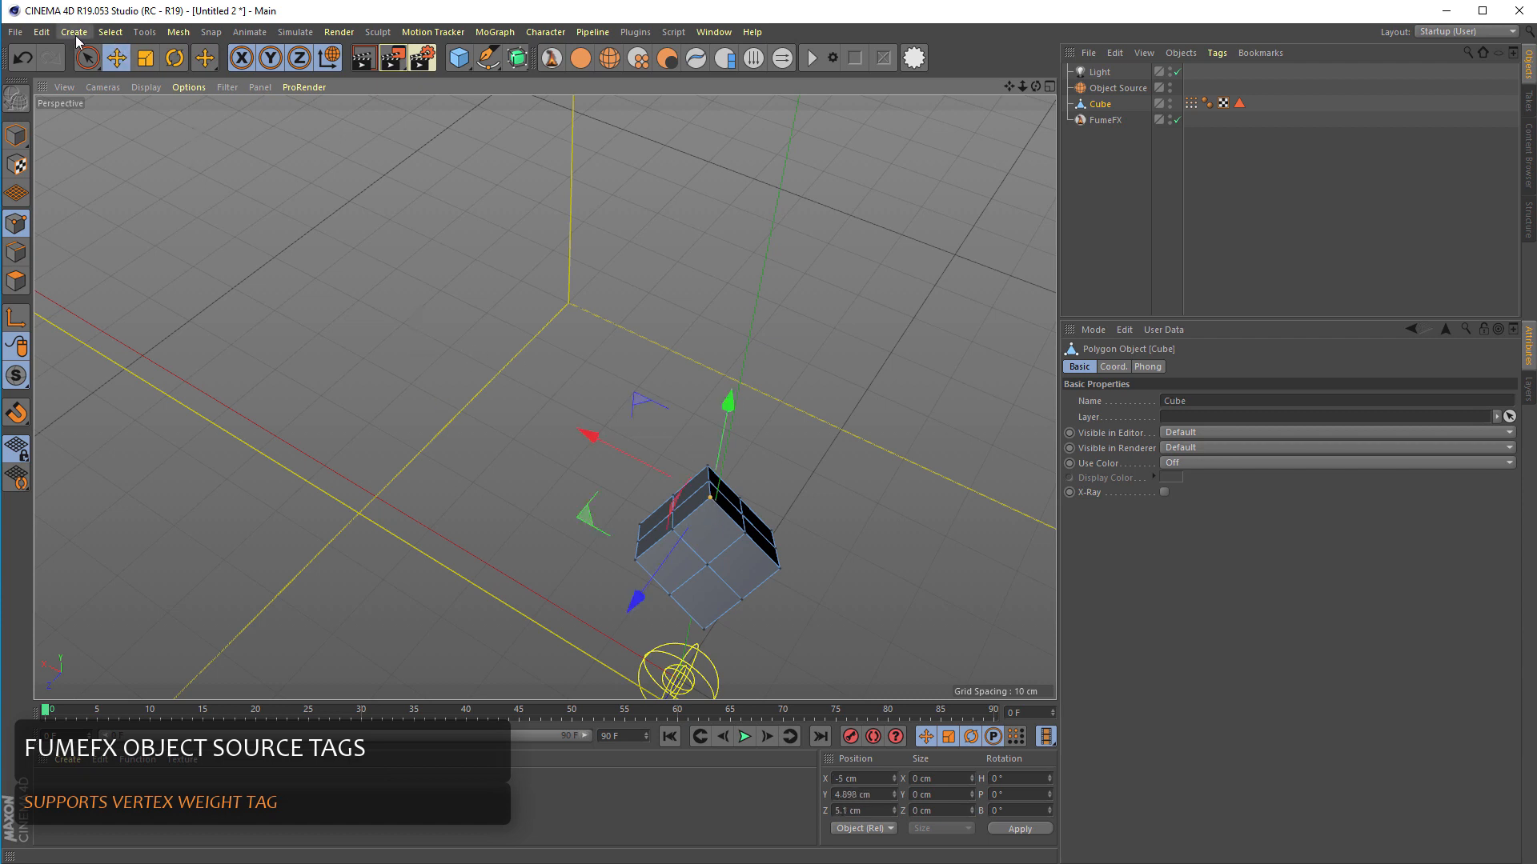
left_click(111, 32)
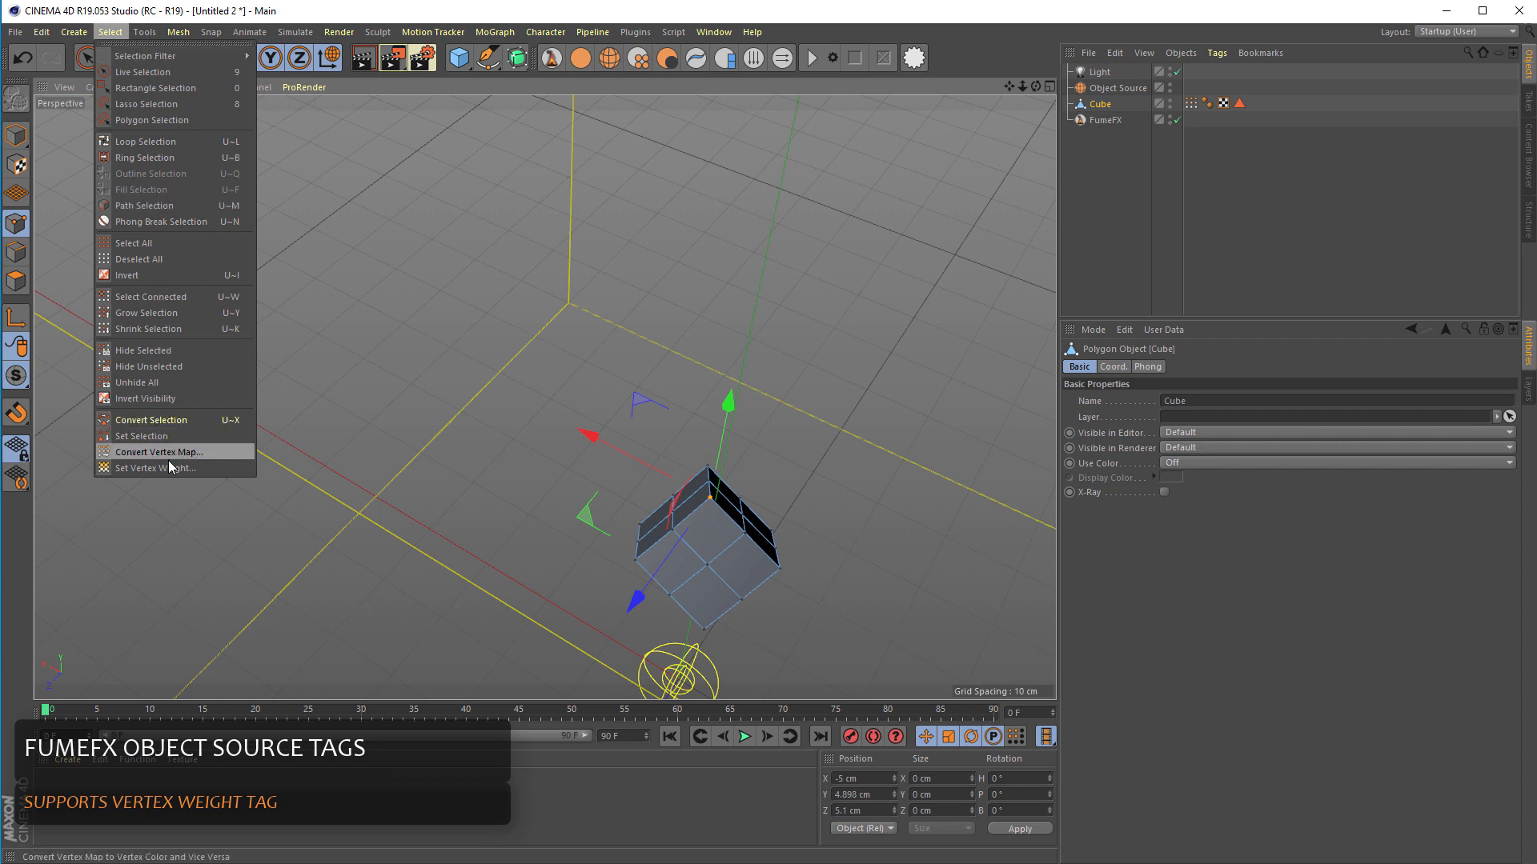
left_click(157, 467)
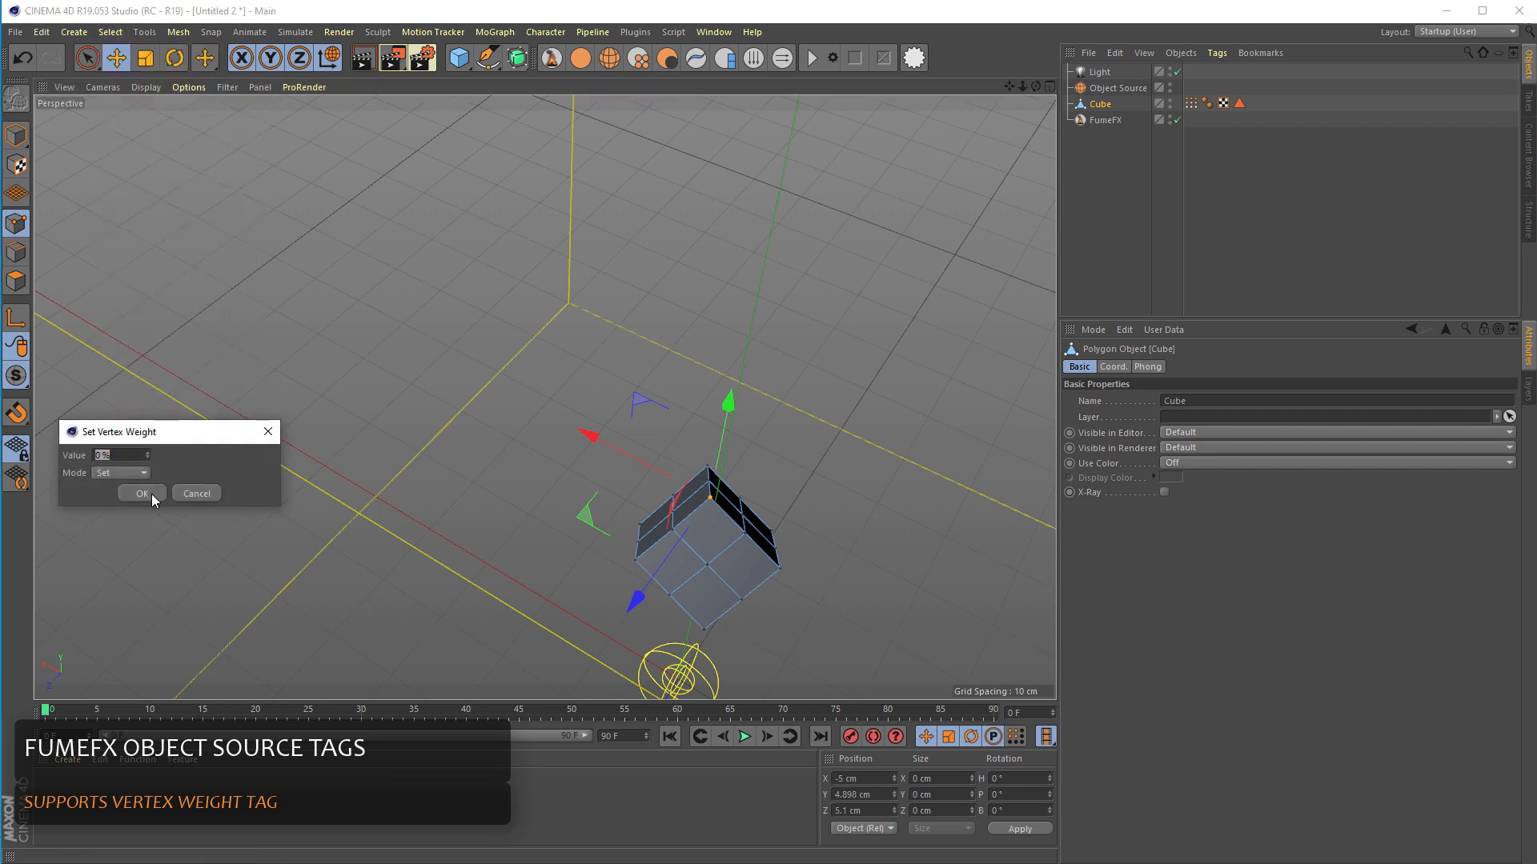
left_click(141, 493)
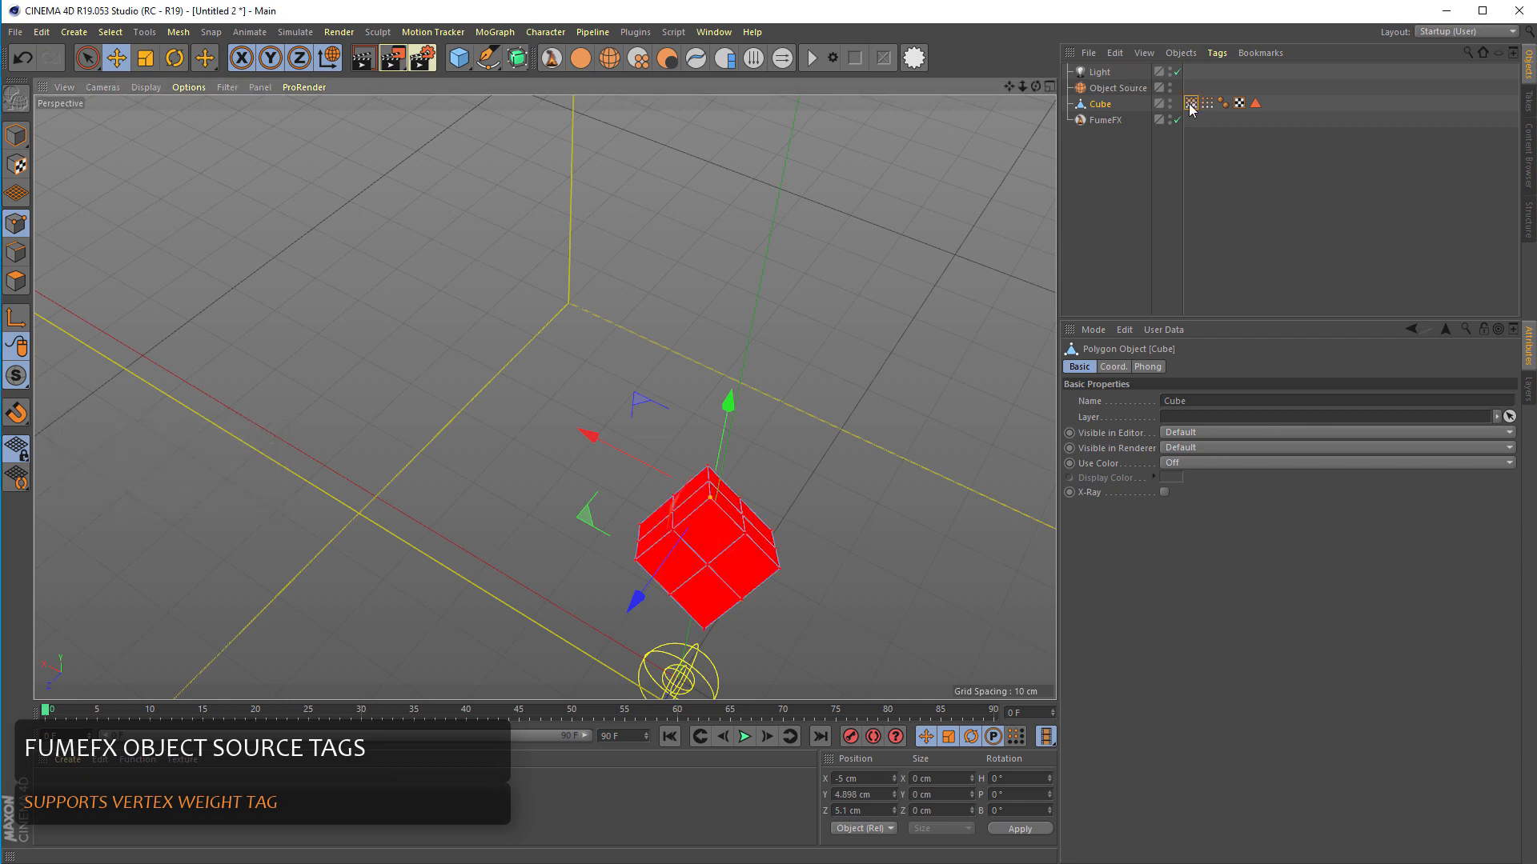
mouse_move(1187, 133)
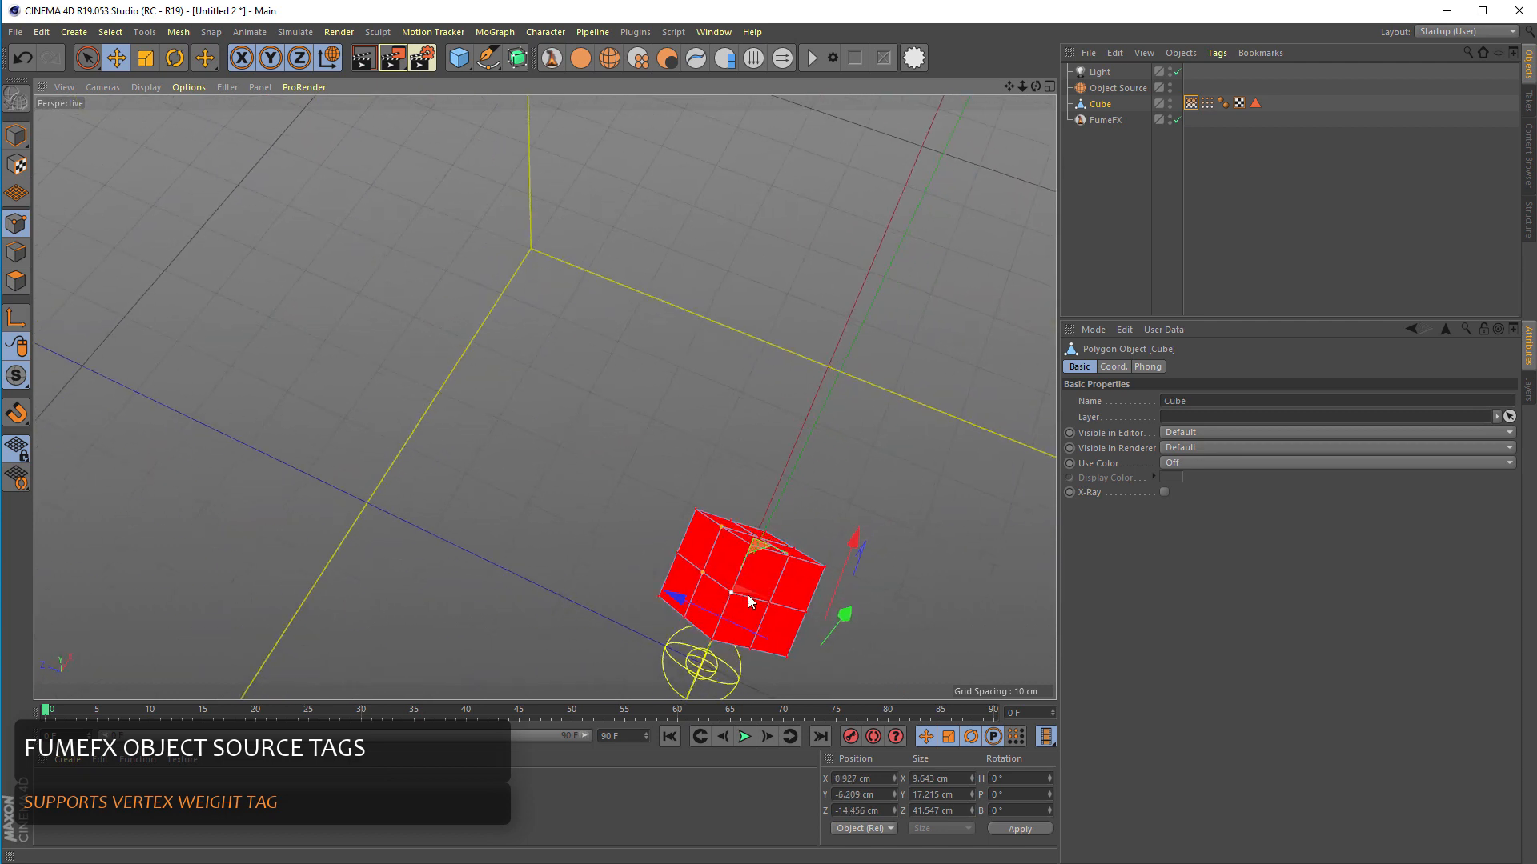
mouse_move(784, 568)
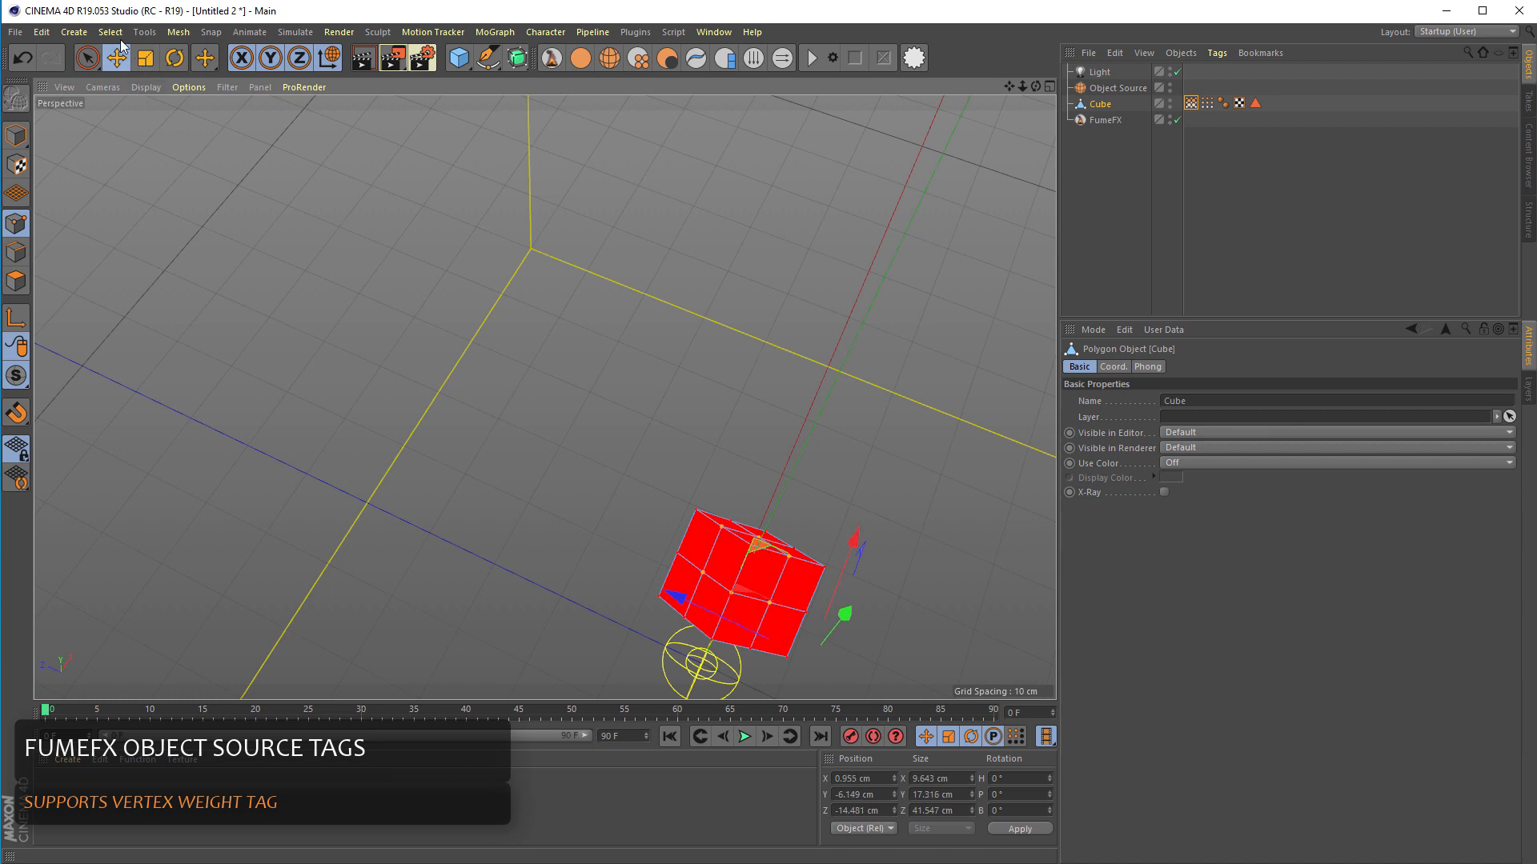
Weight the chosen group of vertices at 54% with Set Vertex Weight.
left_click(109, 32)
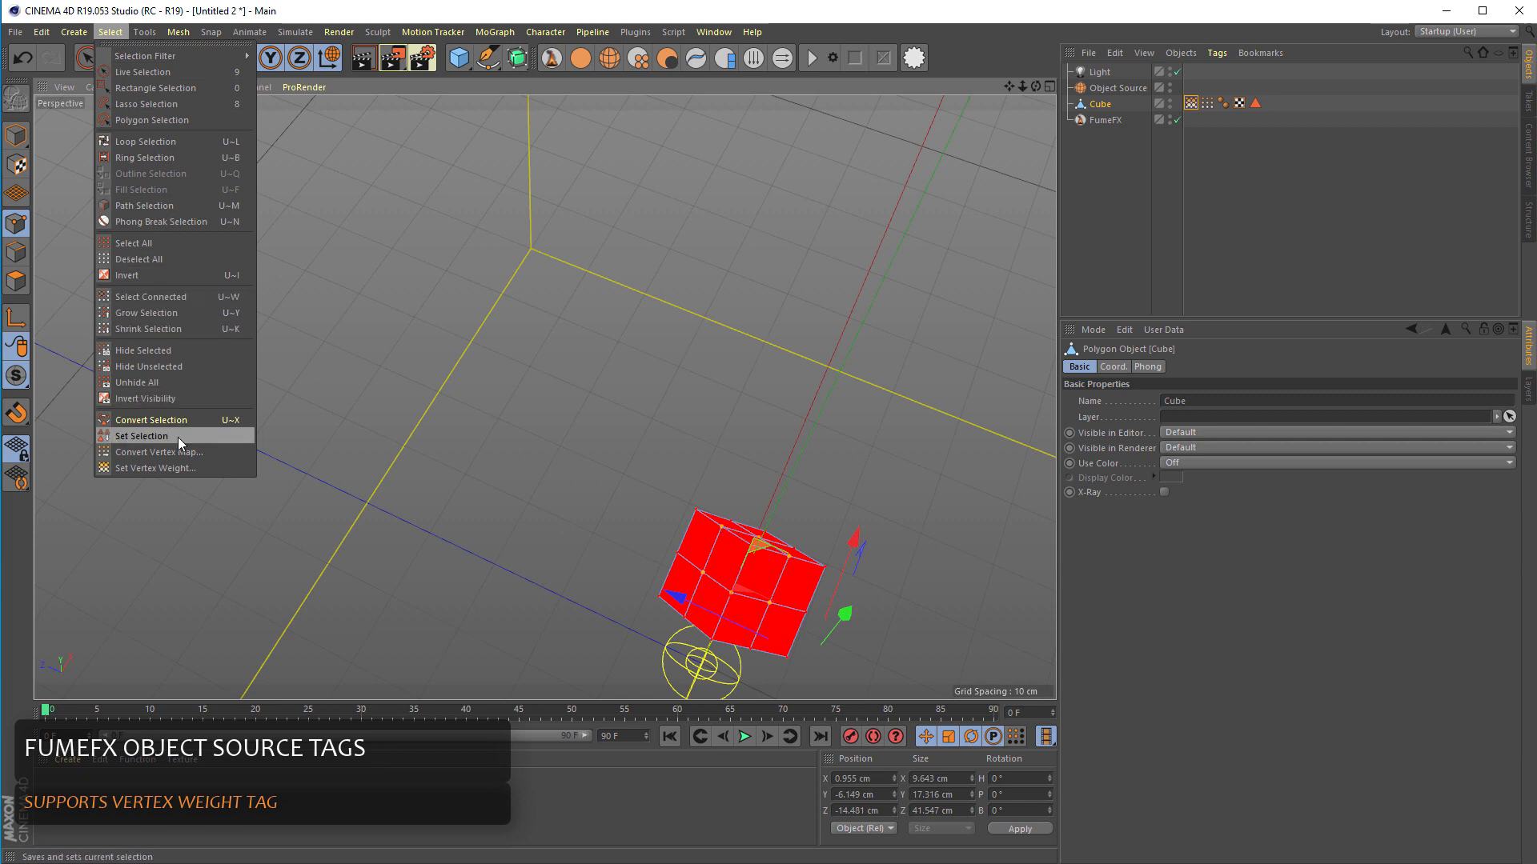
left_click(157, 467)
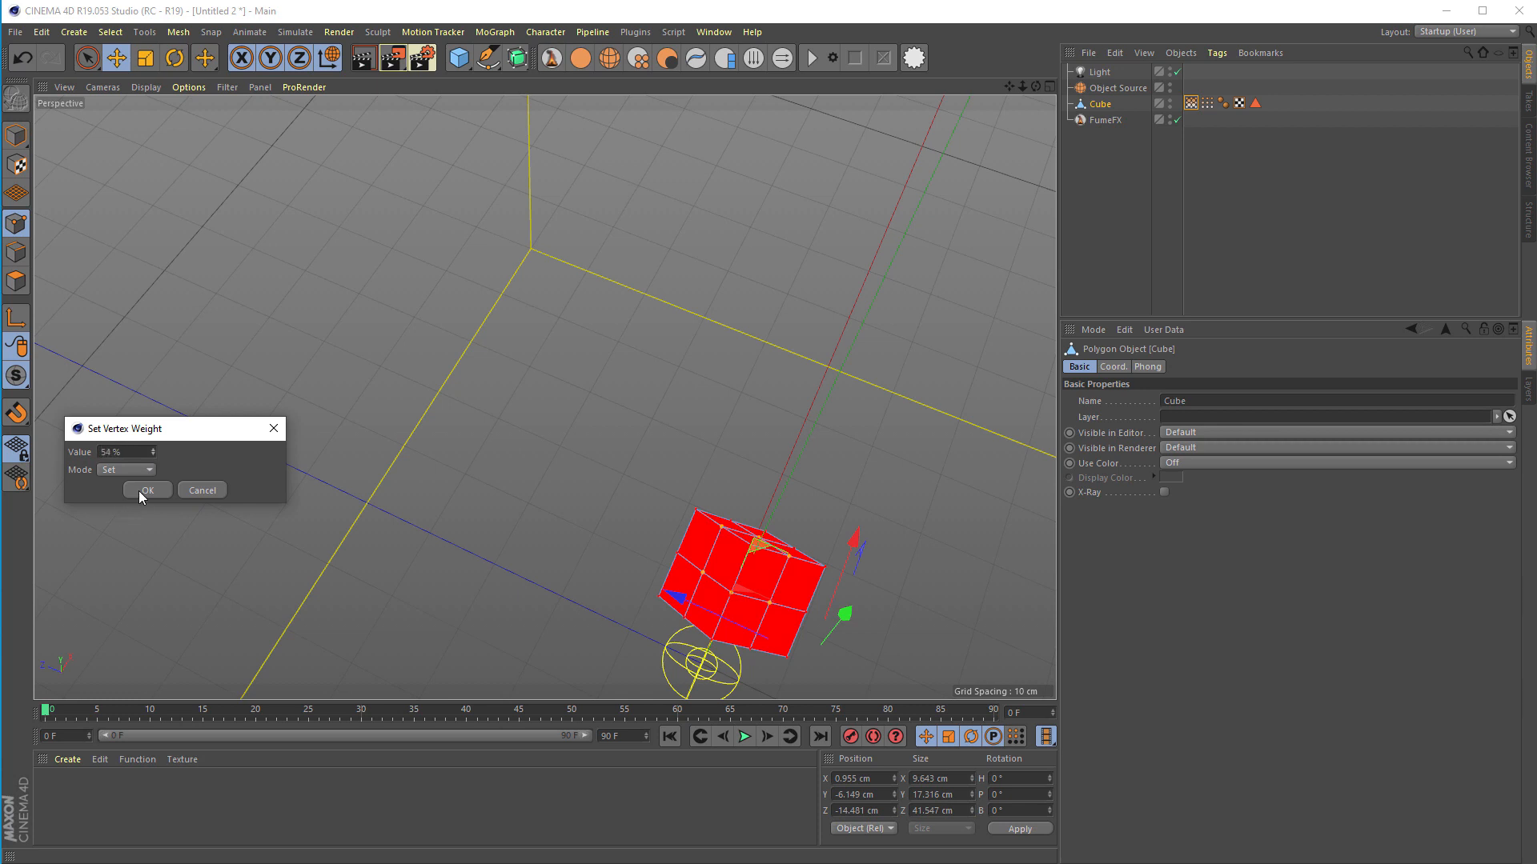
left_click(147, 490)
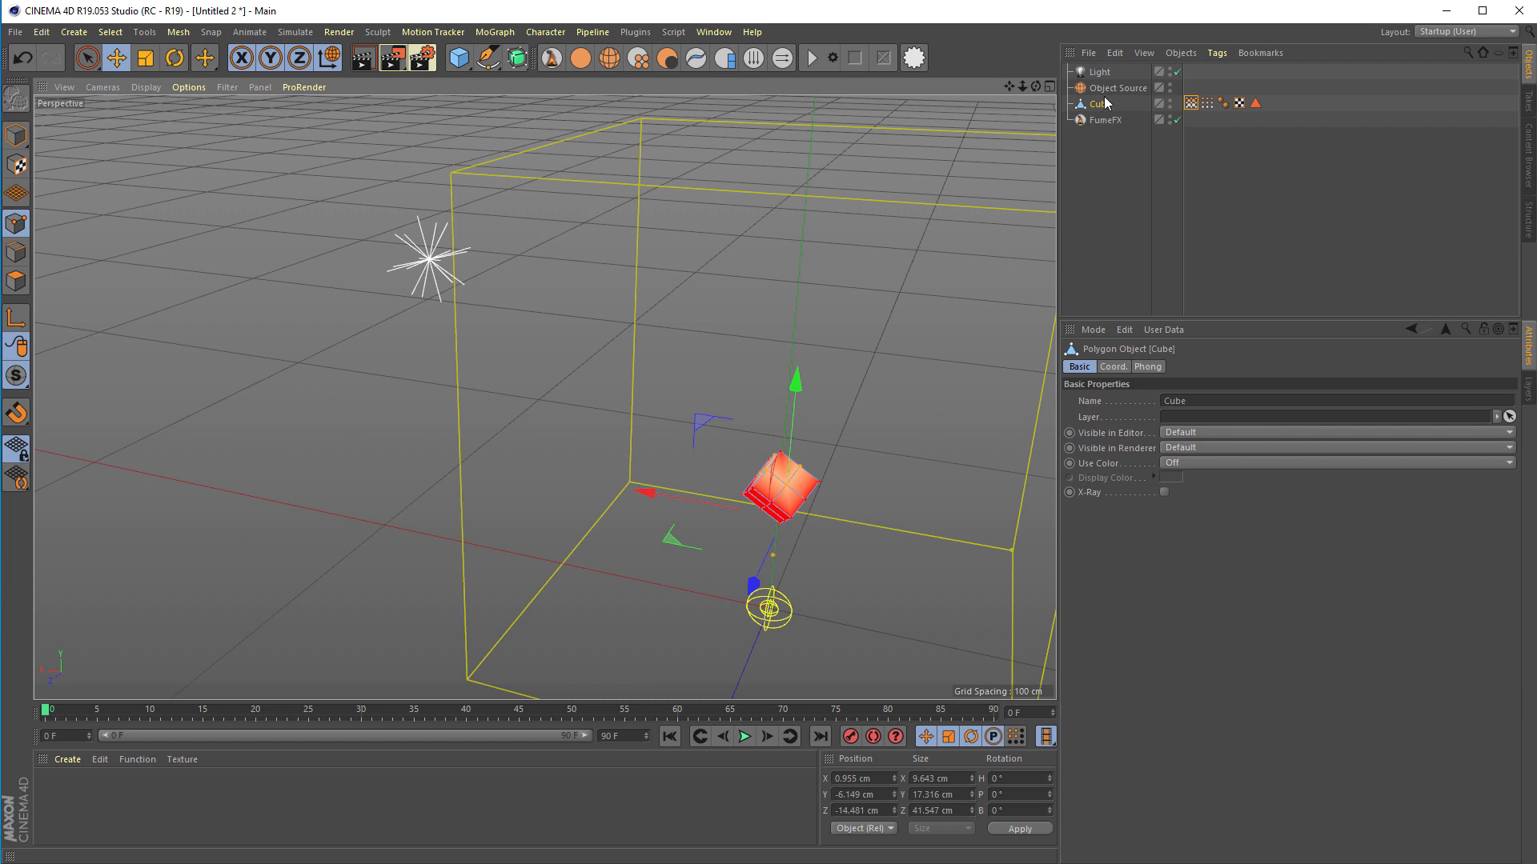
Show the Object Source's parameters down to its Smoke and Color emission sections.
left_click(1116, 86)
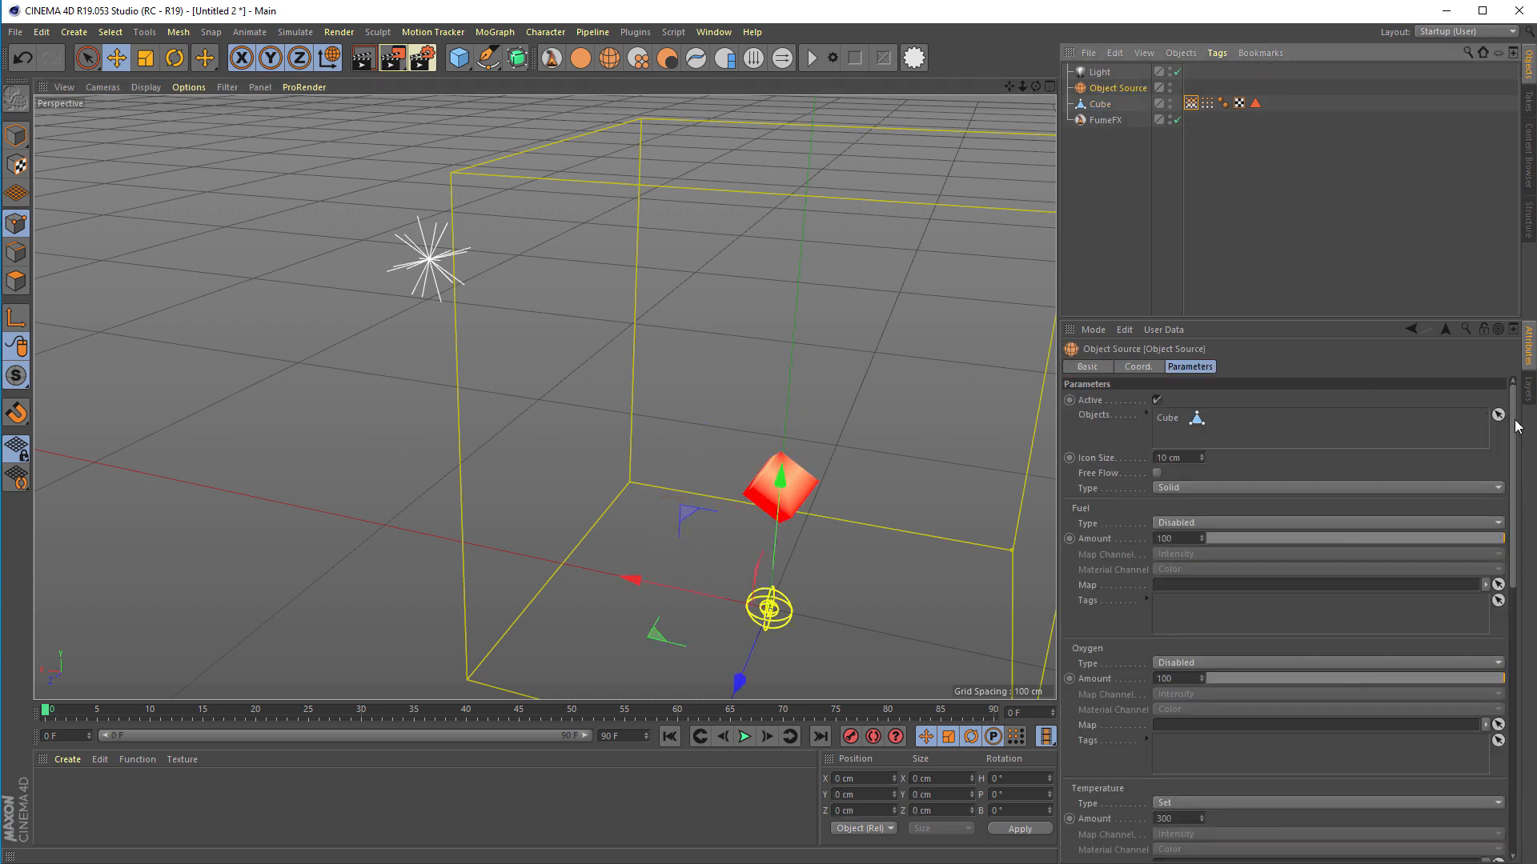
scroll("down", 3)
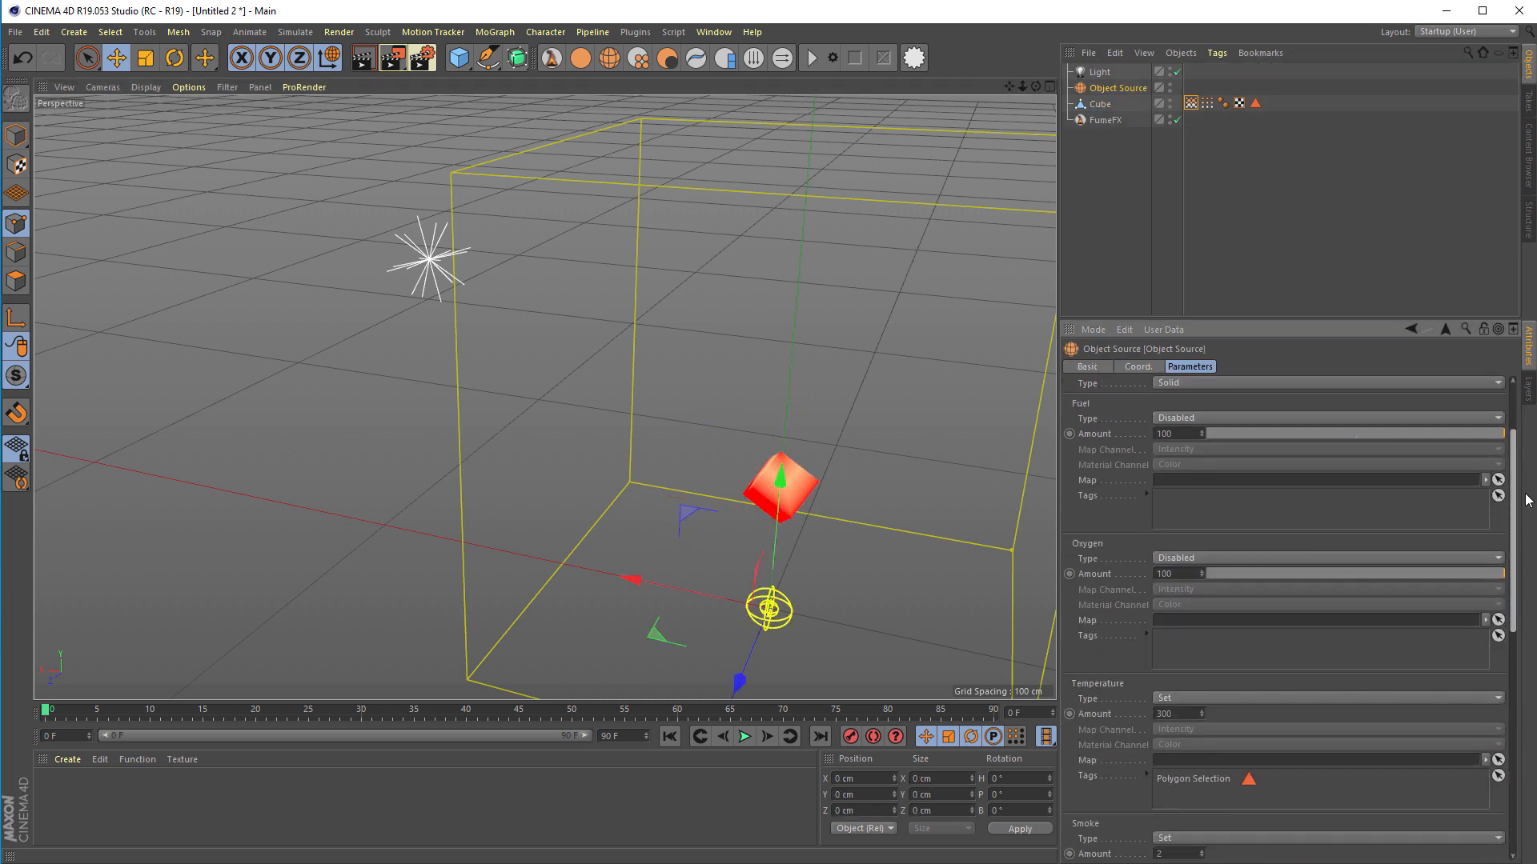
scroll("down", 3)
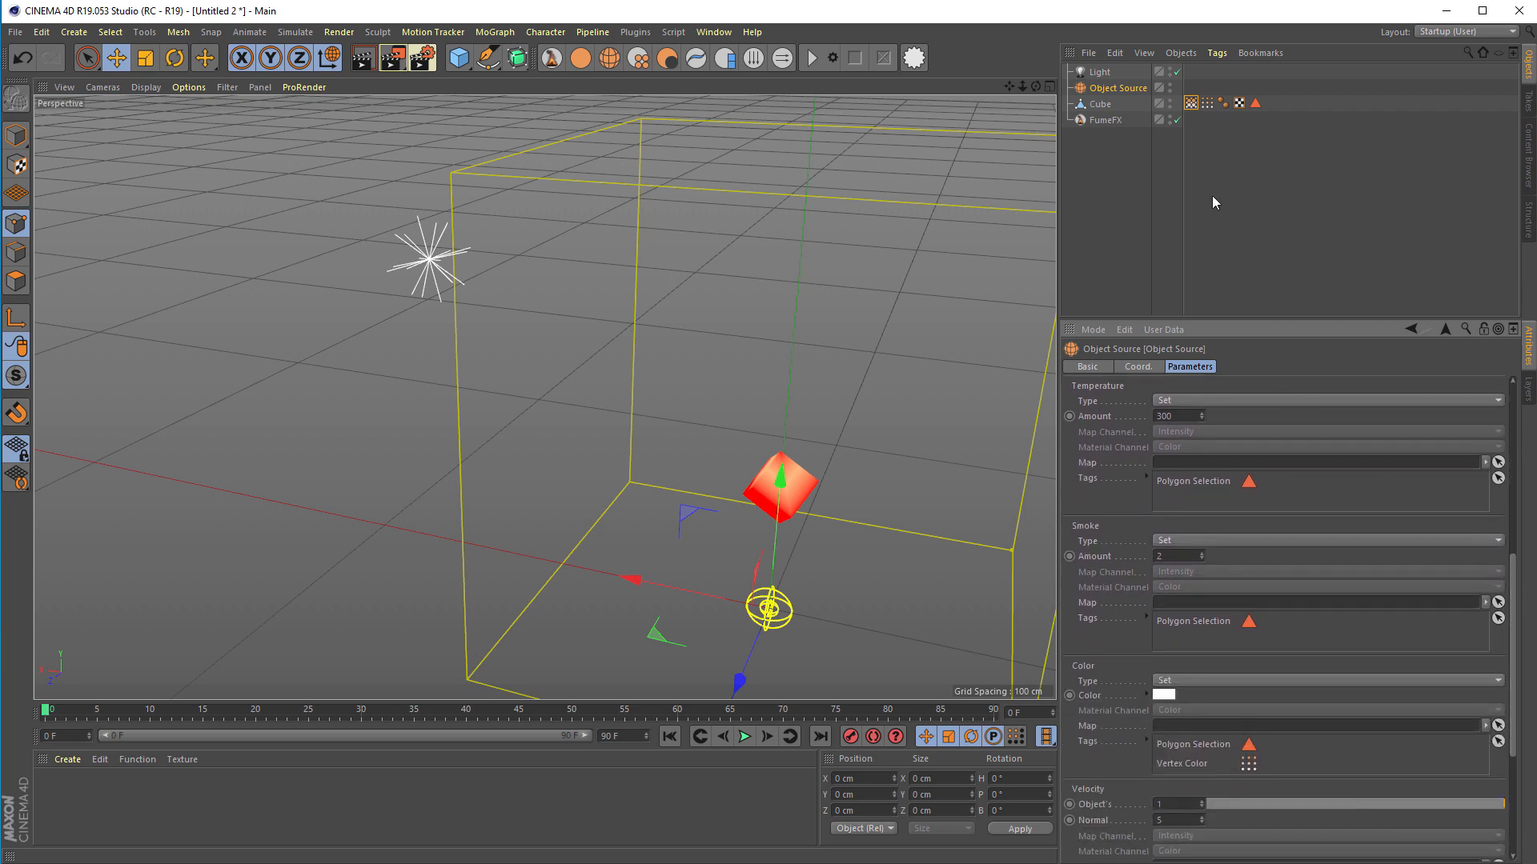